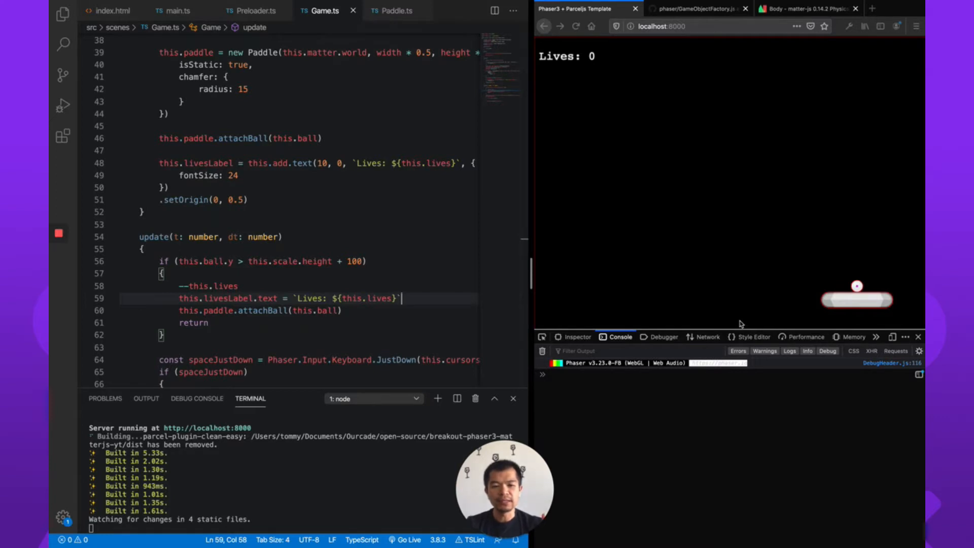
mouse_move(600, 73)
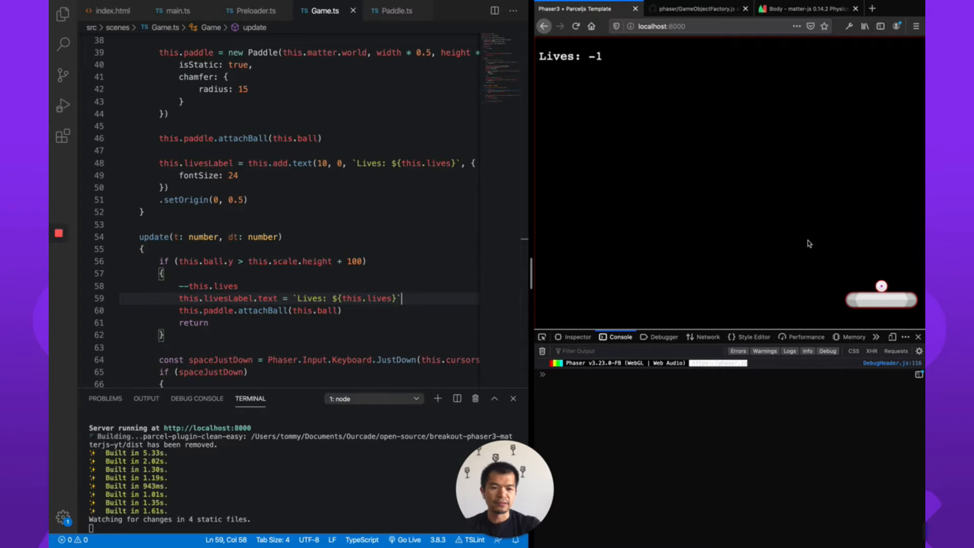
mouse_move(813, 320)
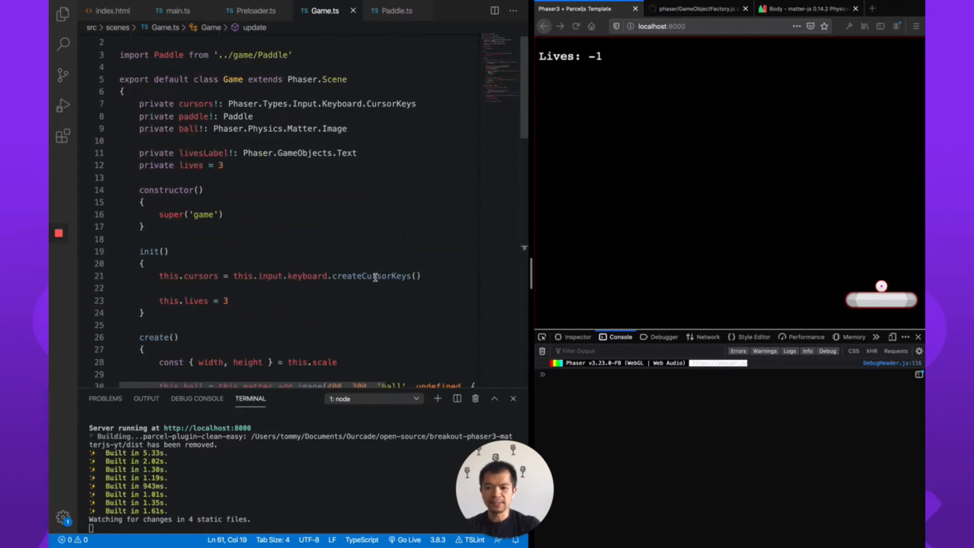
Preview the block.png asset and return to the Game.ts scene code.
click(62, 11)
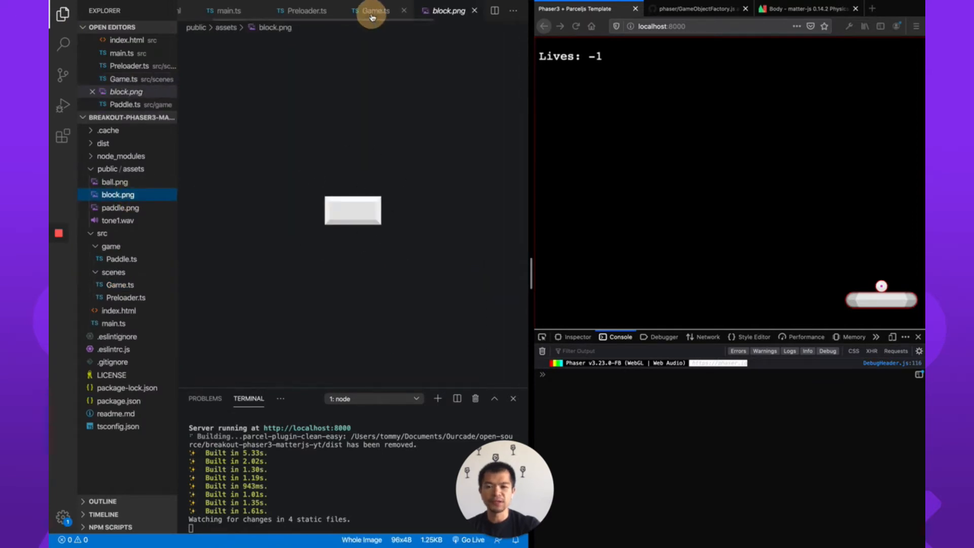
click(373, 11)
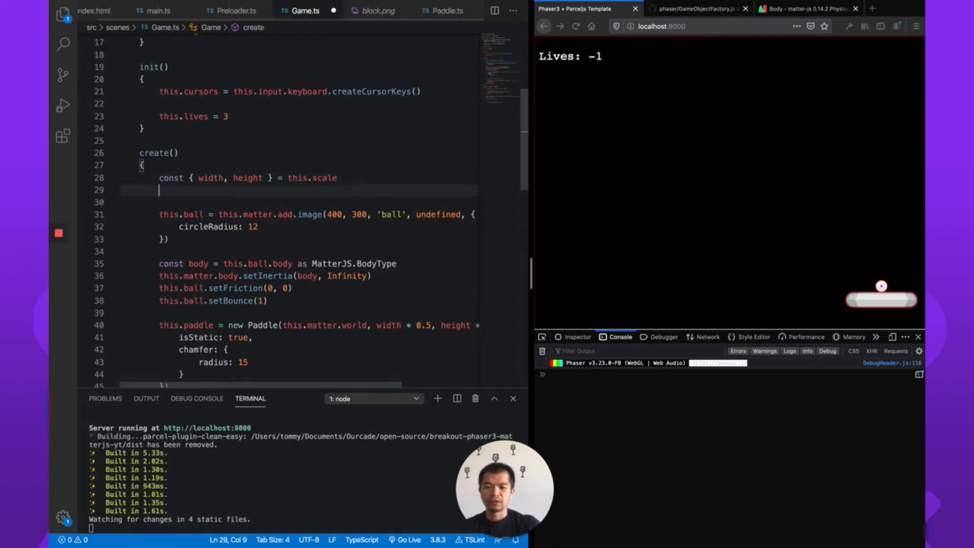
Add this.matter.add.image(width * 0.5, 200, 'block', undefined, { isStatic: true }) in create() and reload the game.
text(t)
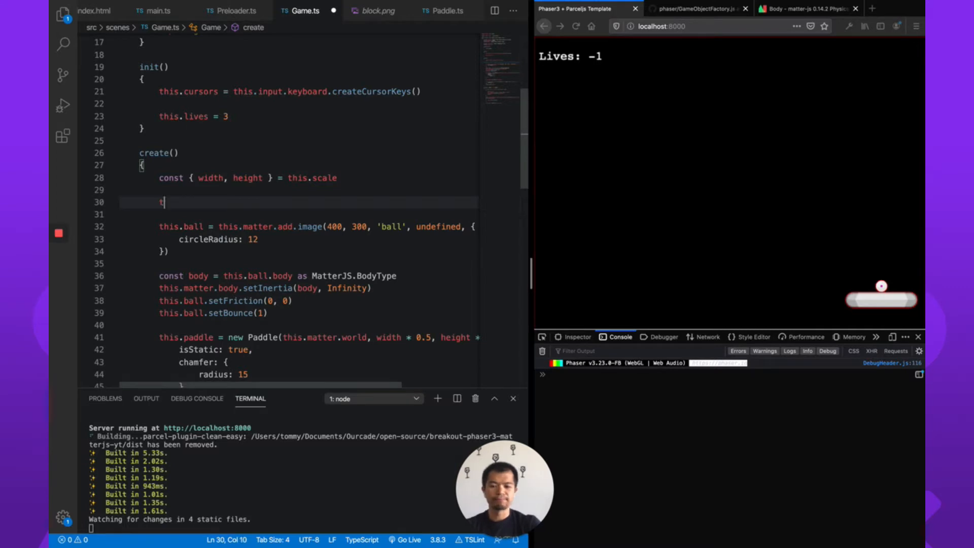
text(this.matter.add.image)
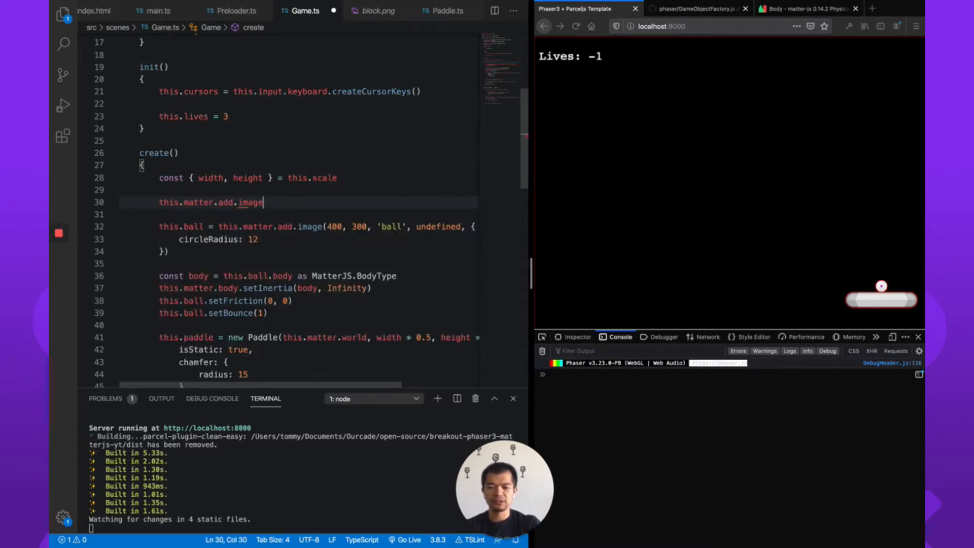
text(())
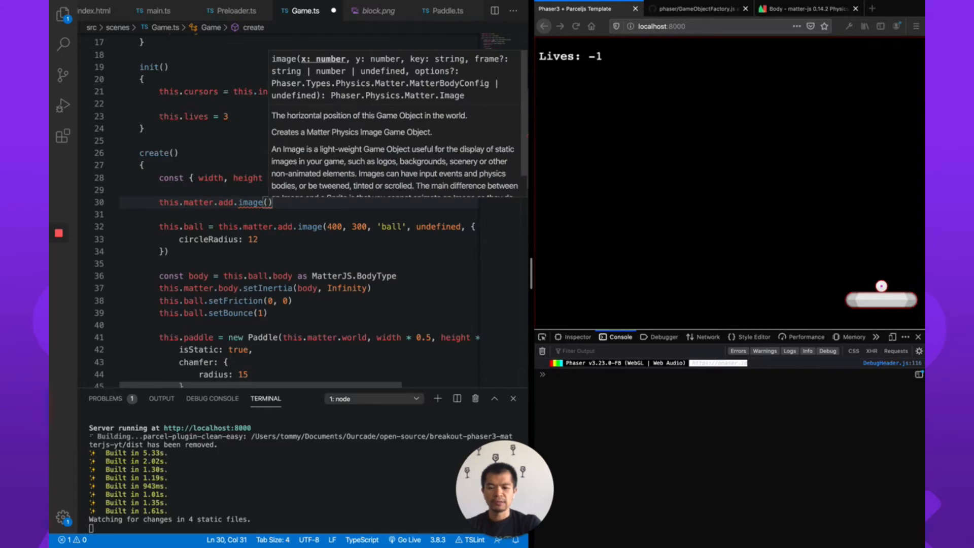
text(width * 0.5,)
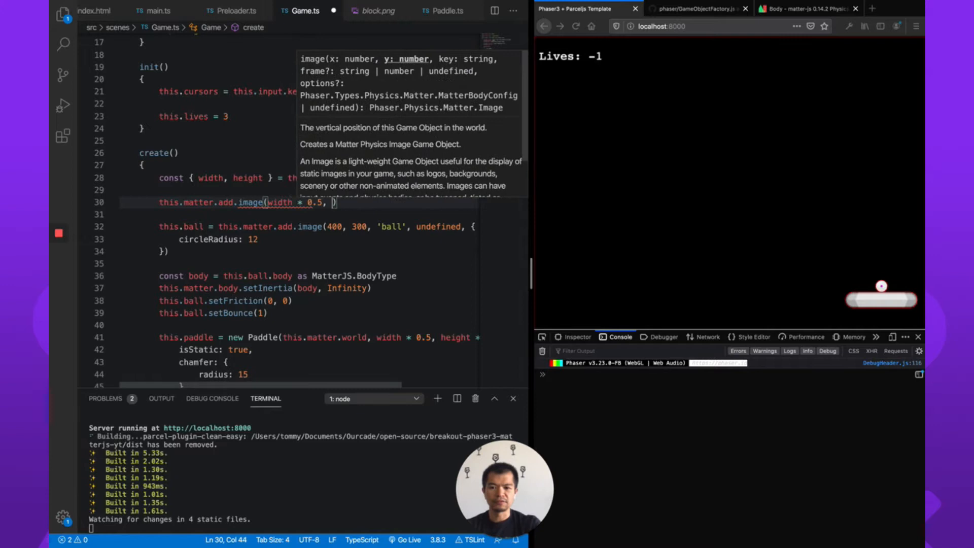
text(200,)
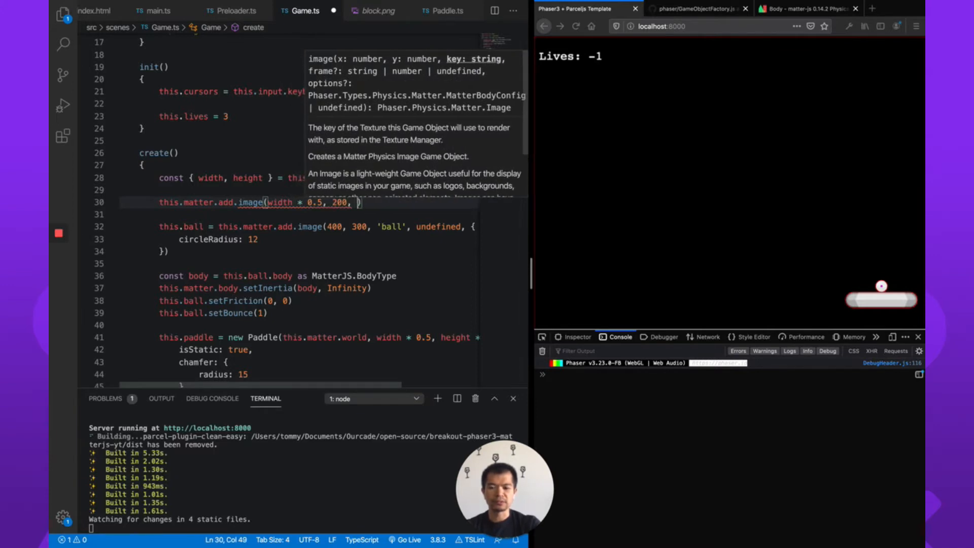
text('block', undefined,)
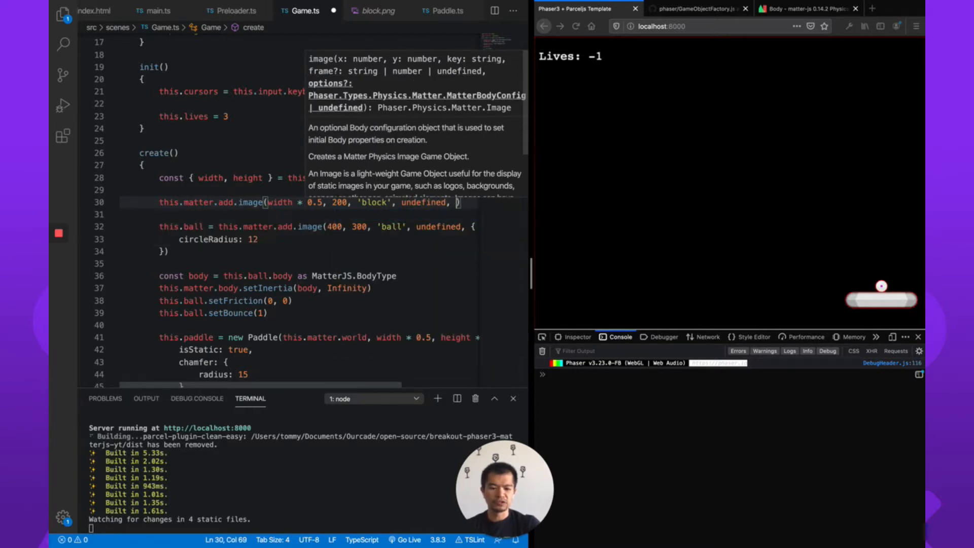
text(isStatic: true)
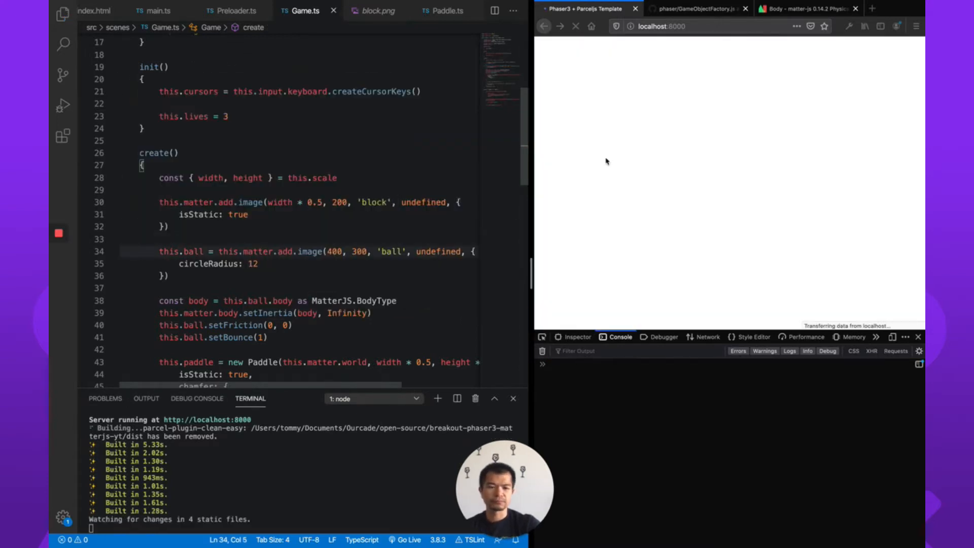
click(575, 26)
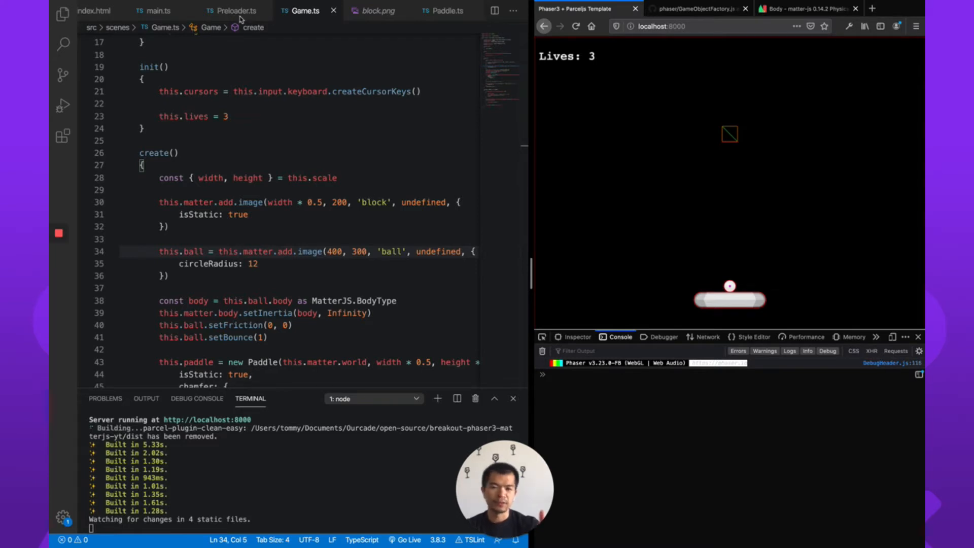
In Preloader.ts add this.load.image('block', 'assets/block.png'), then go back to Game.ts.
click(231, 11)
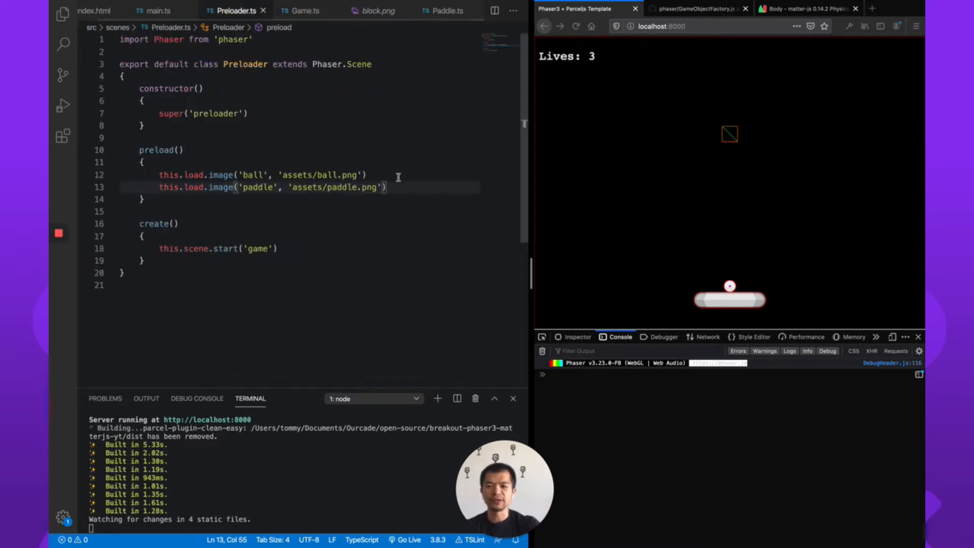
text(th)
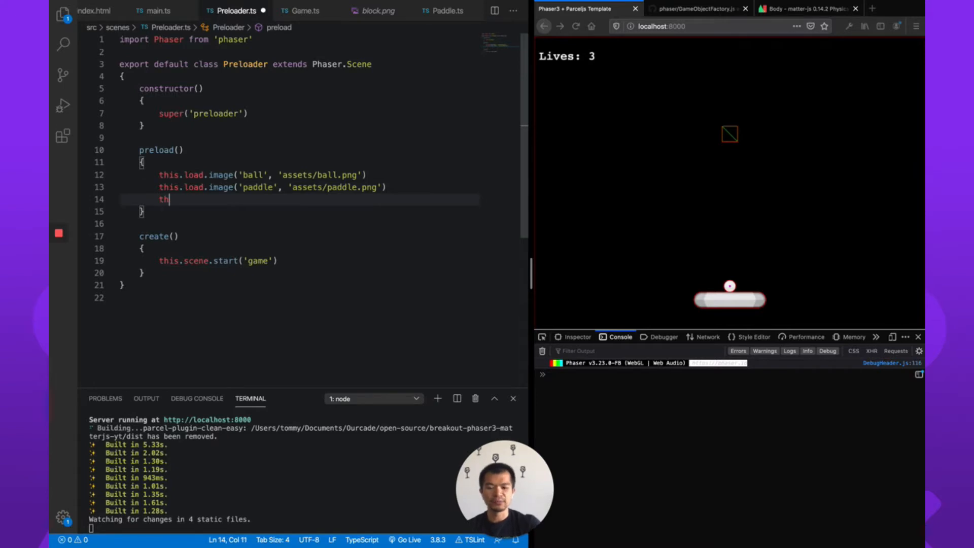
text(is.load.image)
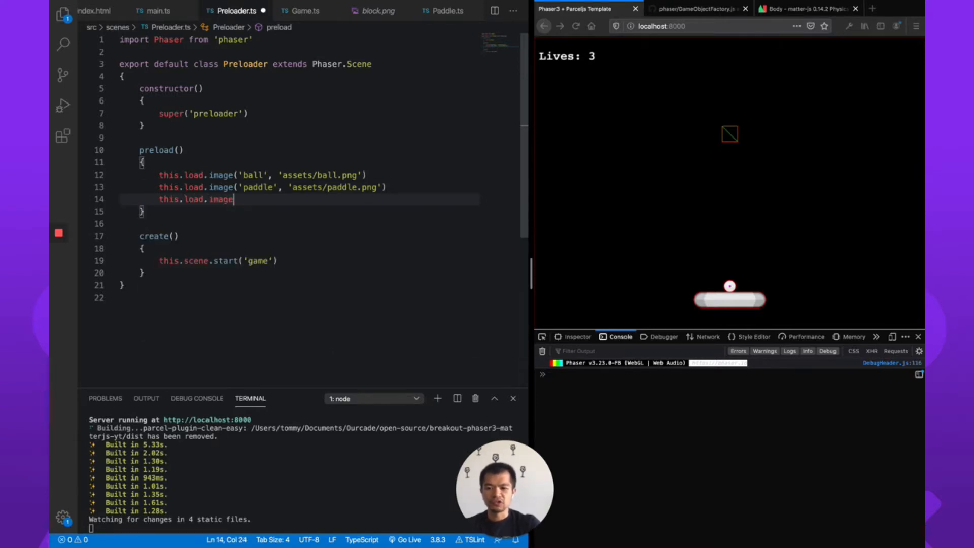
text(('block',)
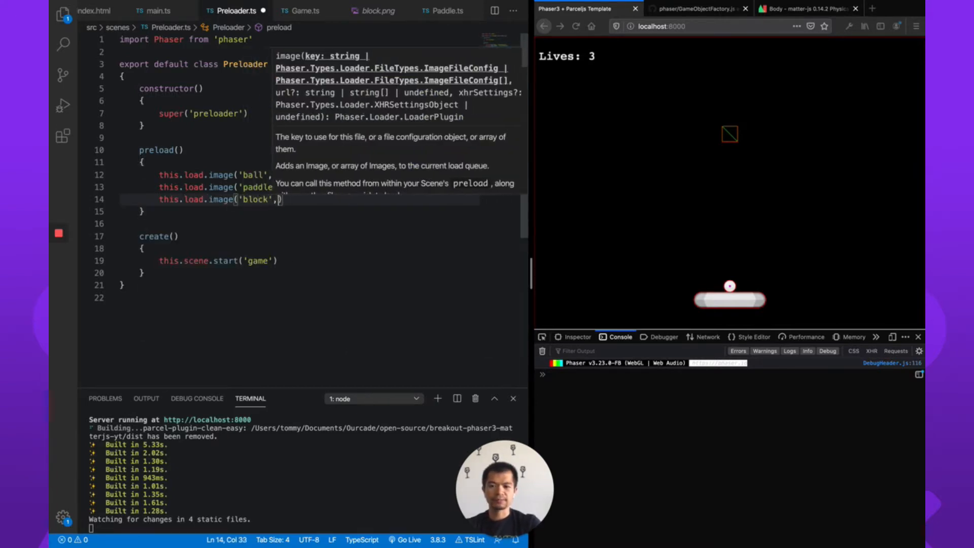
text('assets/block)
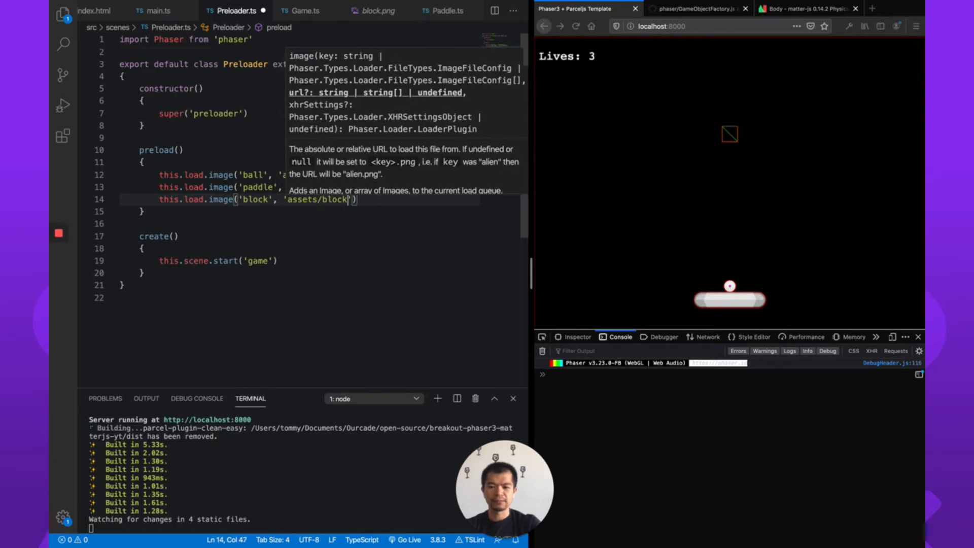
text(.png)
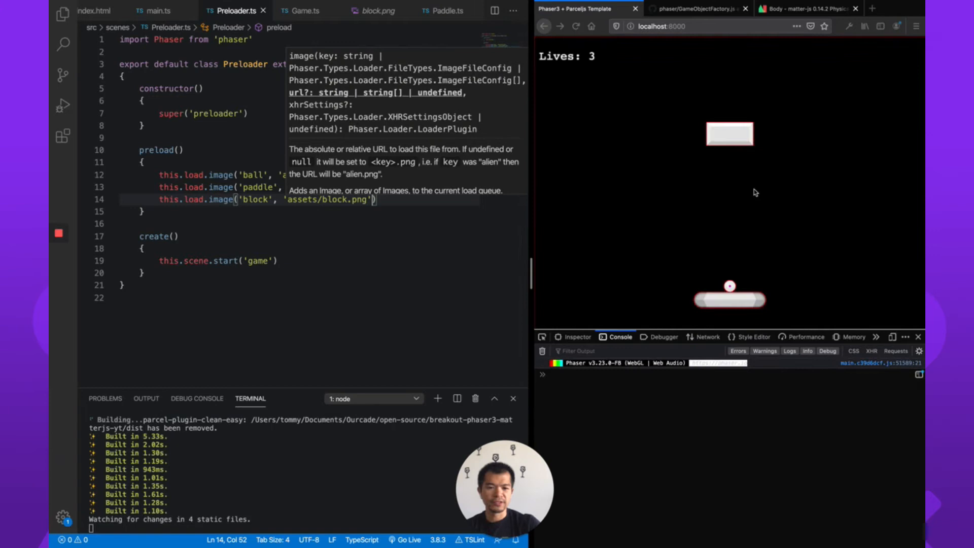
click(303, 10)
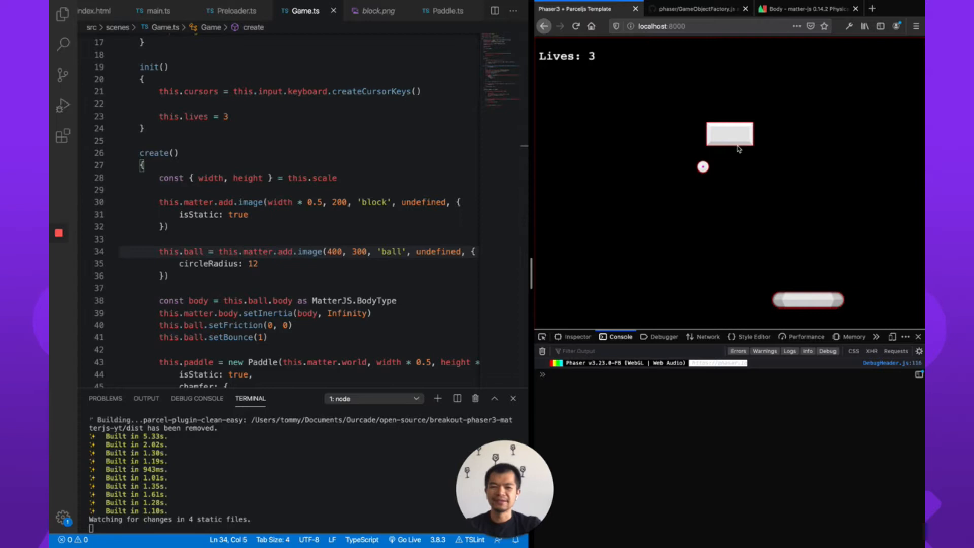
Chain .setTint(0xff0000) onto the block call and assign it to const block.
click(167, 227)
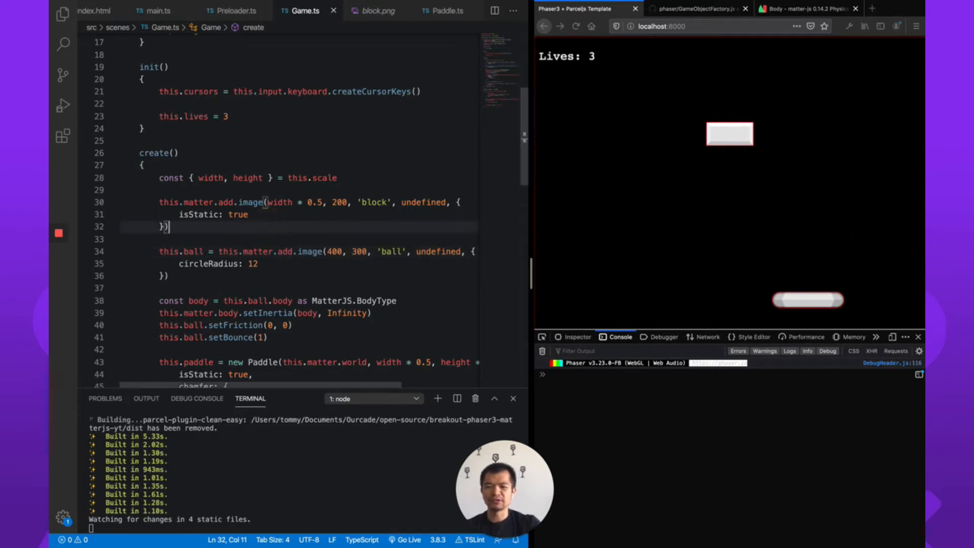
text(.setTint(0)
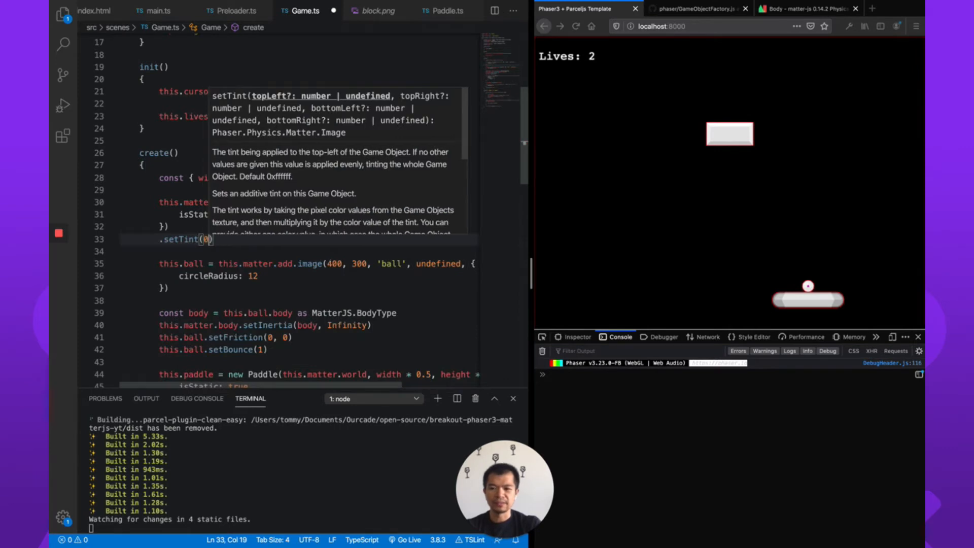
text(x)
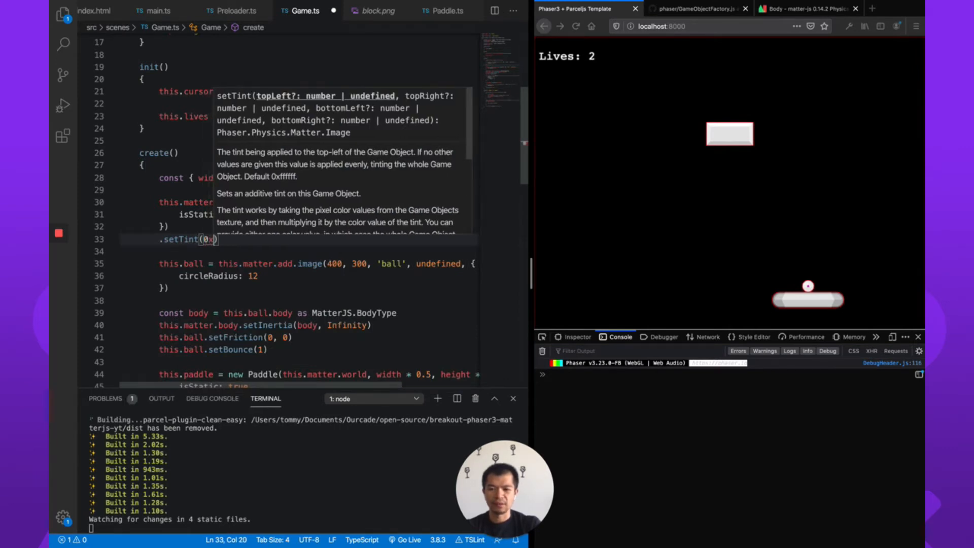
text(ff0000)
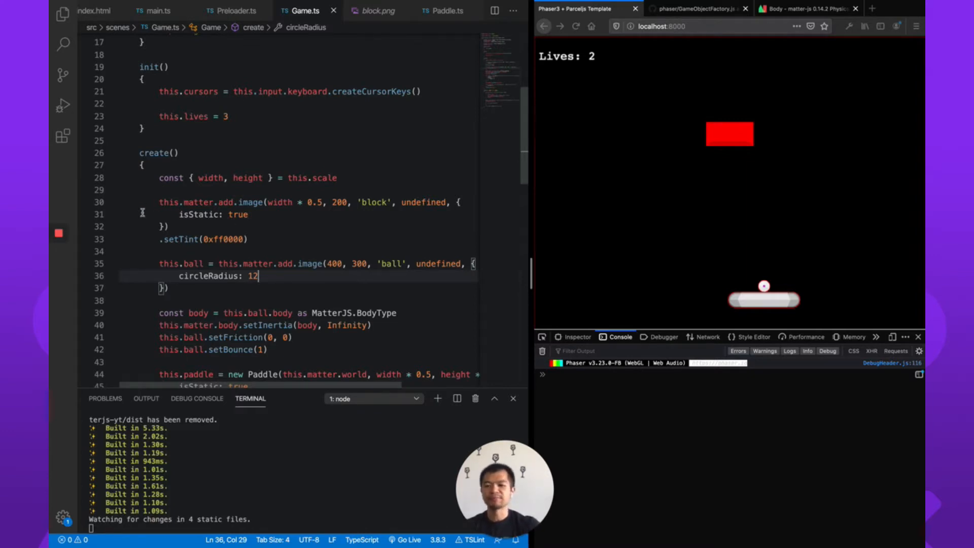
text(const block =)
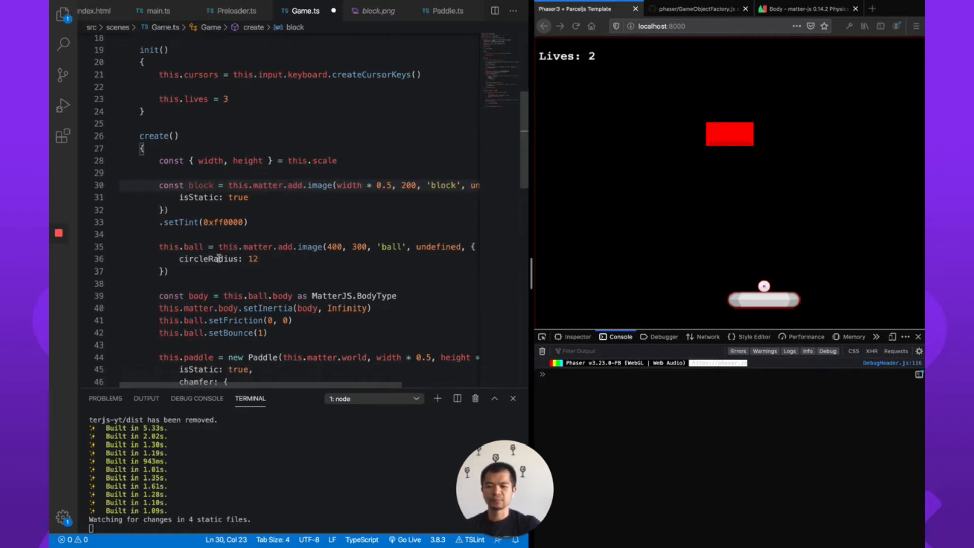
Start a this.ball.setOnCollide call after the ball is created in create().
scroll(down, 3)
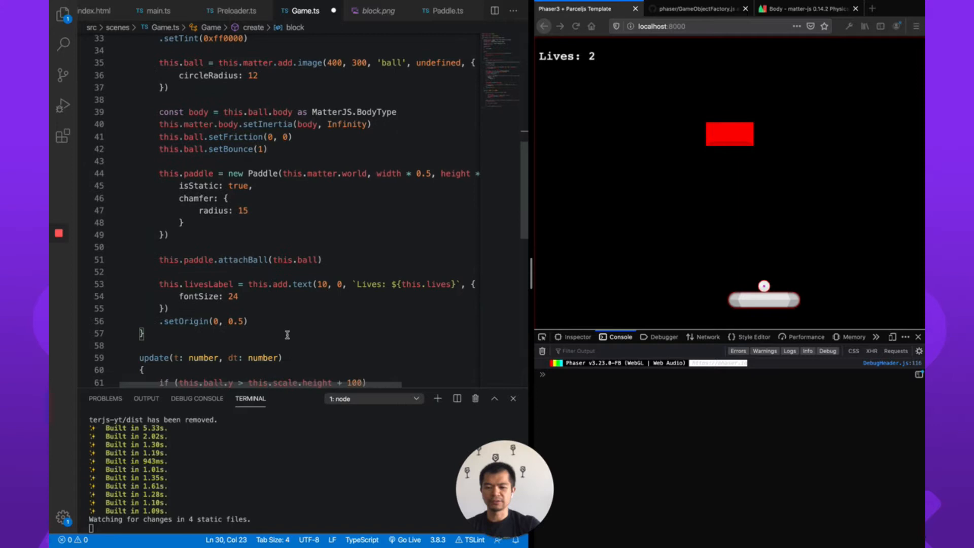
text(th)
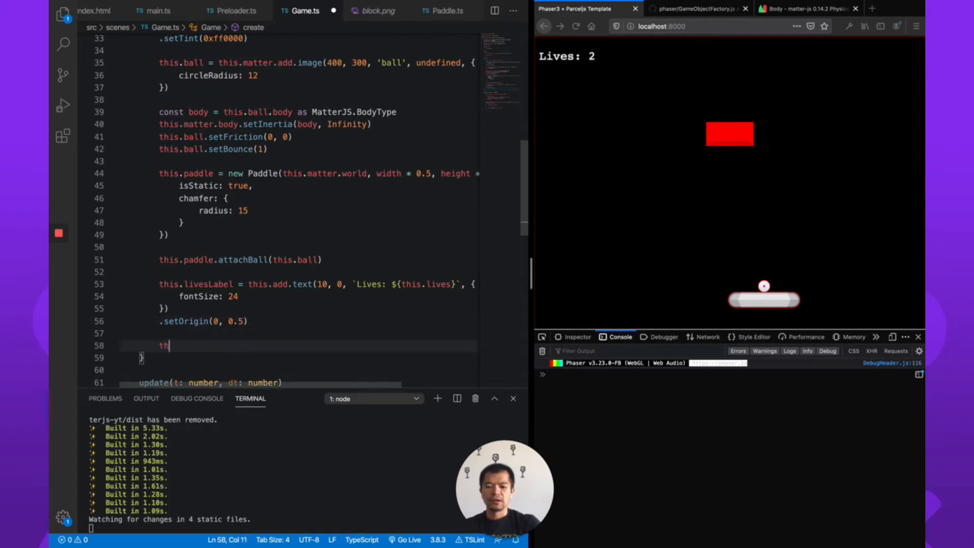
text(this.ball.set)
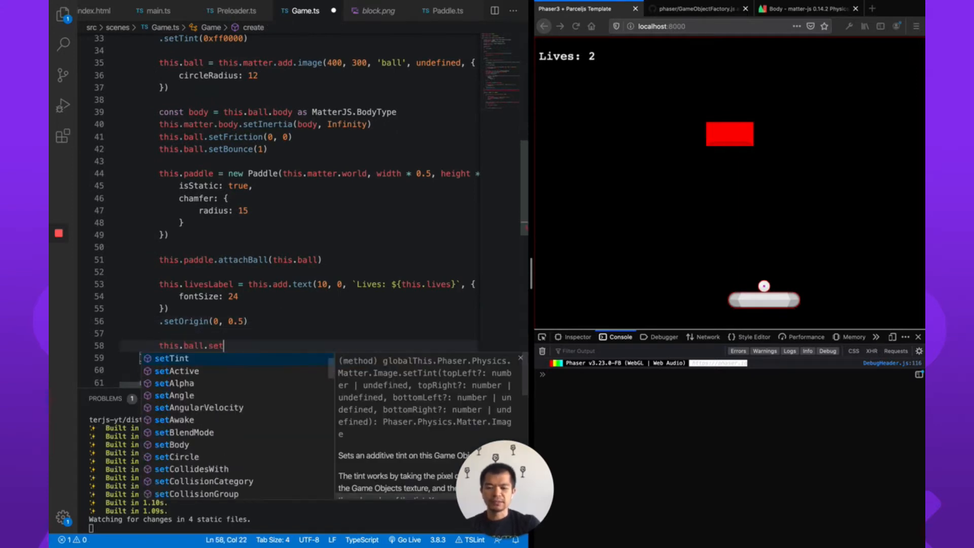
text(Onco)
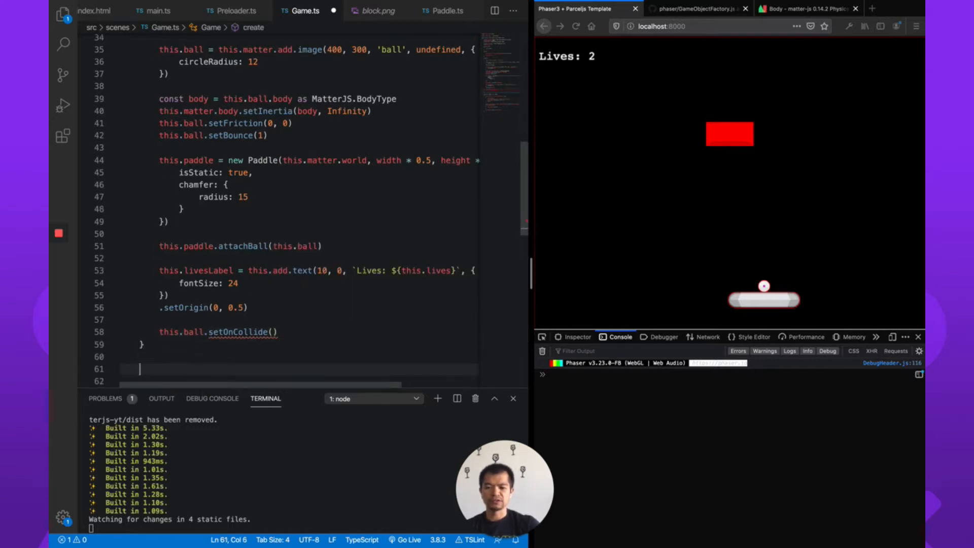
Declare an empty private handleBallCollide() method below create().
text(private)
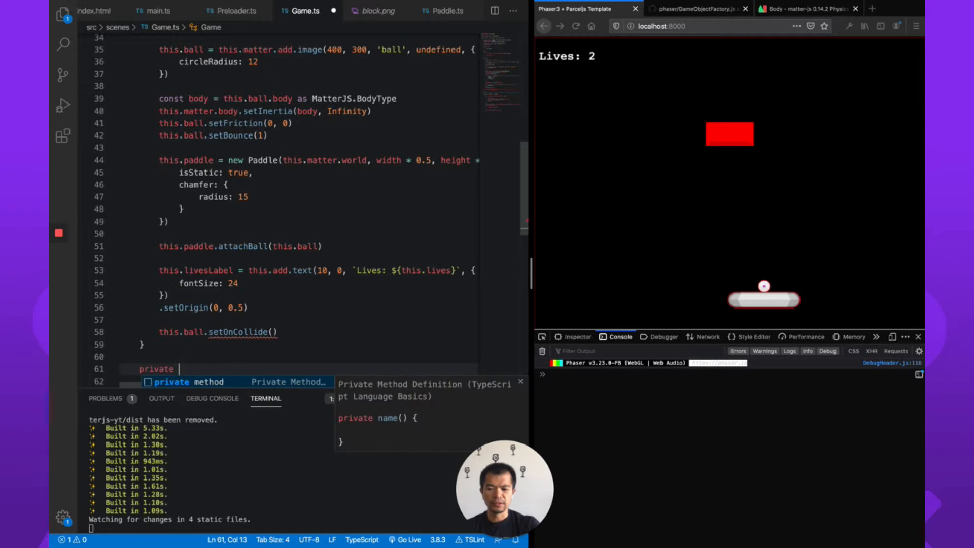
text(handleBall()
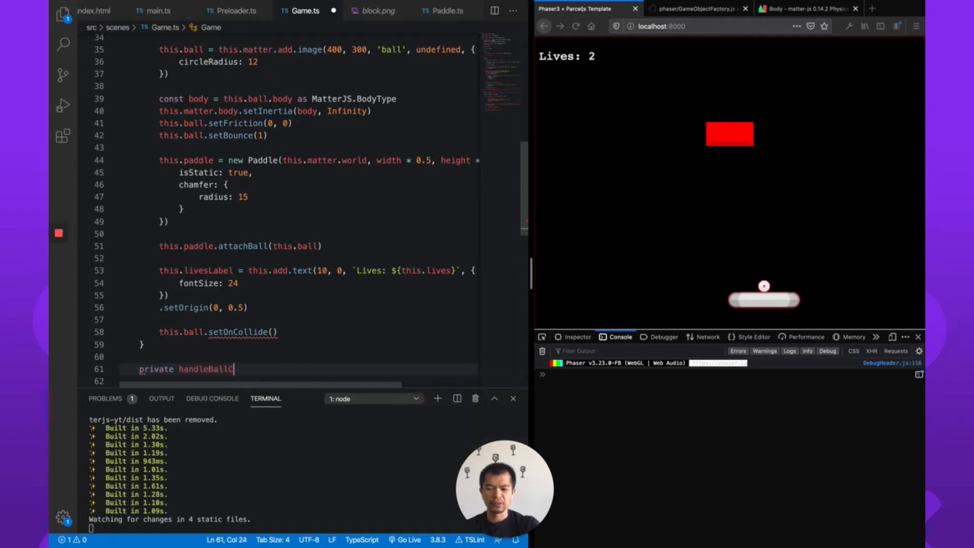
text(Collide)
click(283, 380)
text({)
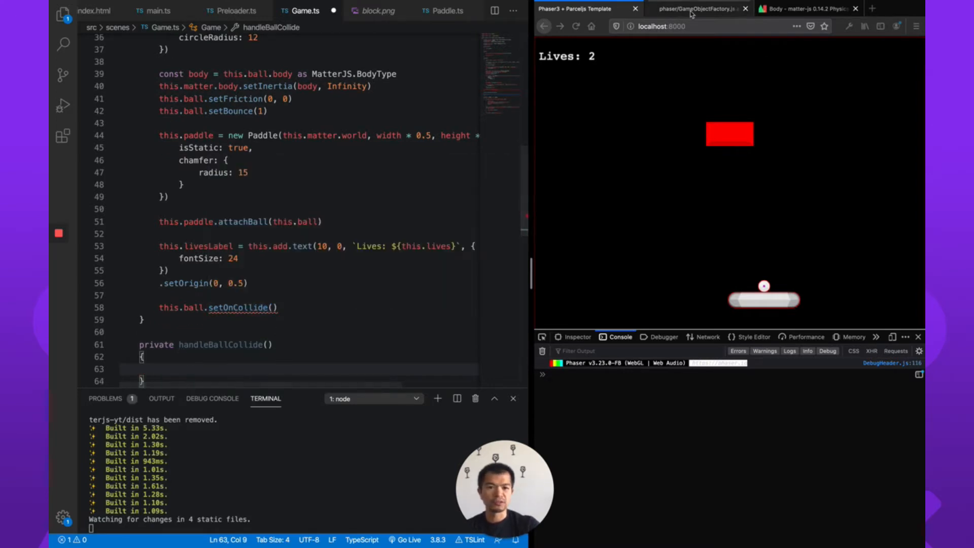
Find setOnCollide in the Phaser Matter Image docs, then return to the code.
click(696, 9)
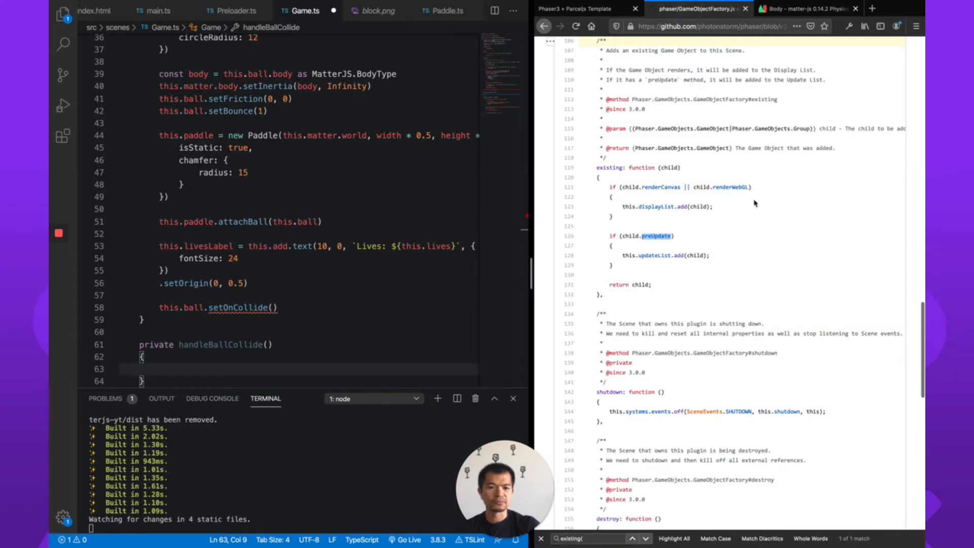
click(677, 8)
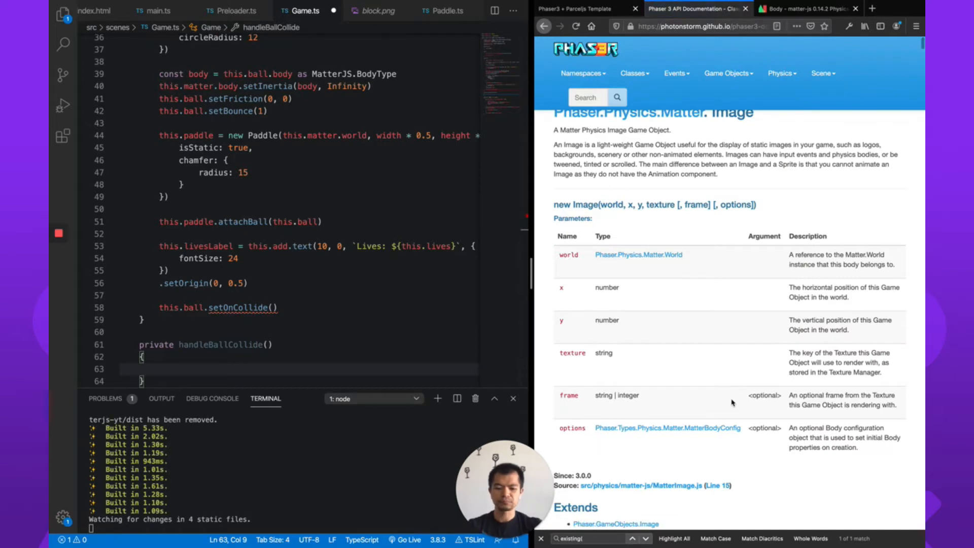
text(setOnC)
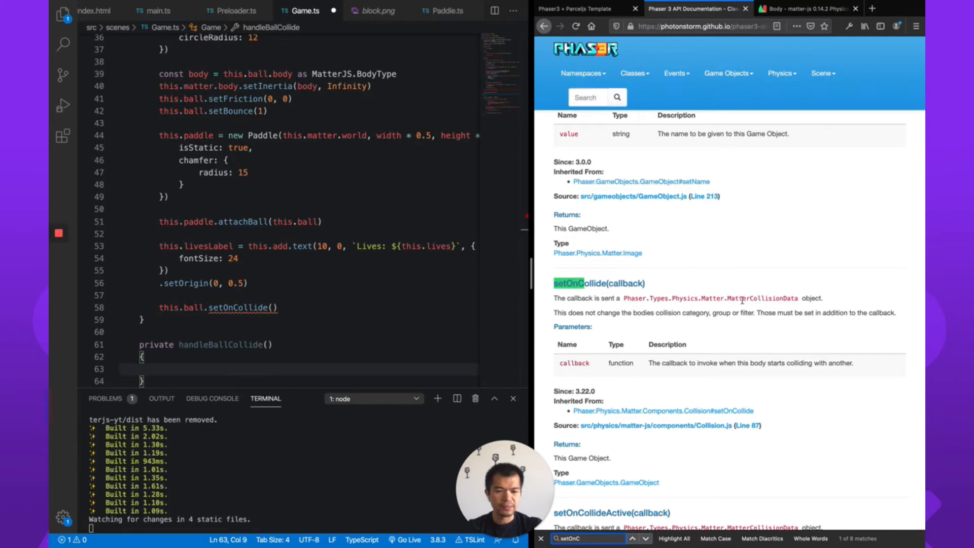
mouse_move(305, 304)
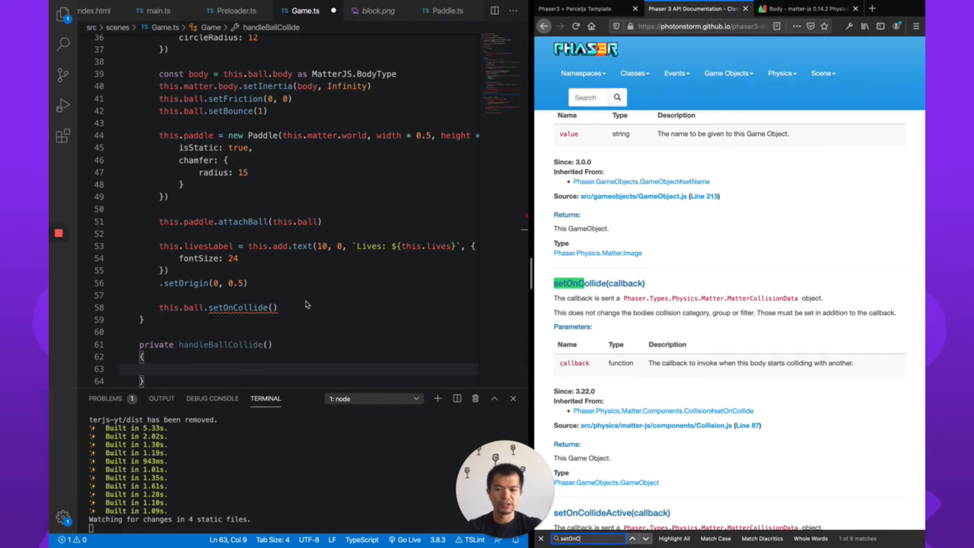
click(273, 306)
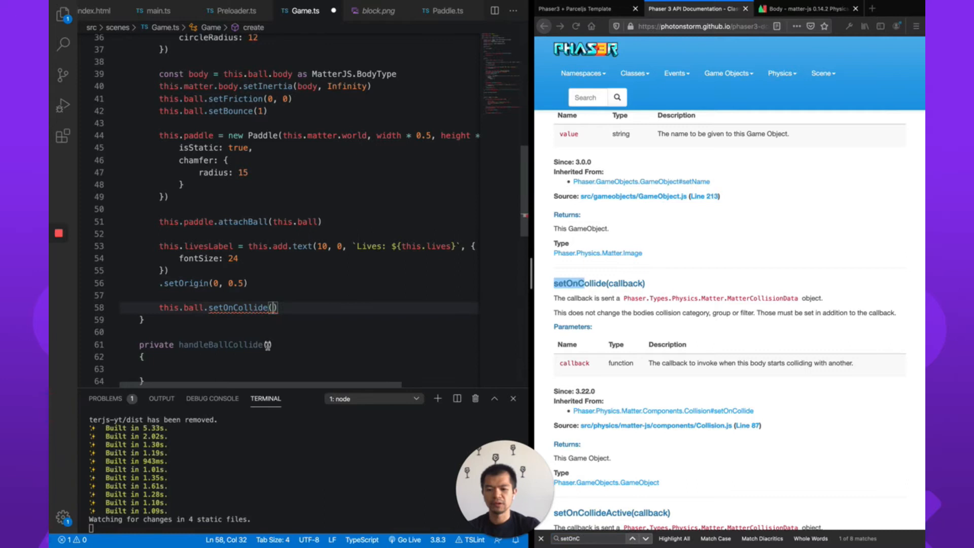
Give handleBallCollide a data: MatterCollisionData parameter and log it with console.dir(data).
text(data: Phaser.Types.Physics.Matter.)
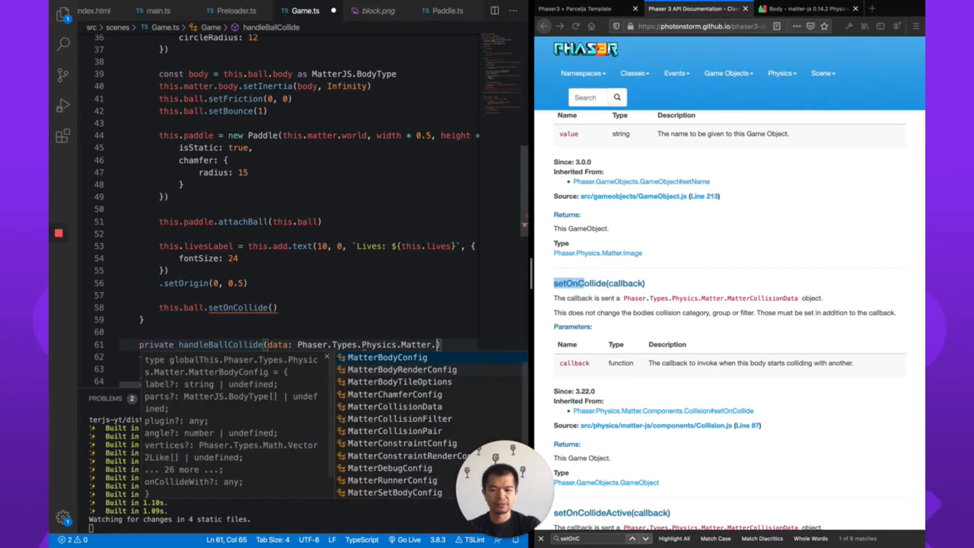
text(MatterCollisionData)
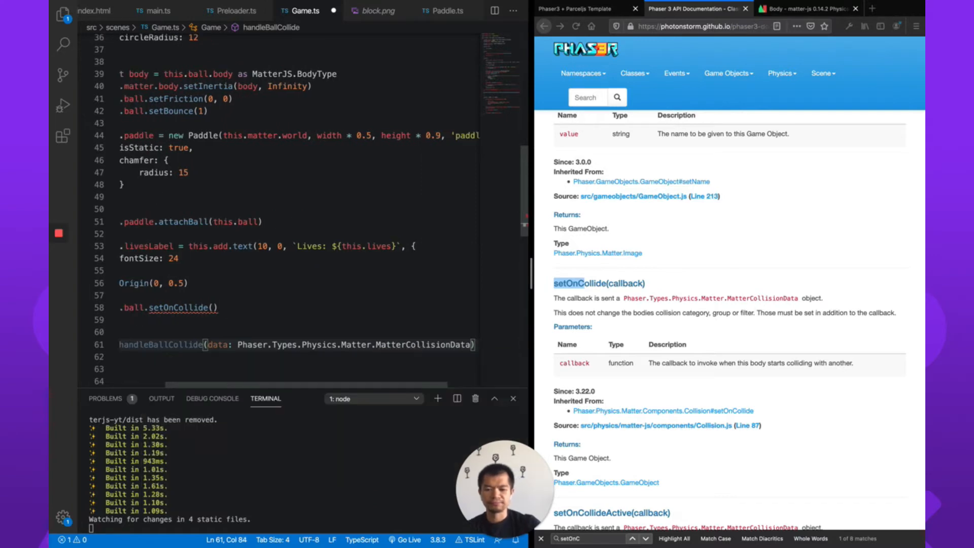
text(console)
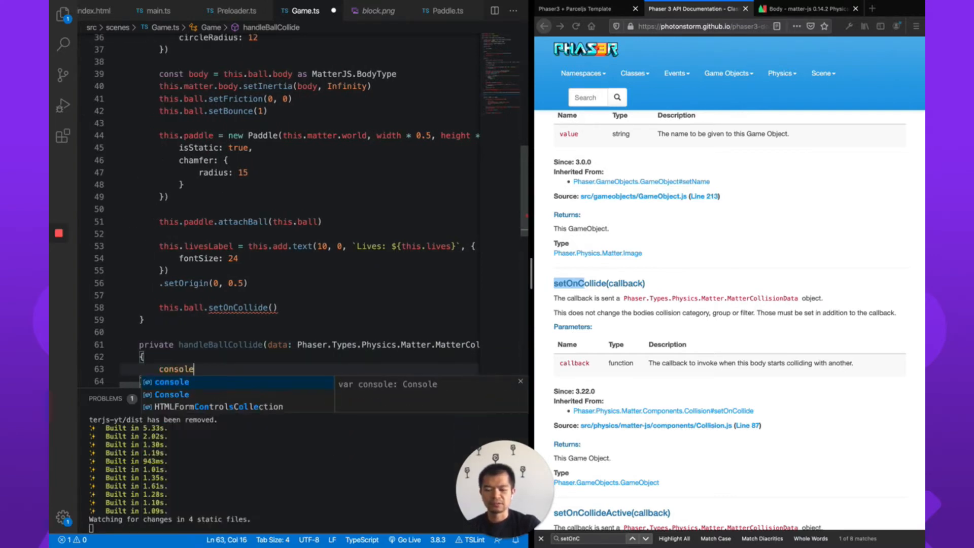
text(.dir)
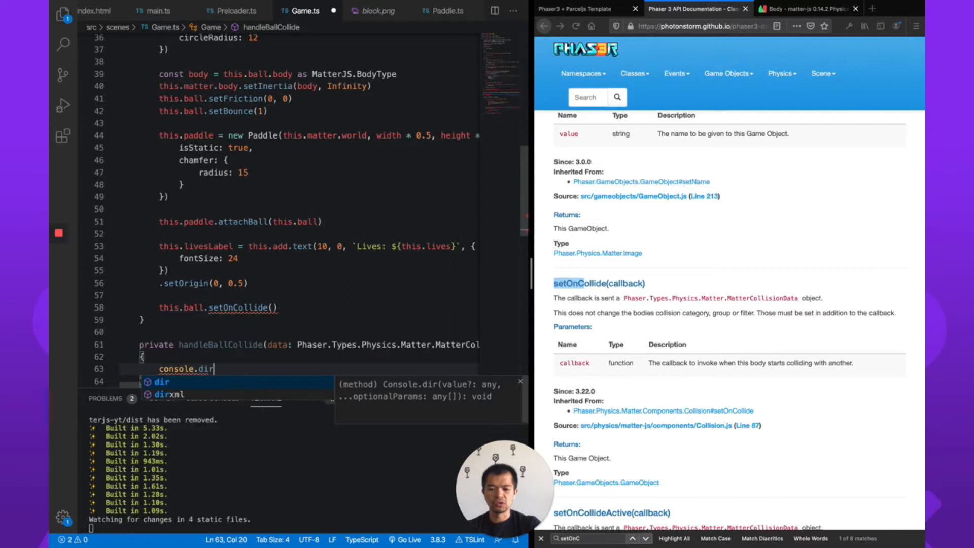
text((data))
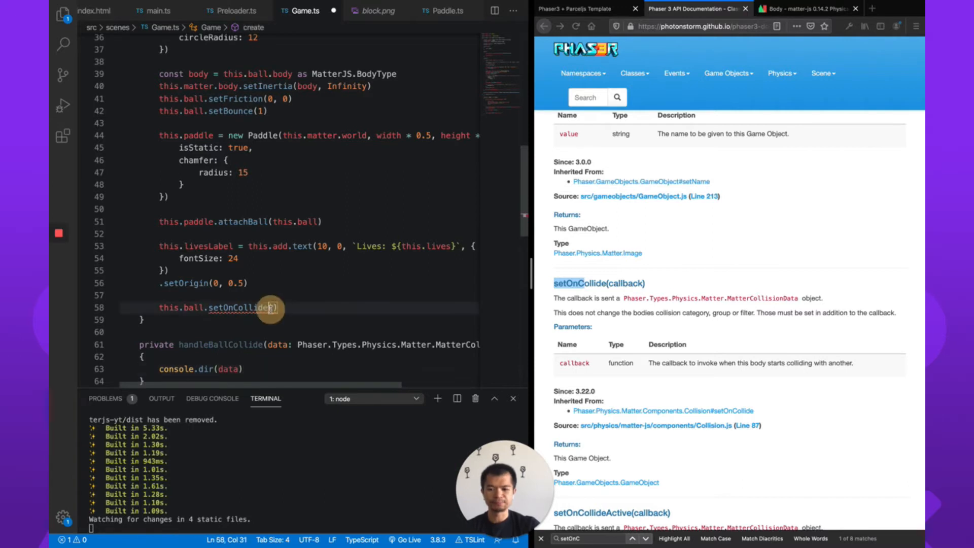
Pass this.handleBallCollide to the ball's setOnCollide call.
text(thi)
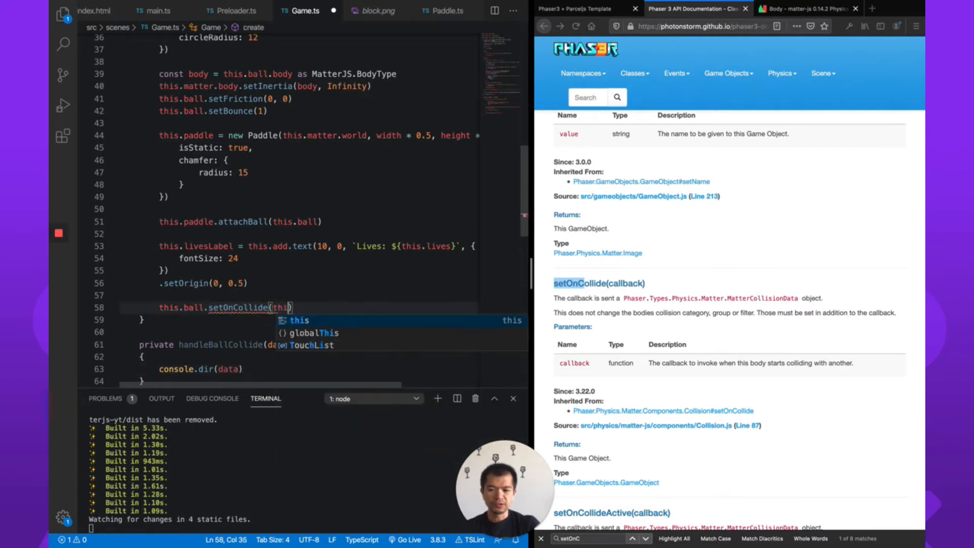
text(ha)
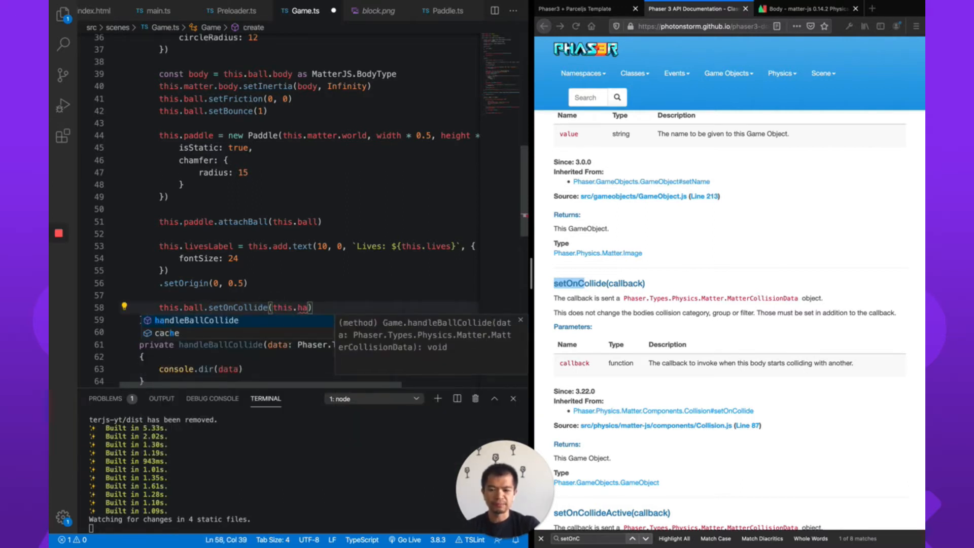
key(Tab)
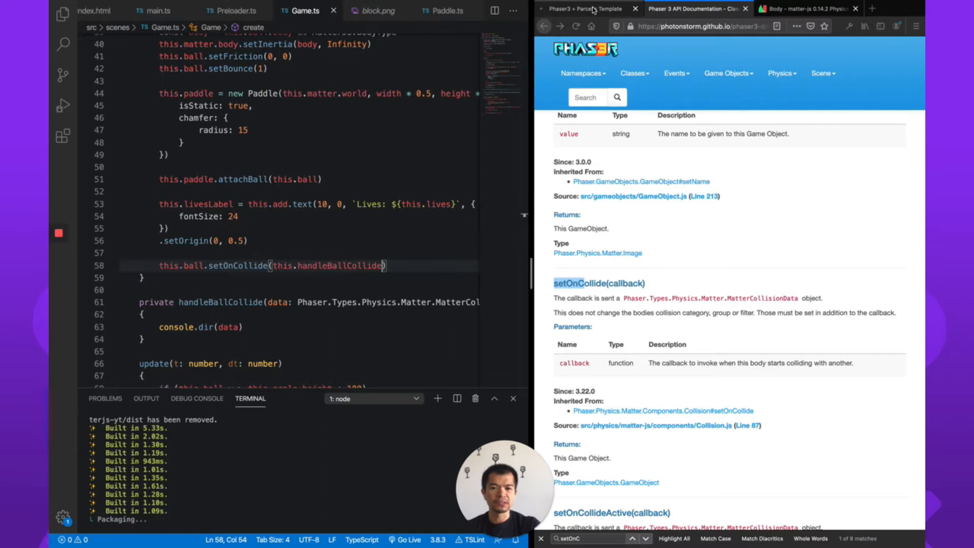
Inspect bodyA and bodyB in the logged collision data, then scroll back to the block creation code.
click(580, 8)
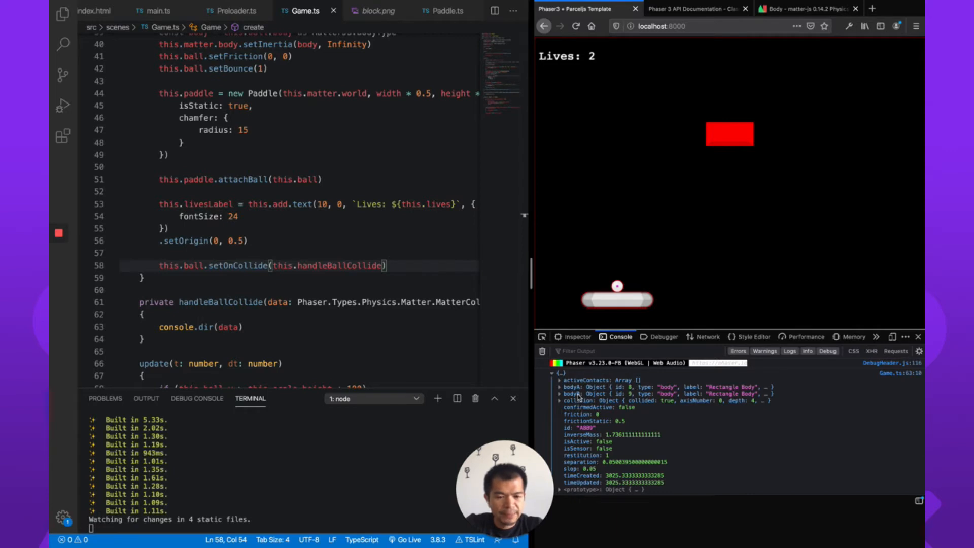
click(561, 387)
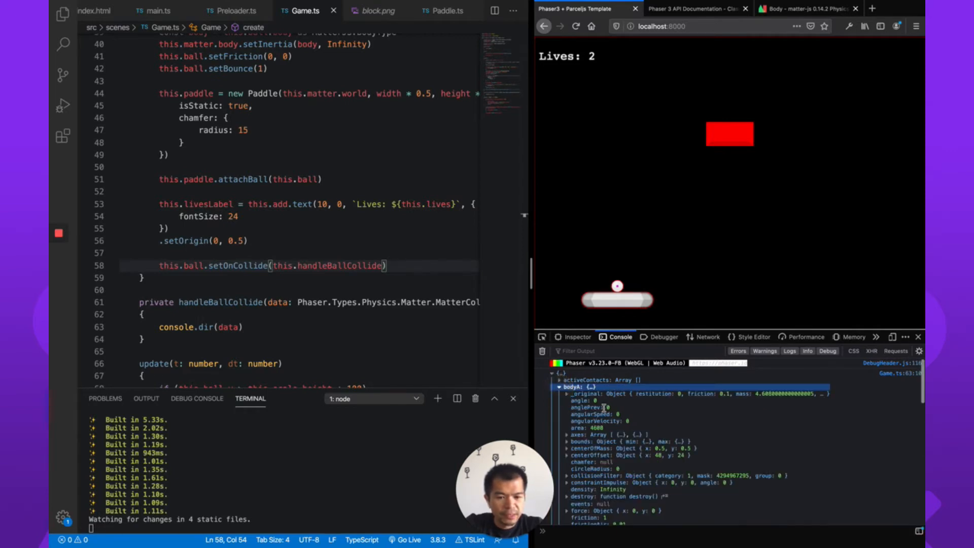
scroll(down, 3)
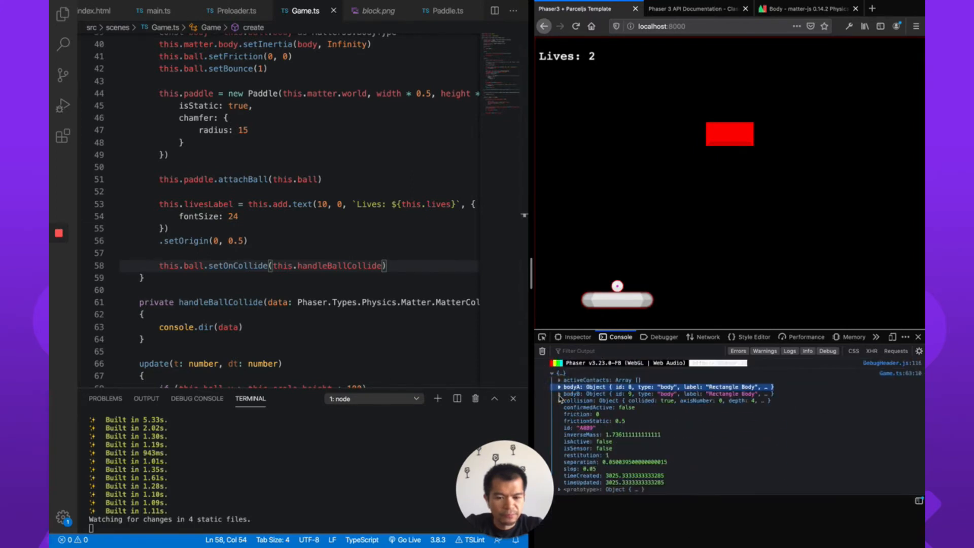
click(560, 386)
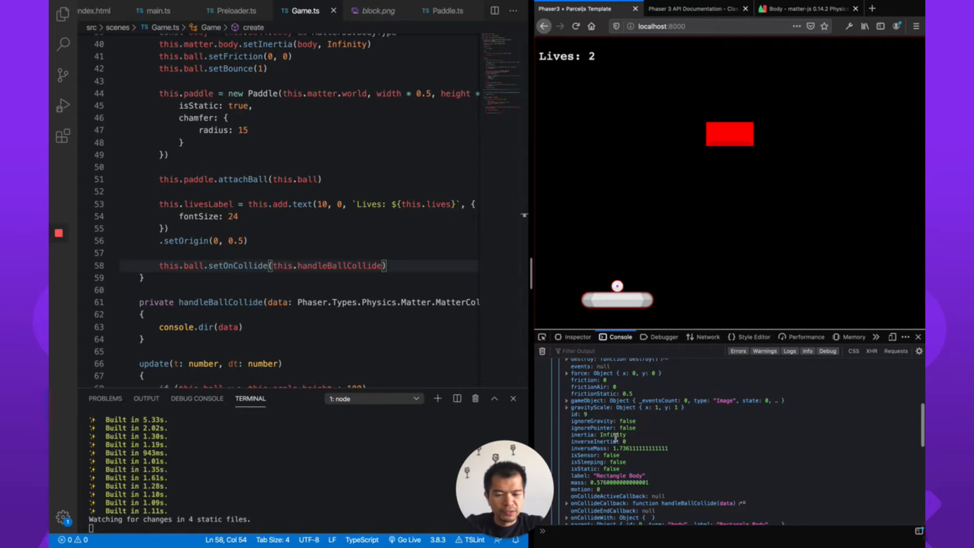
scroll(down, 3)
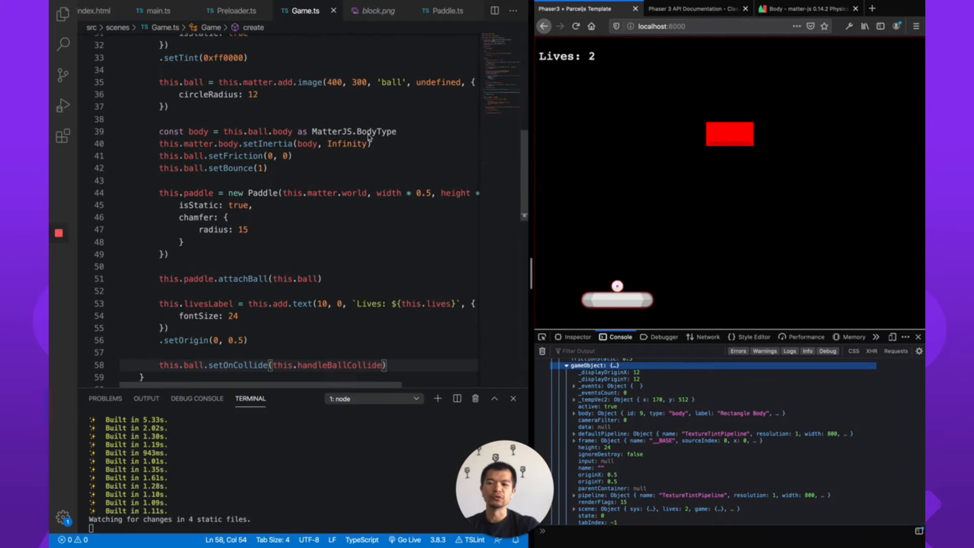
scroll(up, 3)
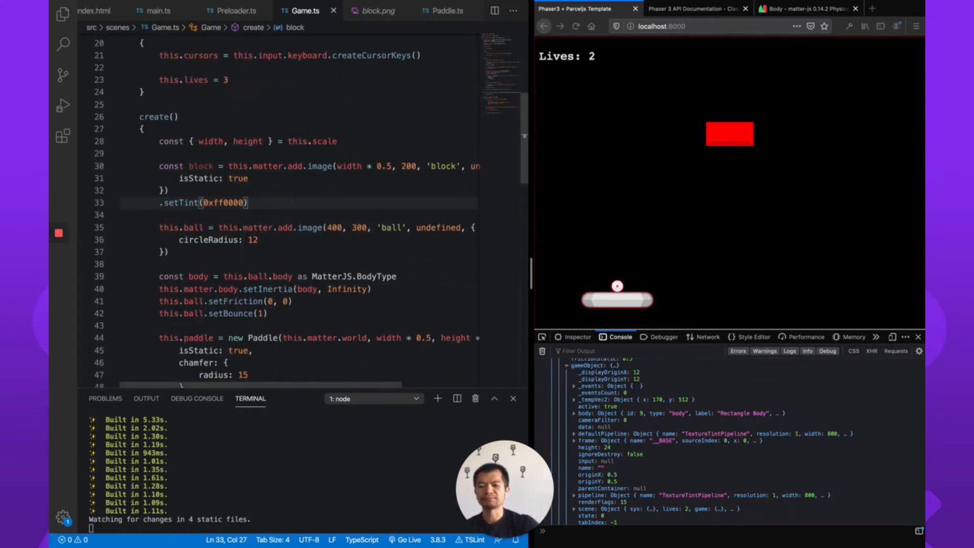
Chain .setData('type', 'block') onto the red block after its tint.
text(.set)
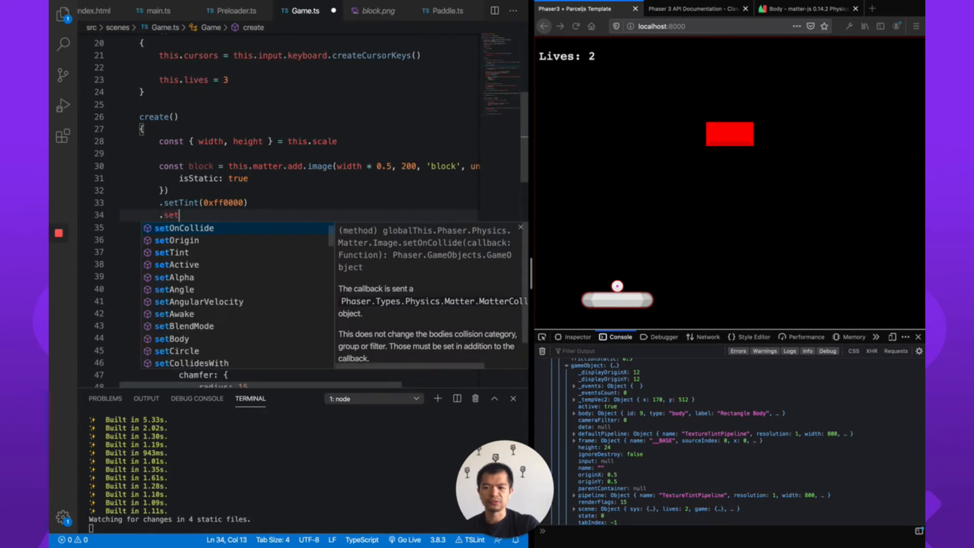
text(Data()
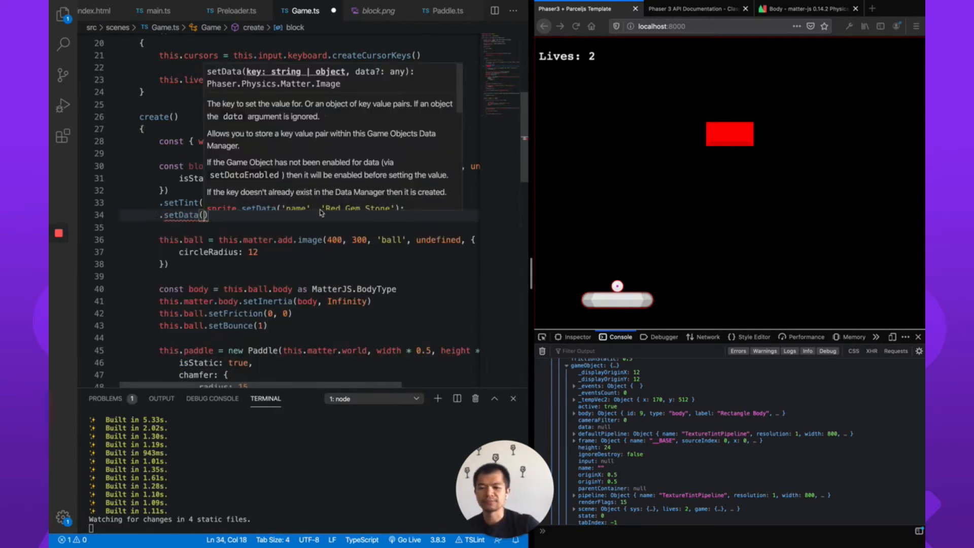
text('type',)
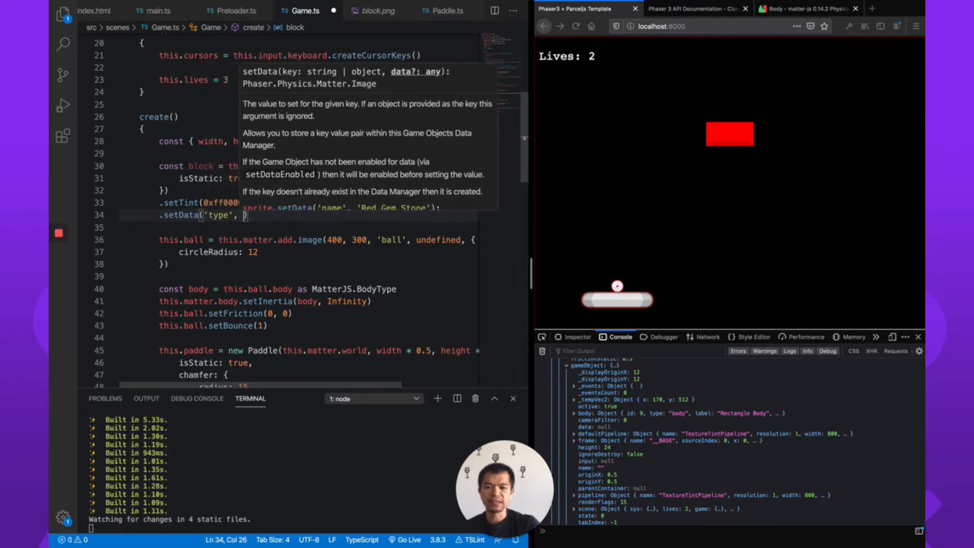
text('block')
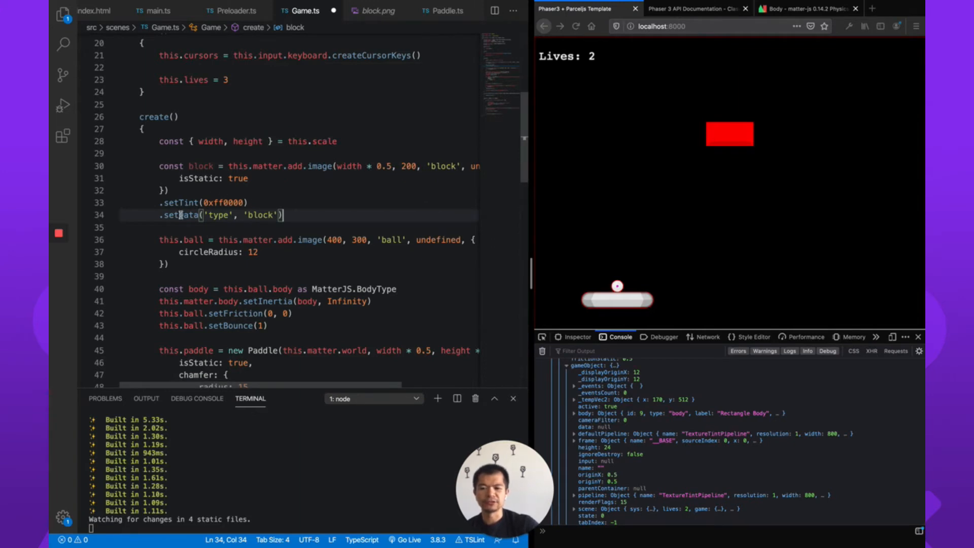
mouse_move(187, 215)
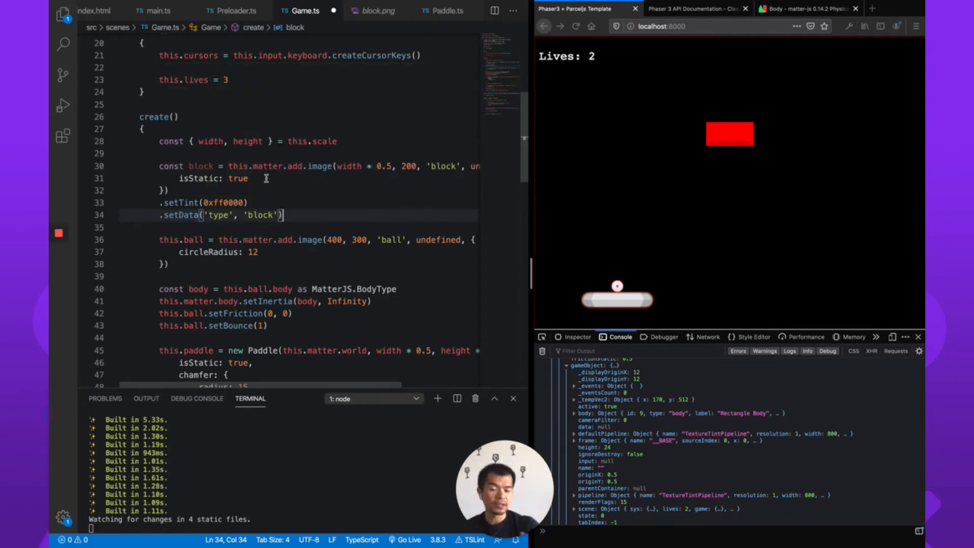
scroll(down, 3)
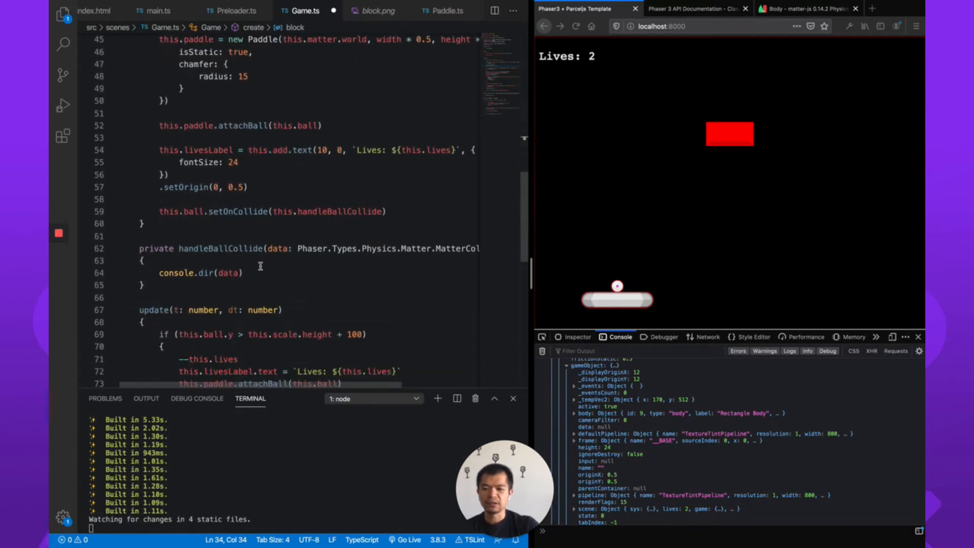
Rewrite handleBallCollide to destructure const { bodyA, bodyB } = data and reference bodyA.gameObject.
click(246, 273)
text(const { bodyA, bodyB )
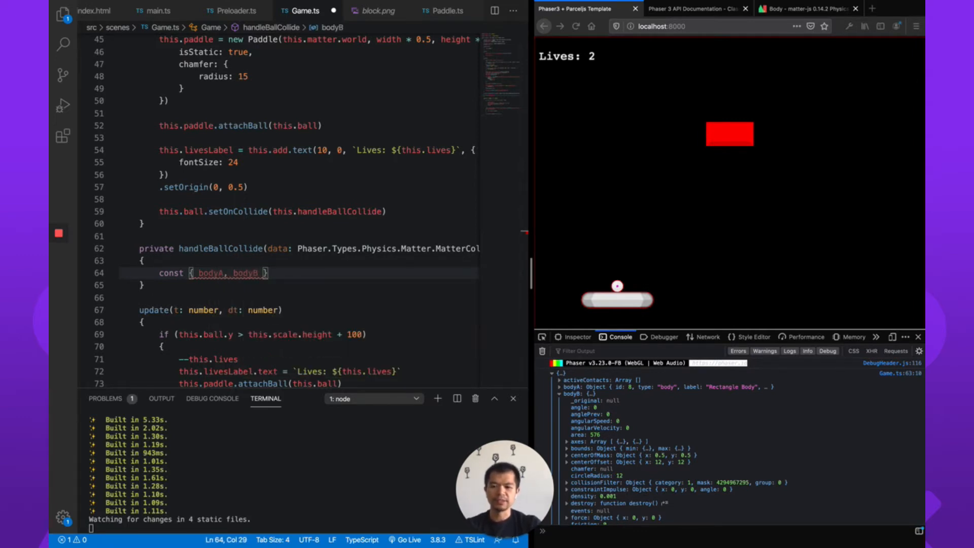
text(= data)
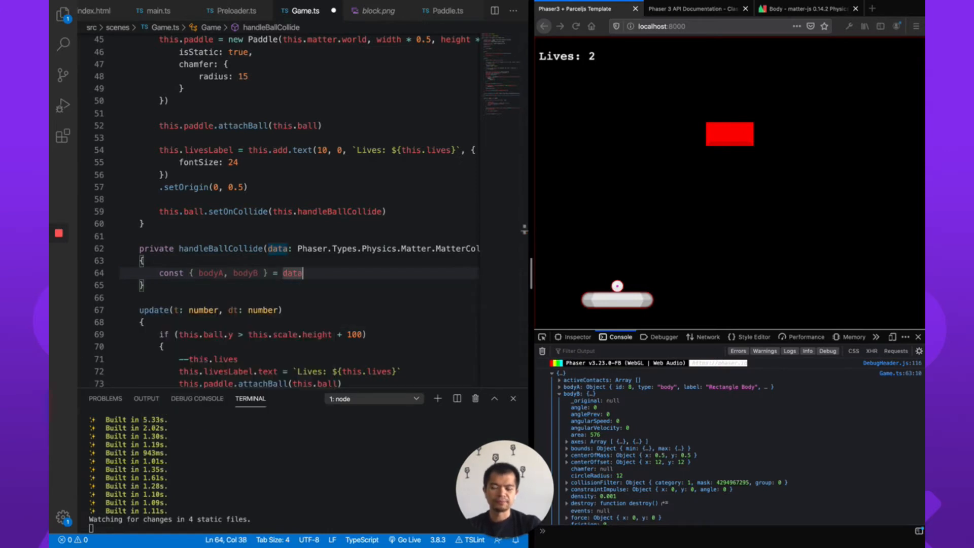
text(dat)
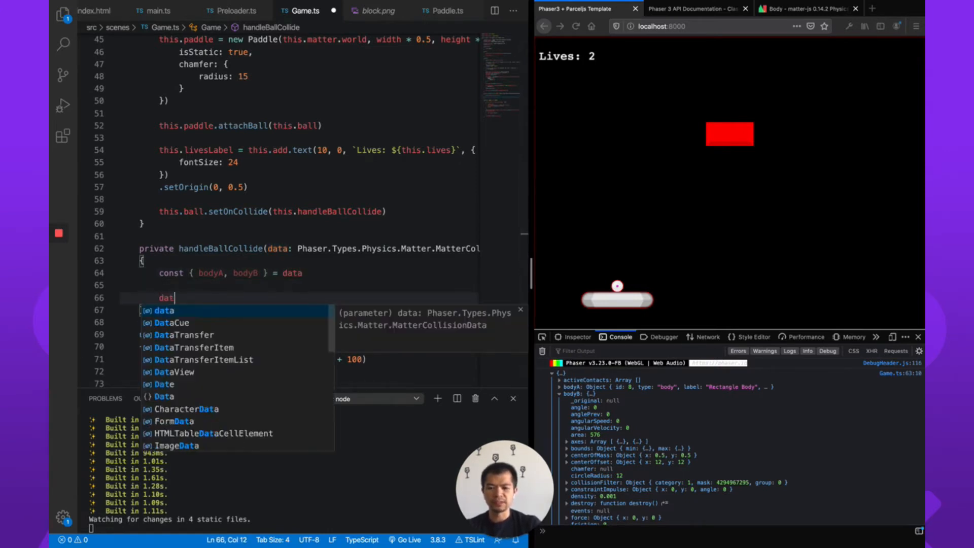
text(a.g)
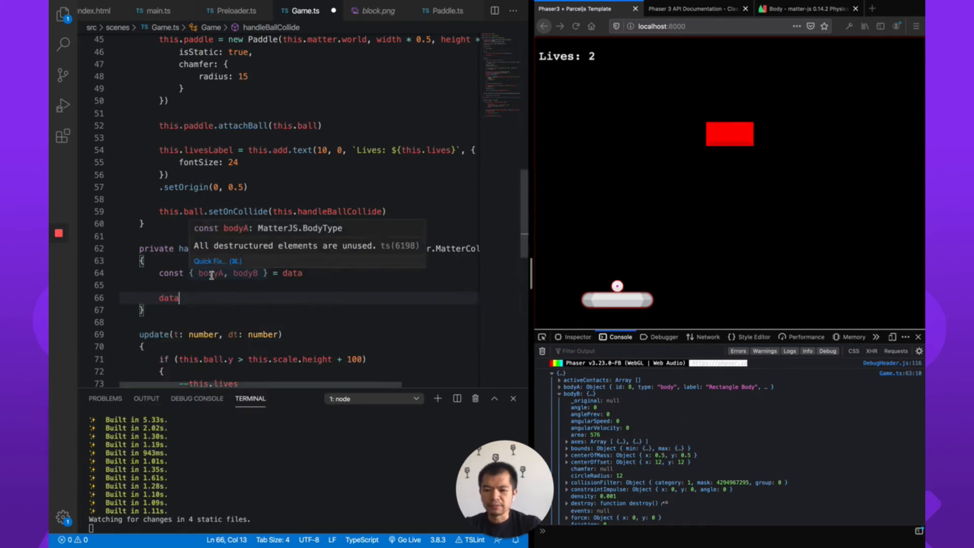
mouse_move(244, 273)
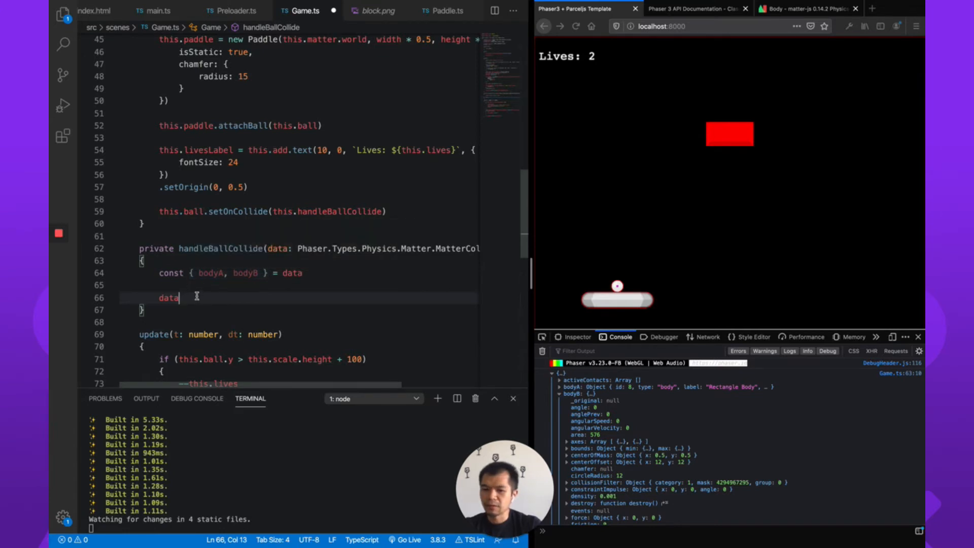
text(.g)
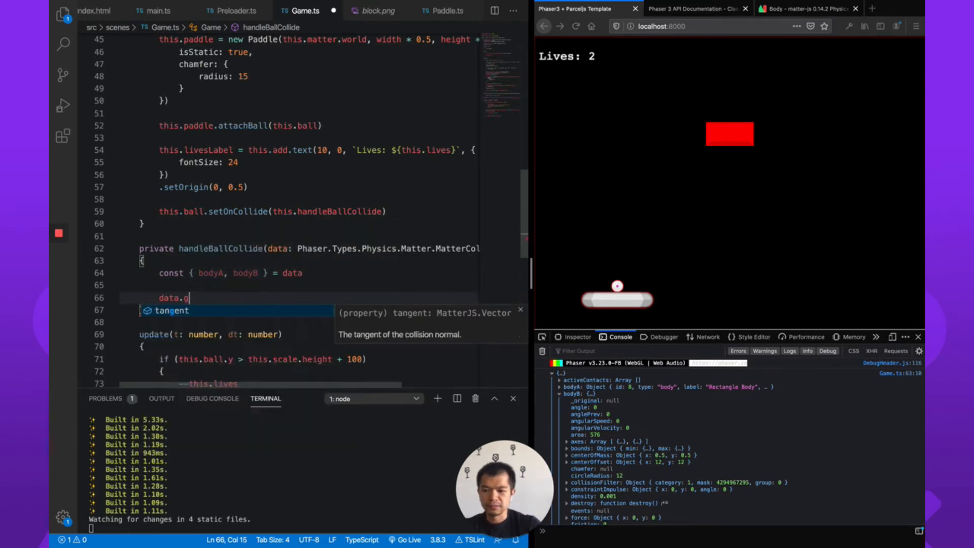
key(Backspace)
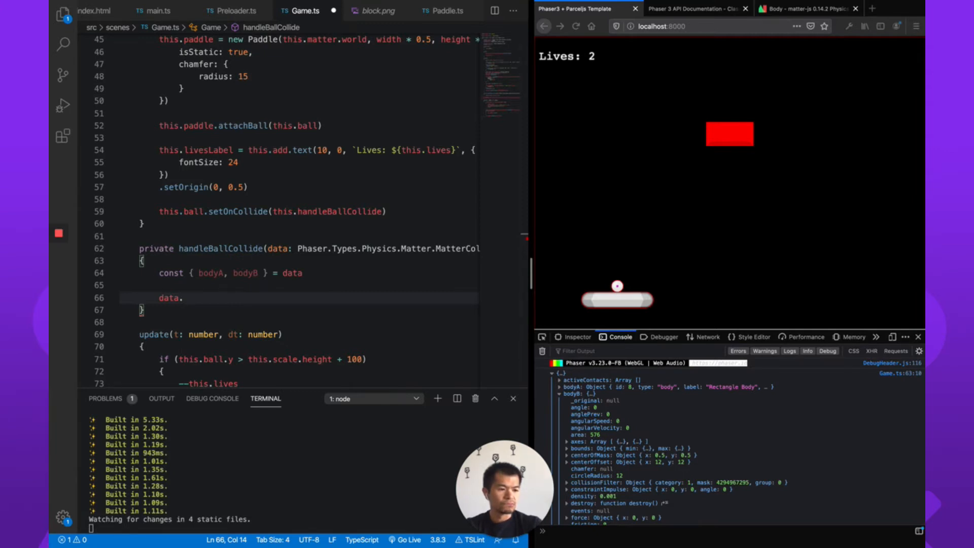
mouse_move(499, 294)
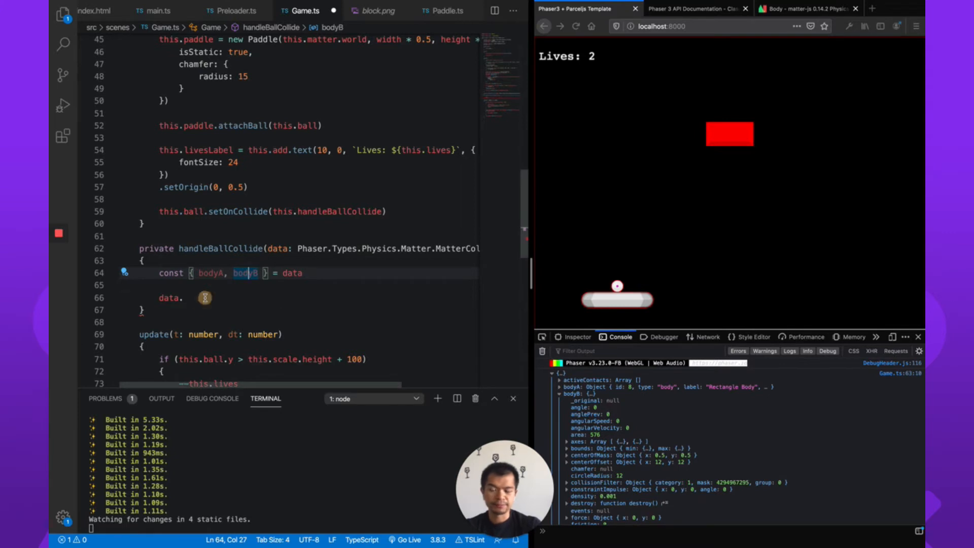
text(gameObject)
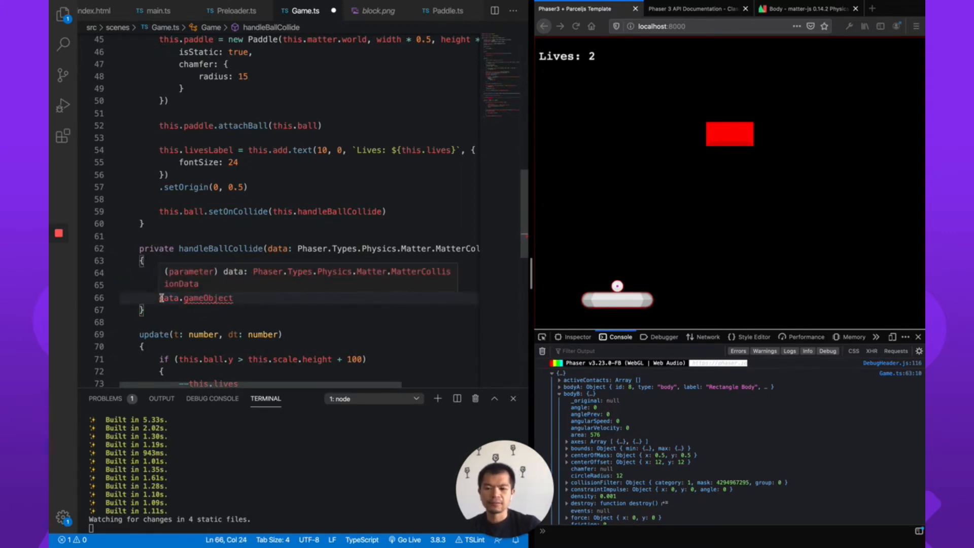
text(const { bodyA, bodyB } = data)
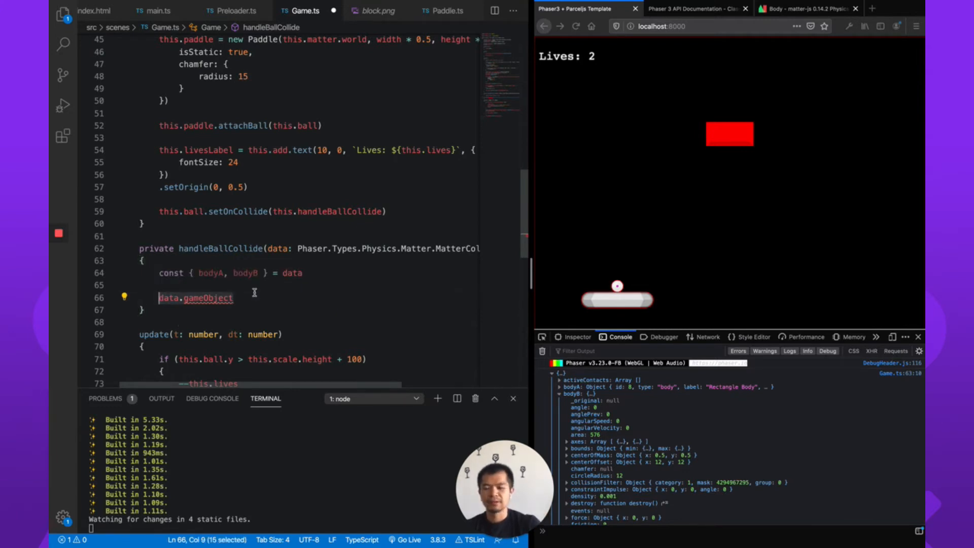
text(bodyA)
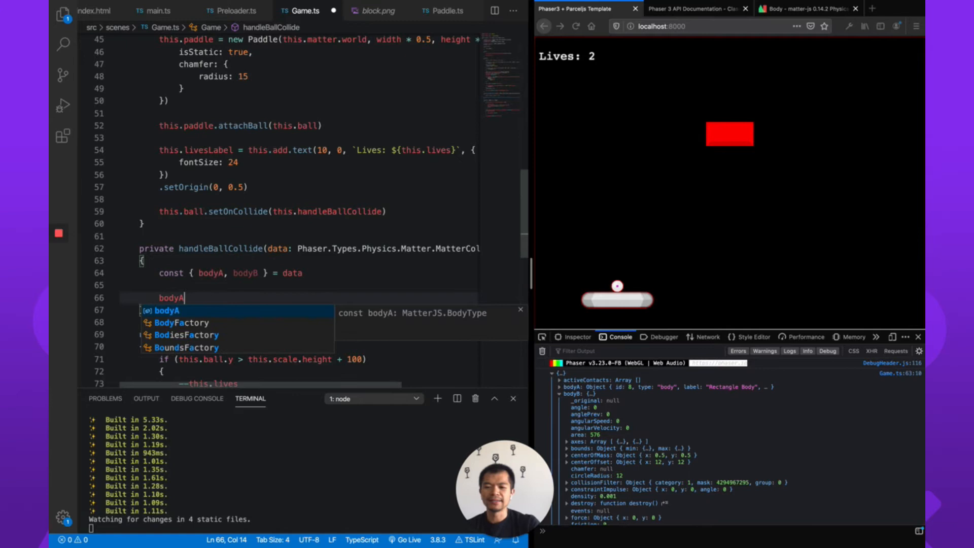
text(.gameObject)
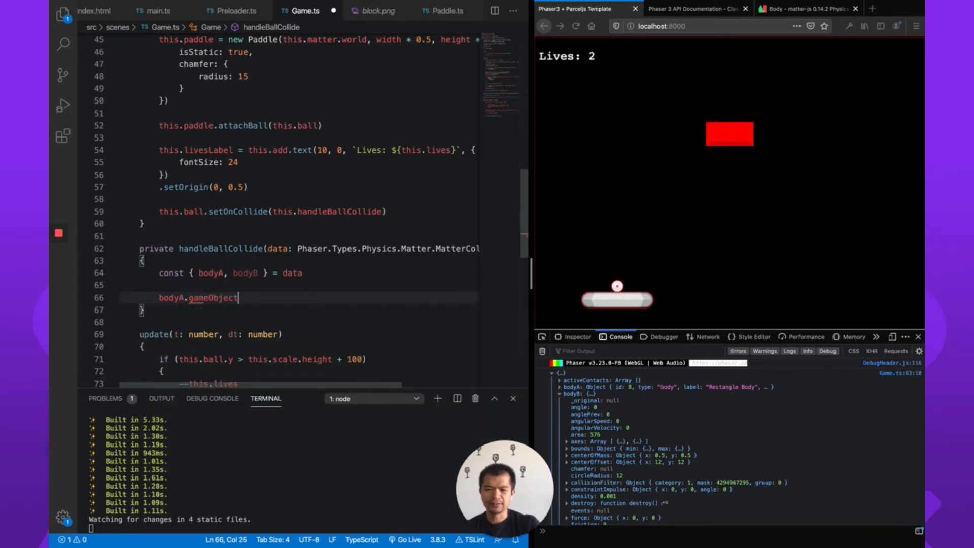
text(if ()
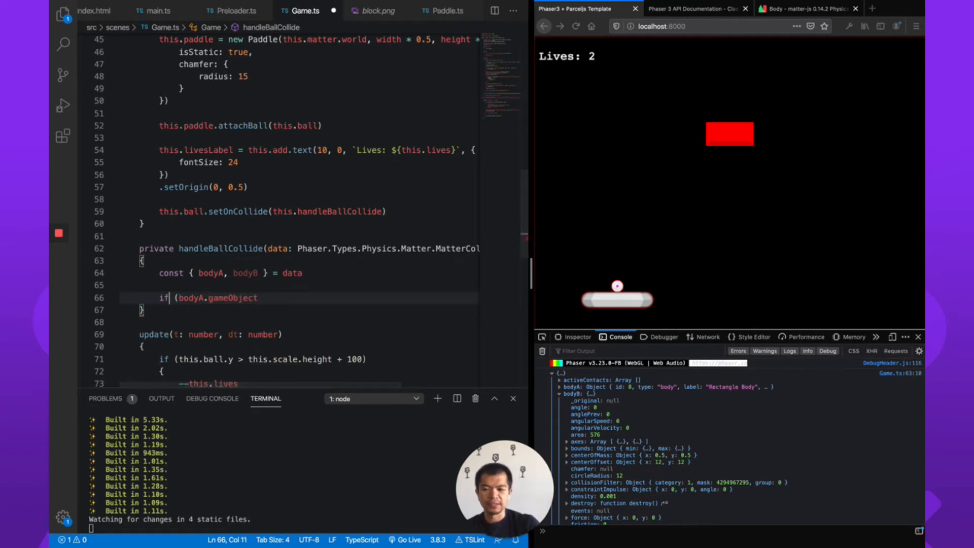
Cast bodyA.gameObject to const goA as Phaser.GameObjects.GameObject and start logging goA.getData('type').
text(bodyA.gameObject.)
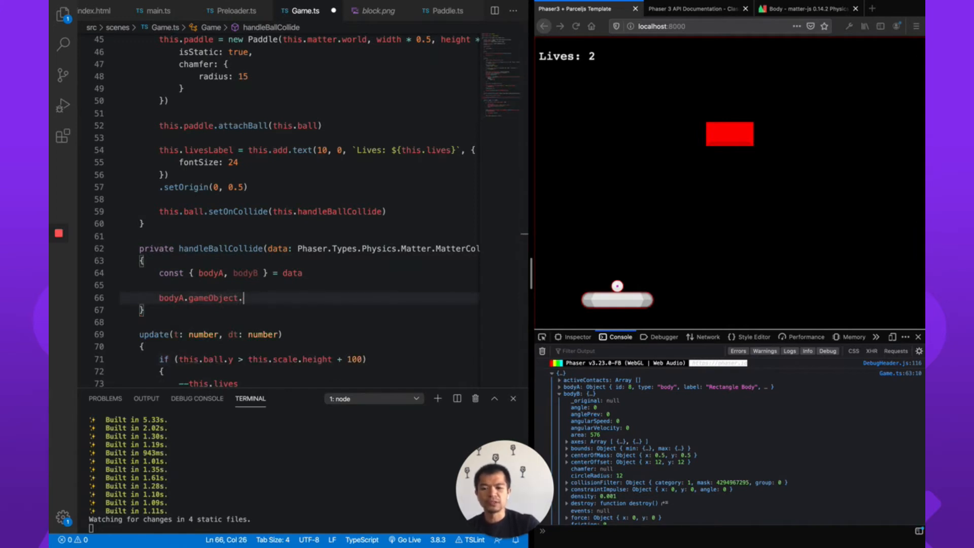
text(!)
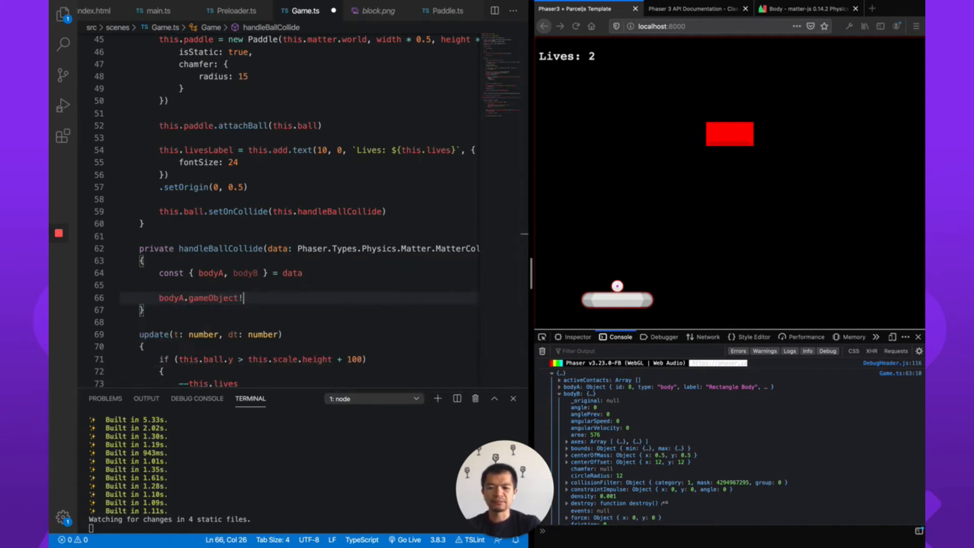
text(.)
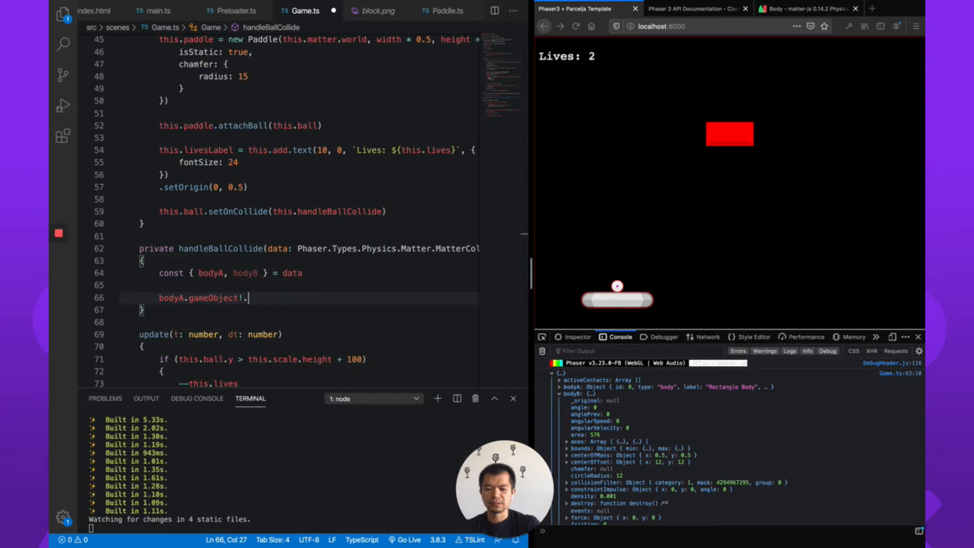
key(Backspace)
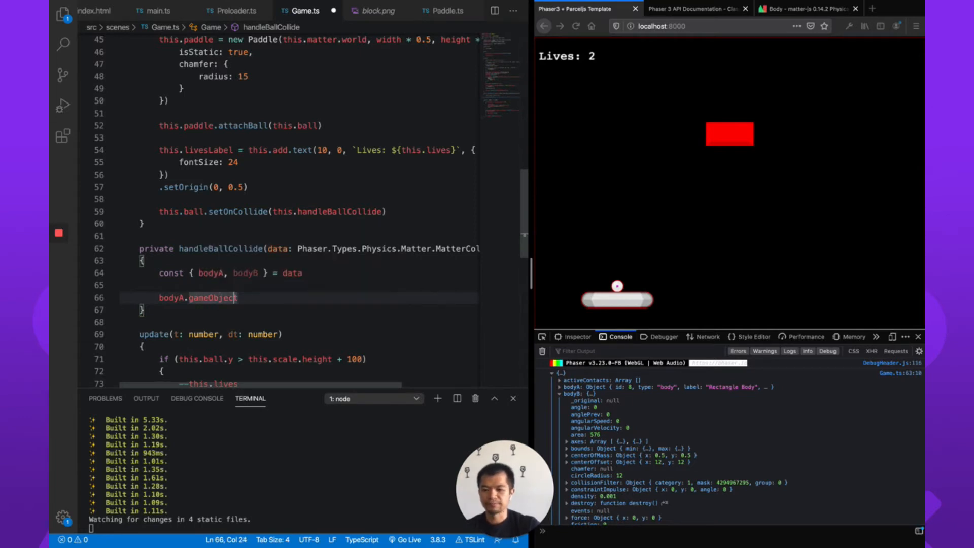
text(const)
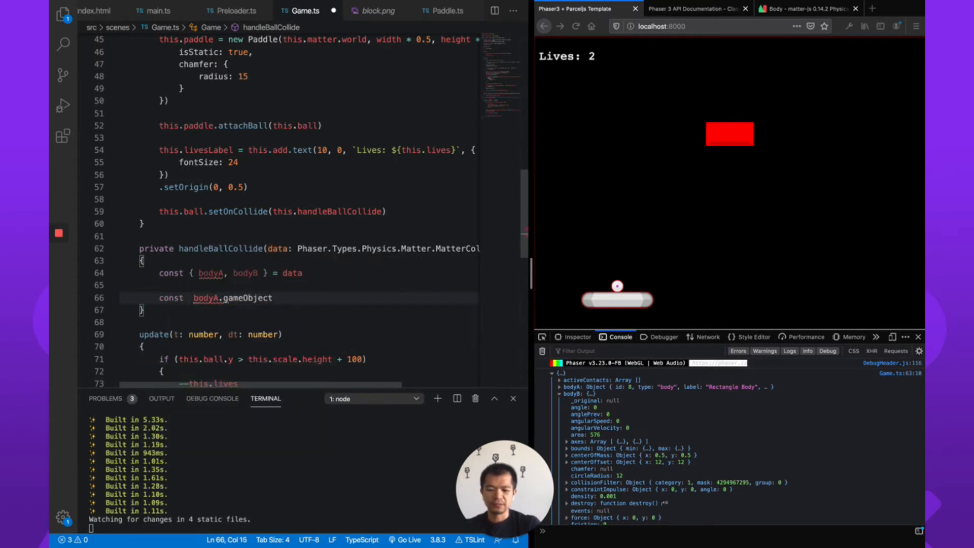
text(goA =)
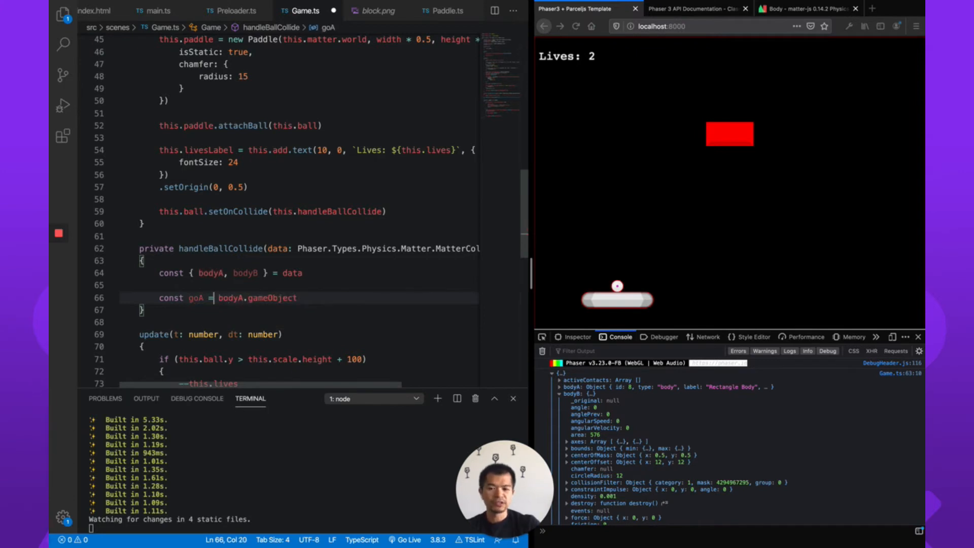
text(as)
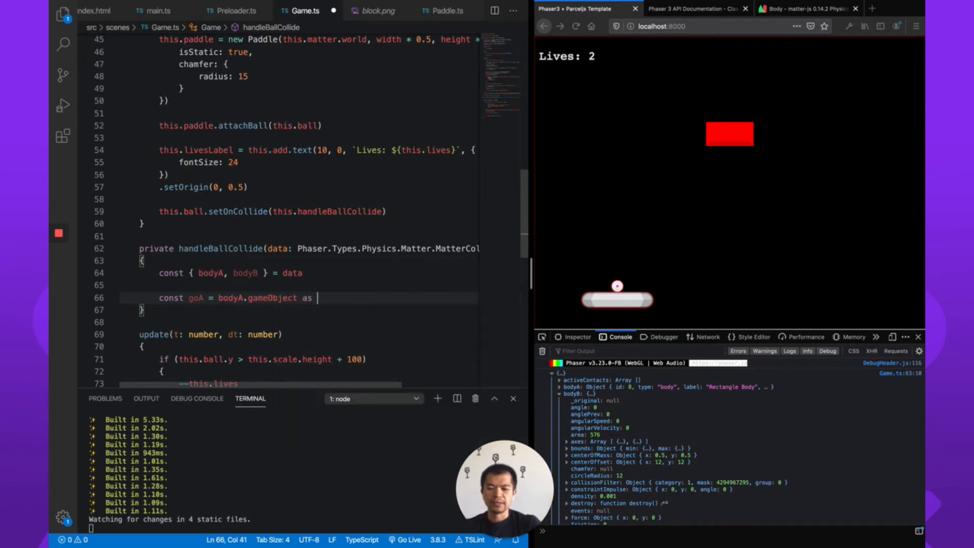
text(Phaser.GameObjects)
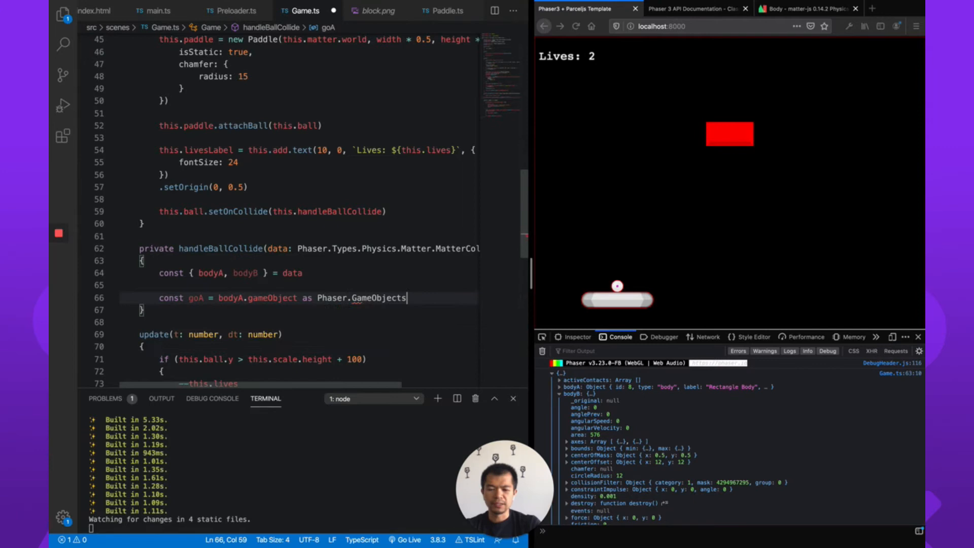
text(.)
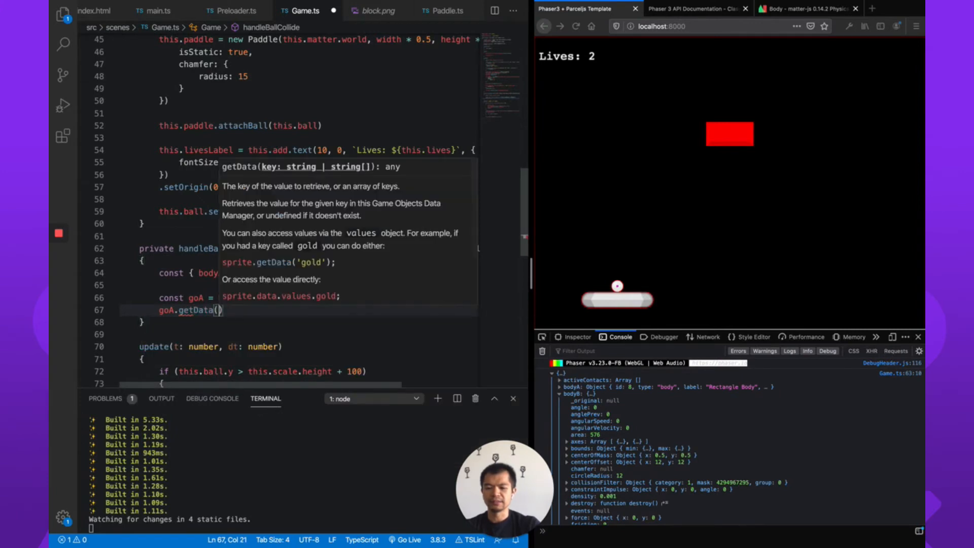
text('type')
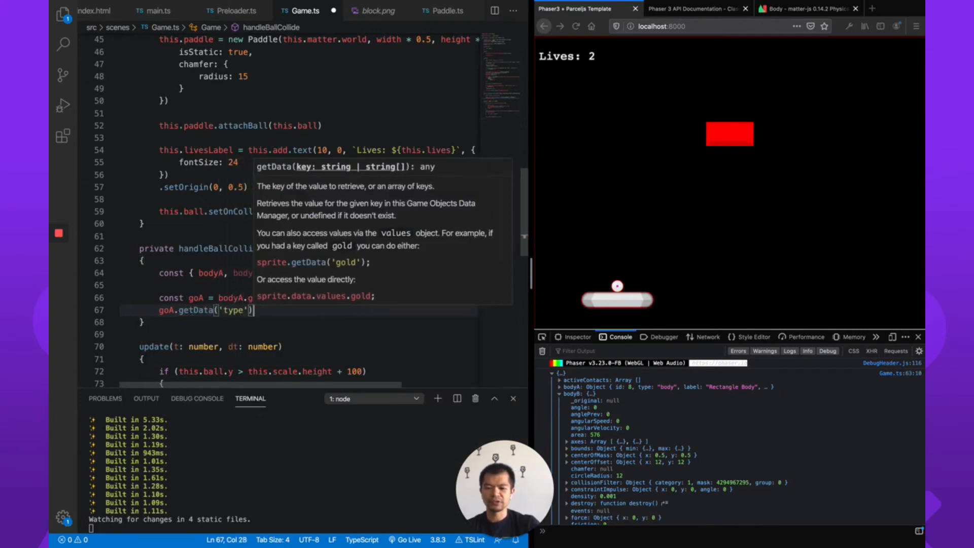
text(console.log()
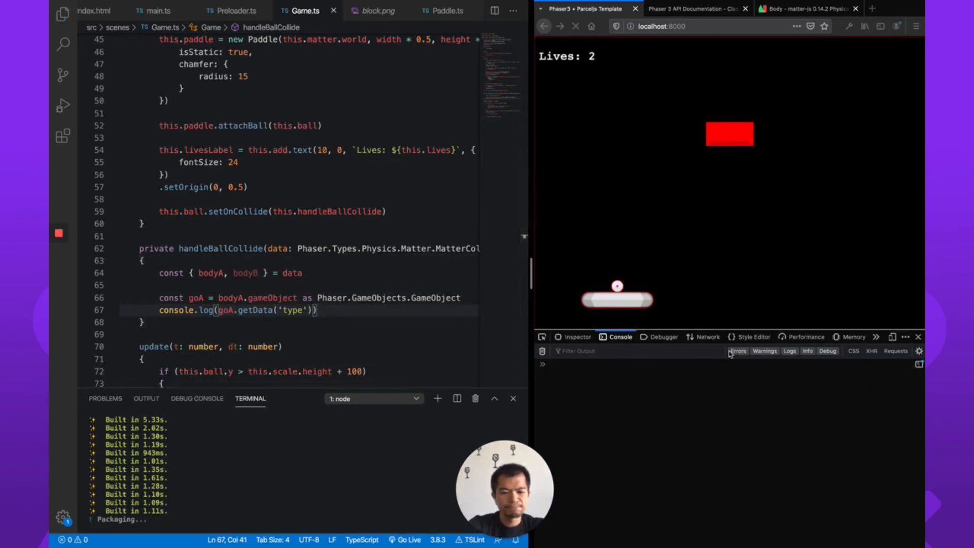
Launch the ball to confirm 'block' is logged, then delete the console.log line.
click(575, 27)
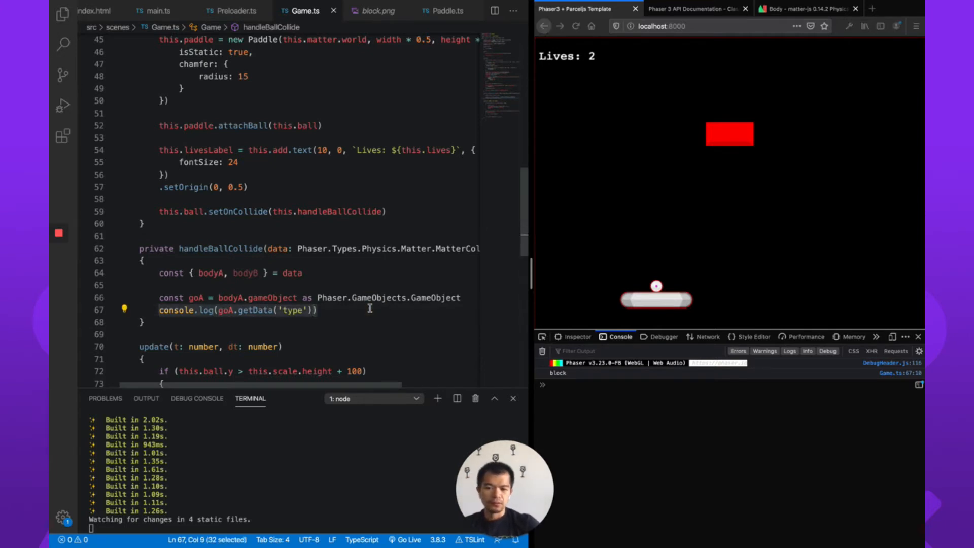
key(Delete)
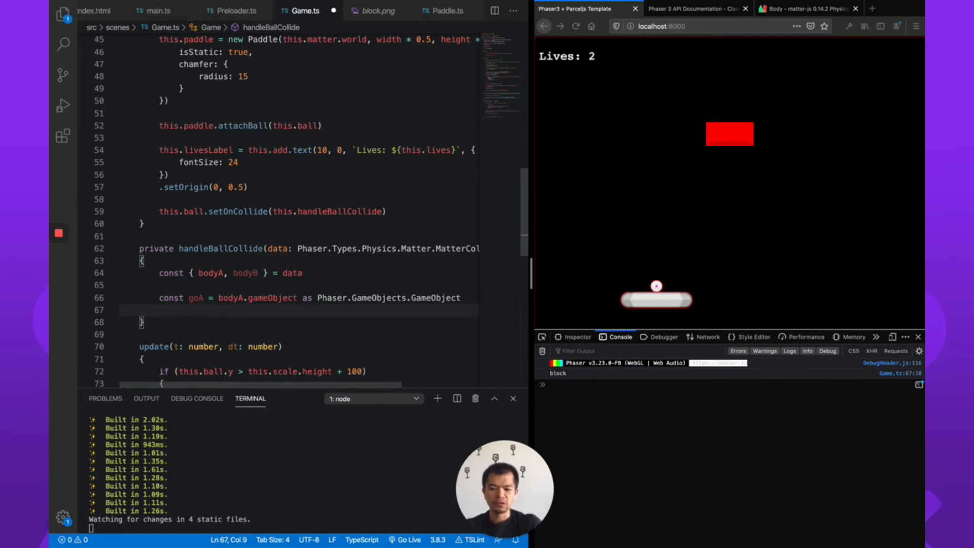
Call goA.destroy(true) in handleBallCollide, then inspect the undefined-body TypeError in Firefox's console.
text(go)
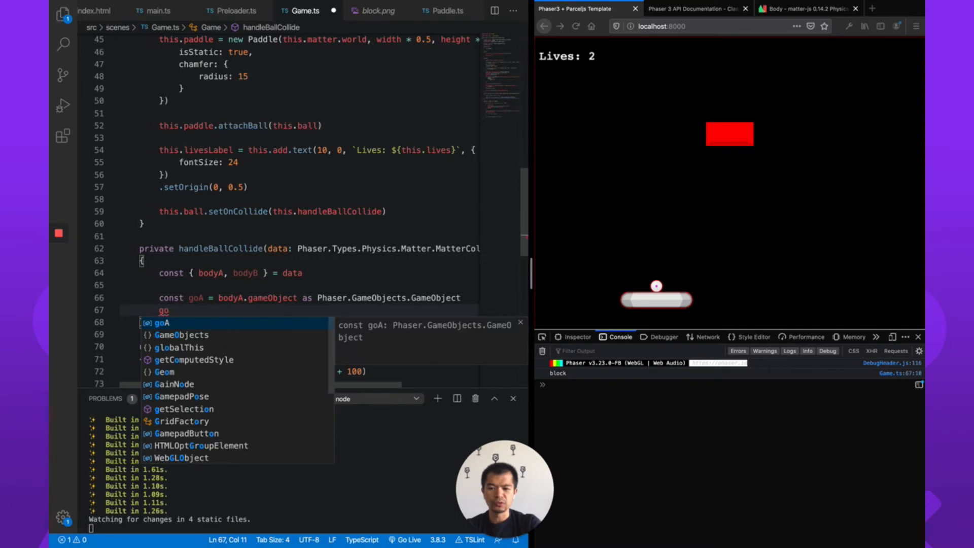
text(.de)
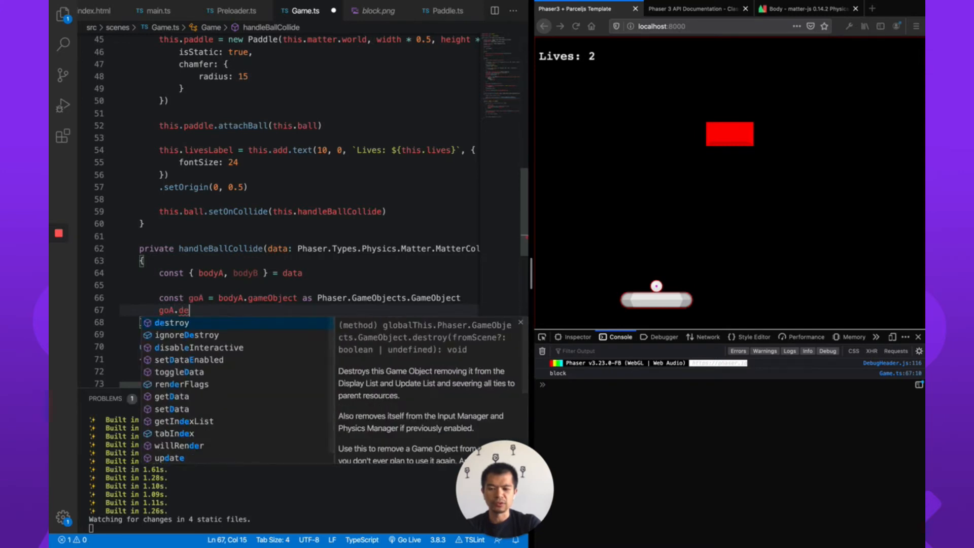
text(rem)
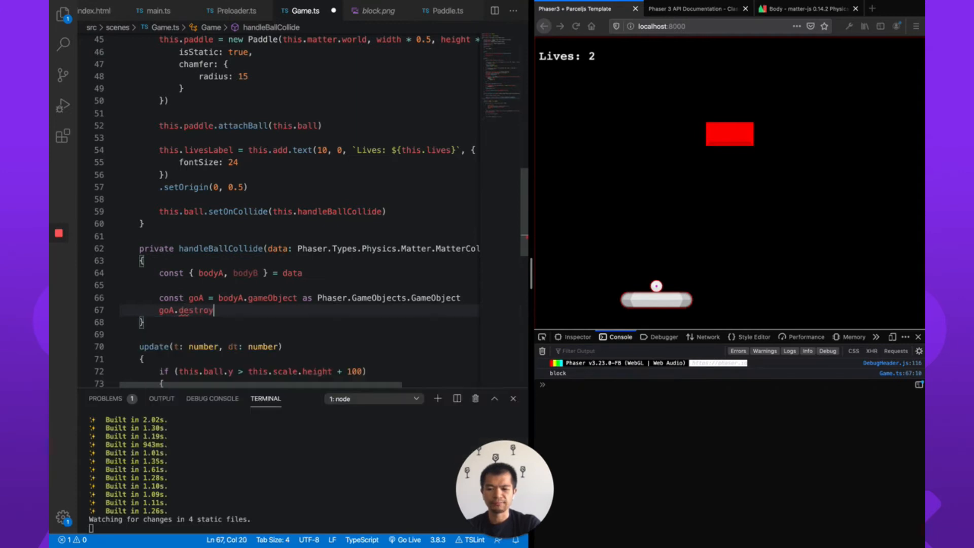
text((true)
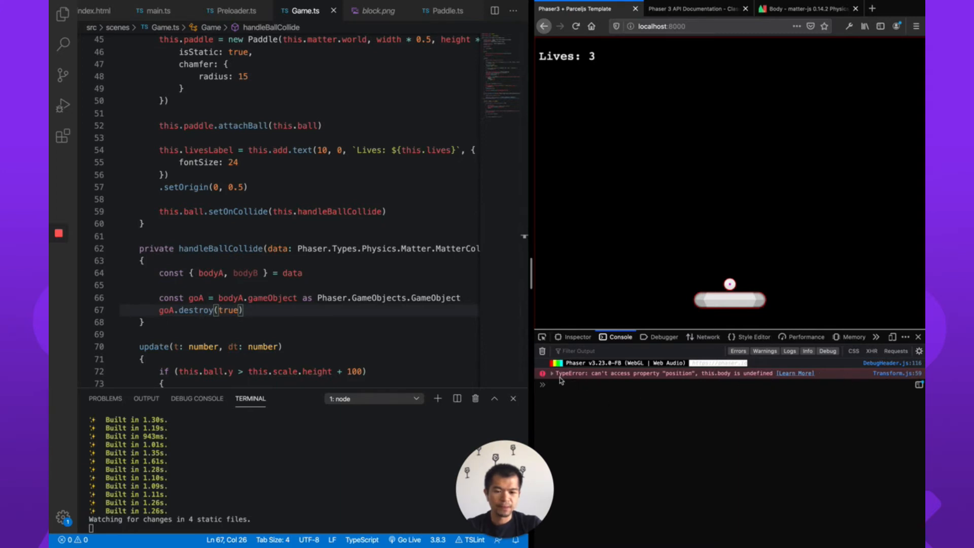
click(549, 372)
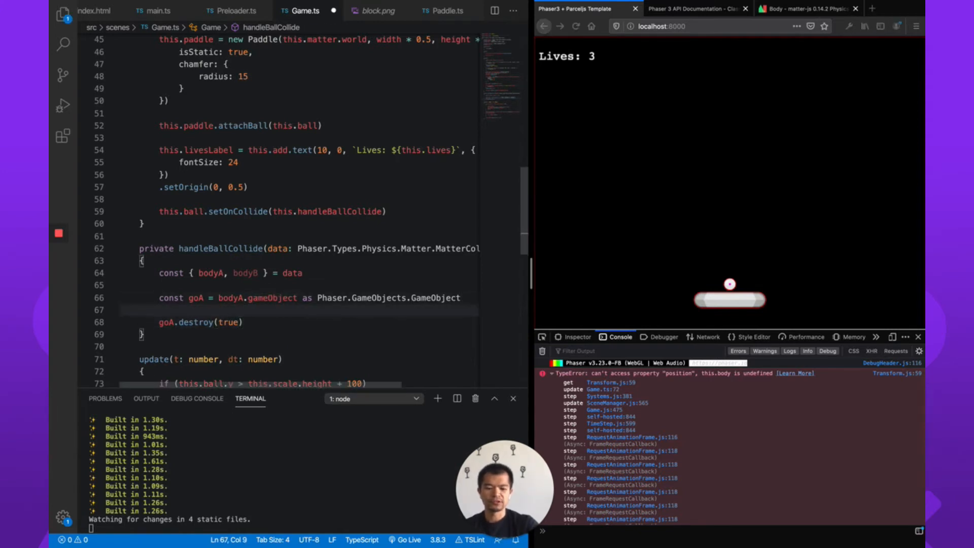
Guard handleBallCollide with if (goA.getData('type') !== 'block') { return } before the destroy call.
text(if (goA))
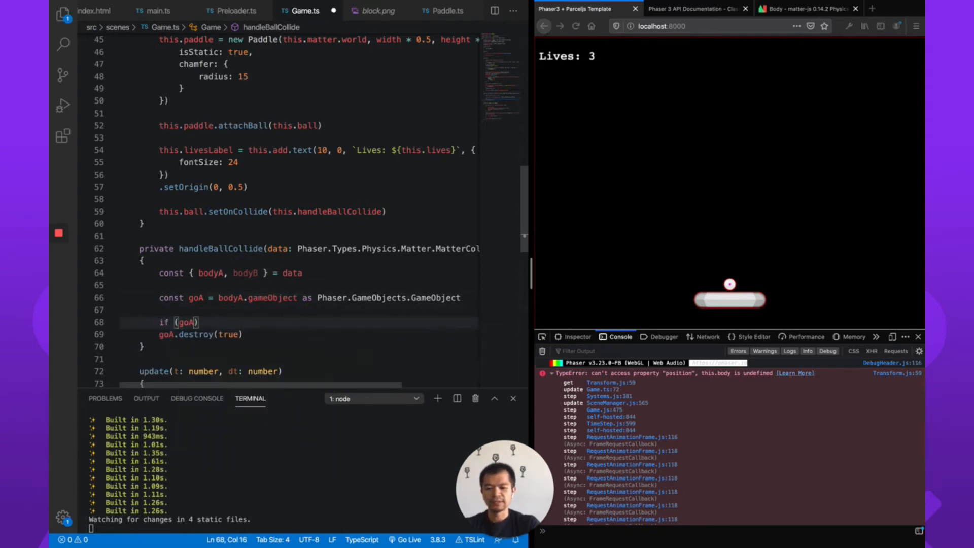
text(.getData('typ')
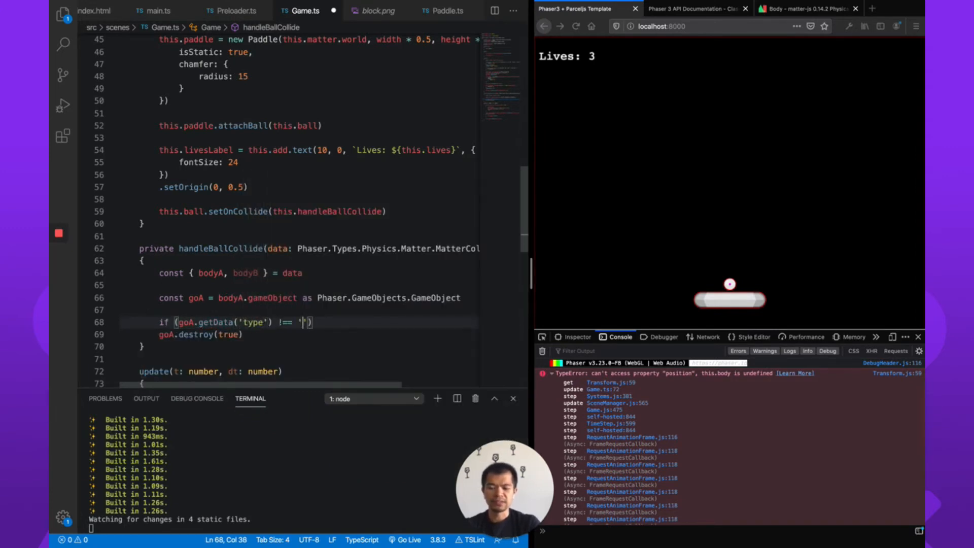
text(block)
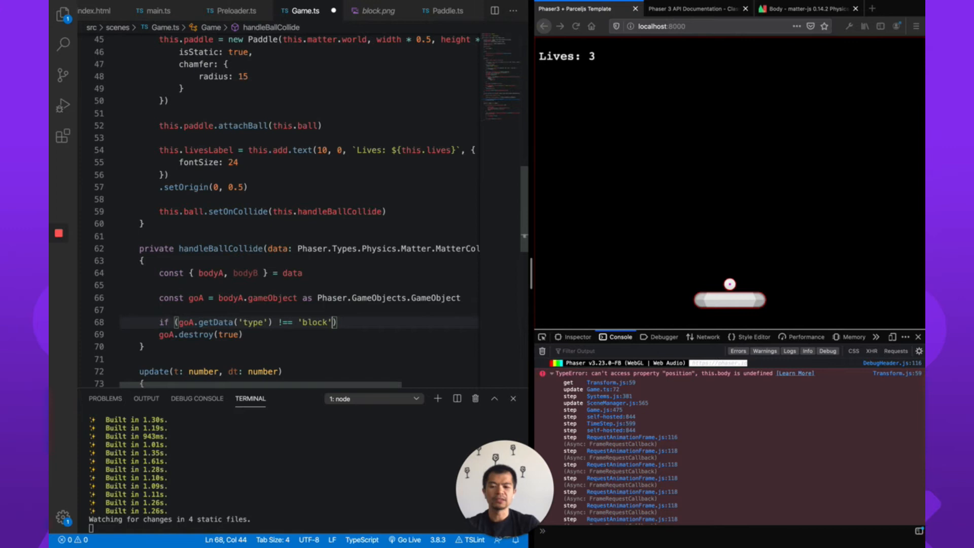
text(return)
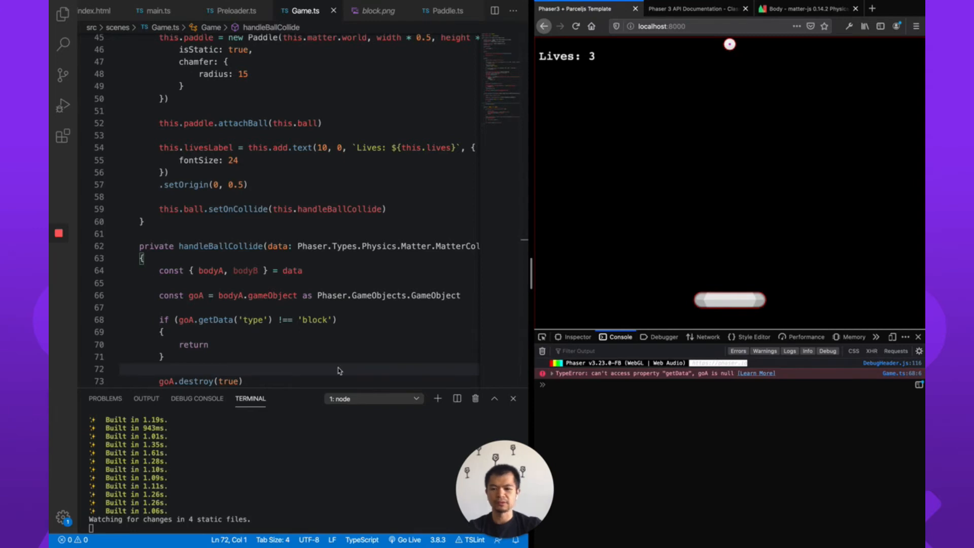
mouse_move(596, 48)
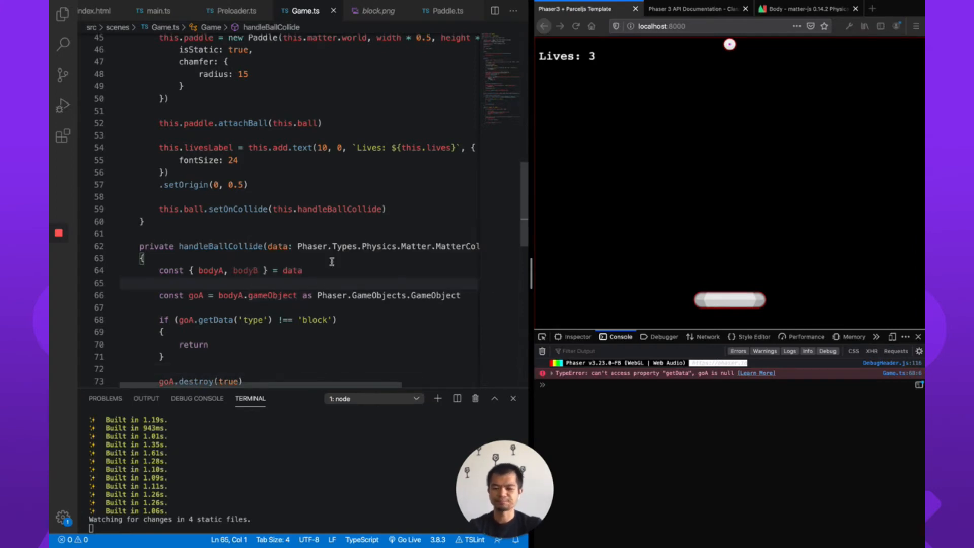
Add an if guard returning early when bodyA.gameObject is missing, ahead of the type check.
text(if ()
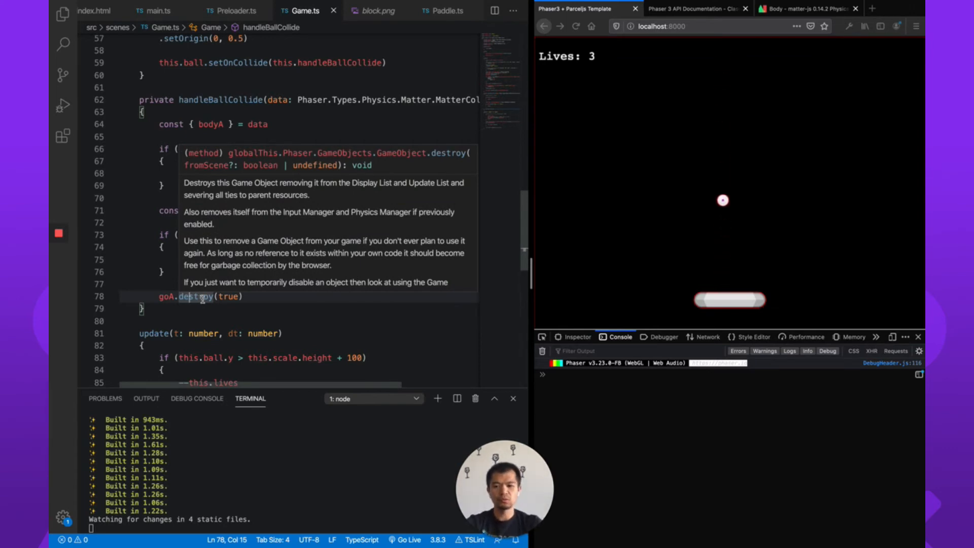
click(304, 311)
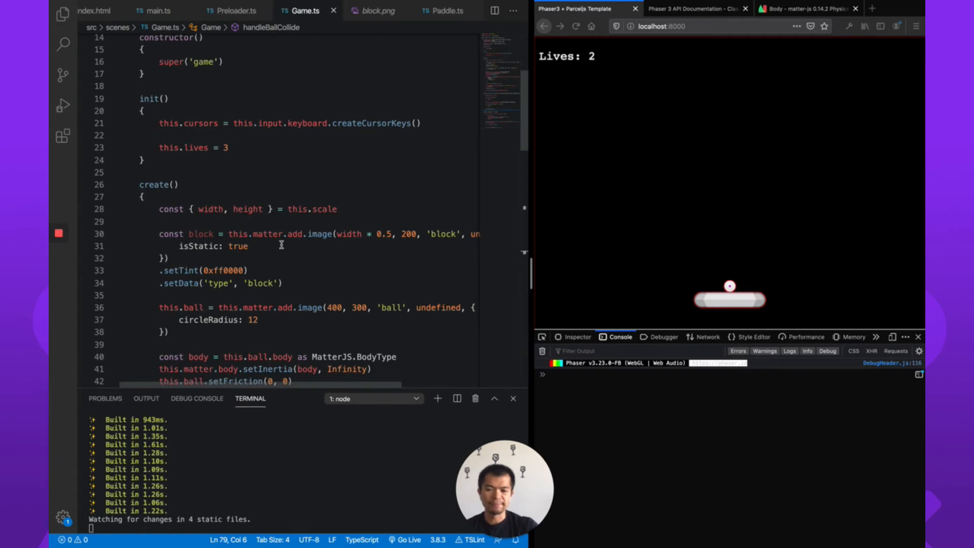
mouse_move(284, 234)
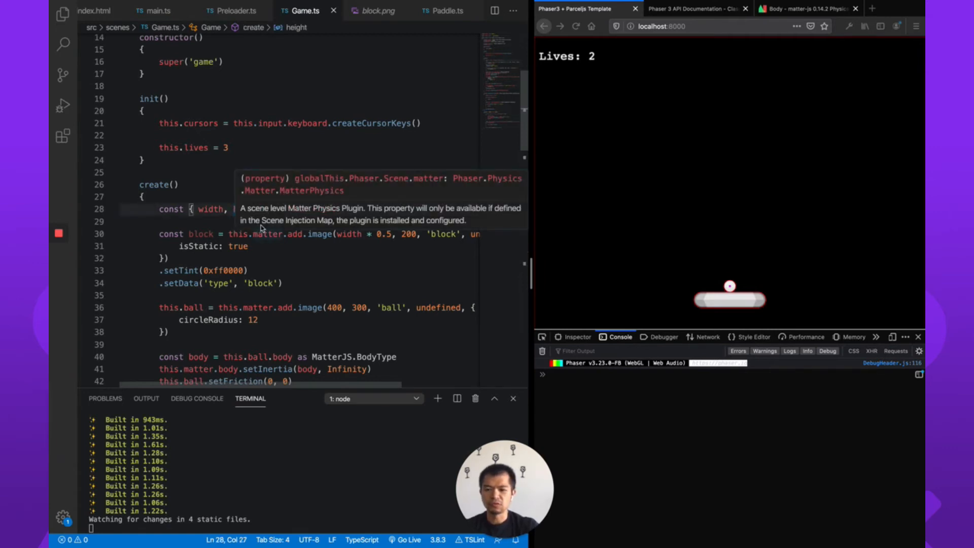
Wrap the block creation in a for (let i = 0; i < 5; ++i) loop.
click(226, 221)
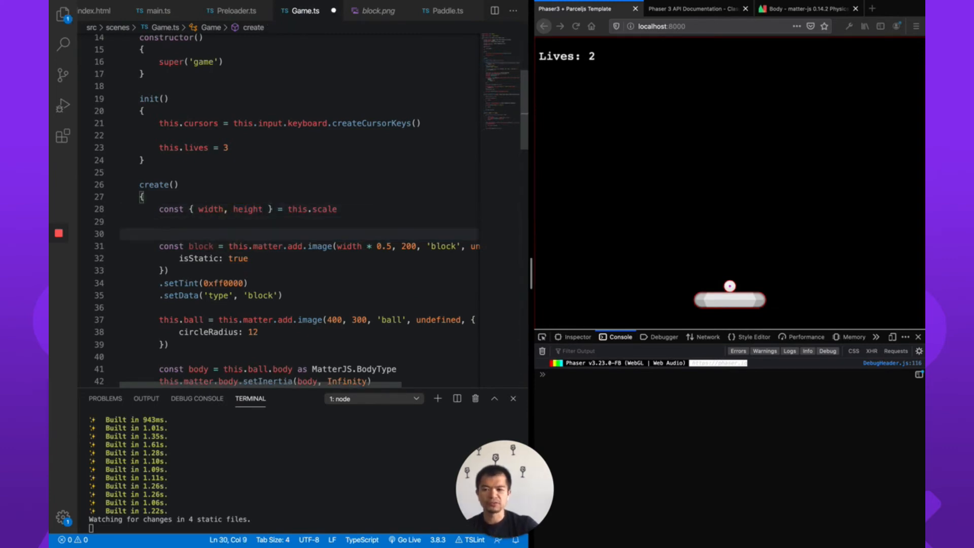
text(for ()
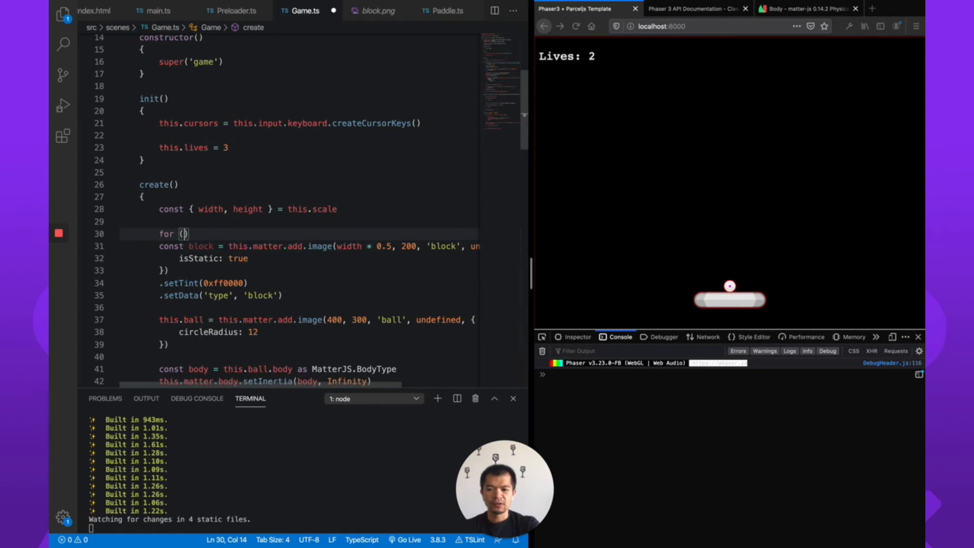
text(let i = 0; i <)
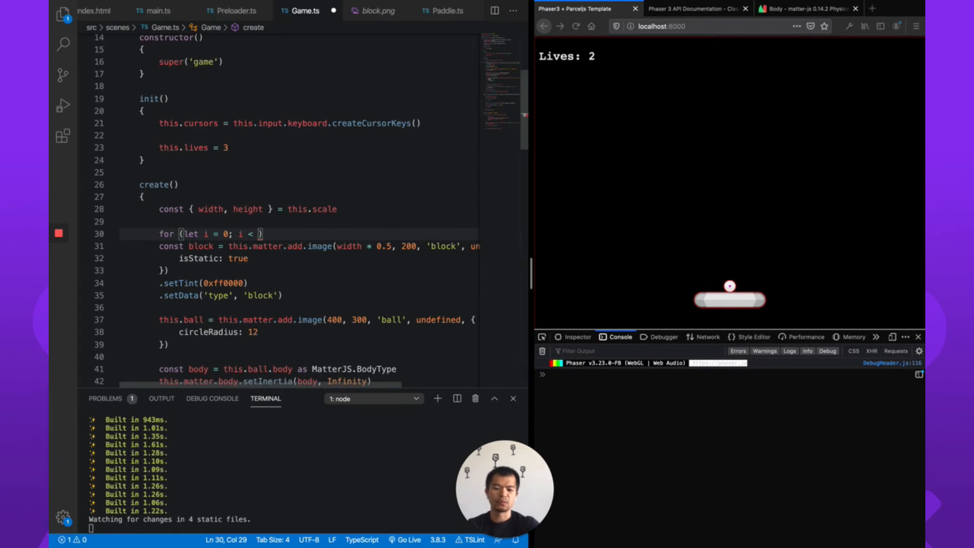
text(4;)
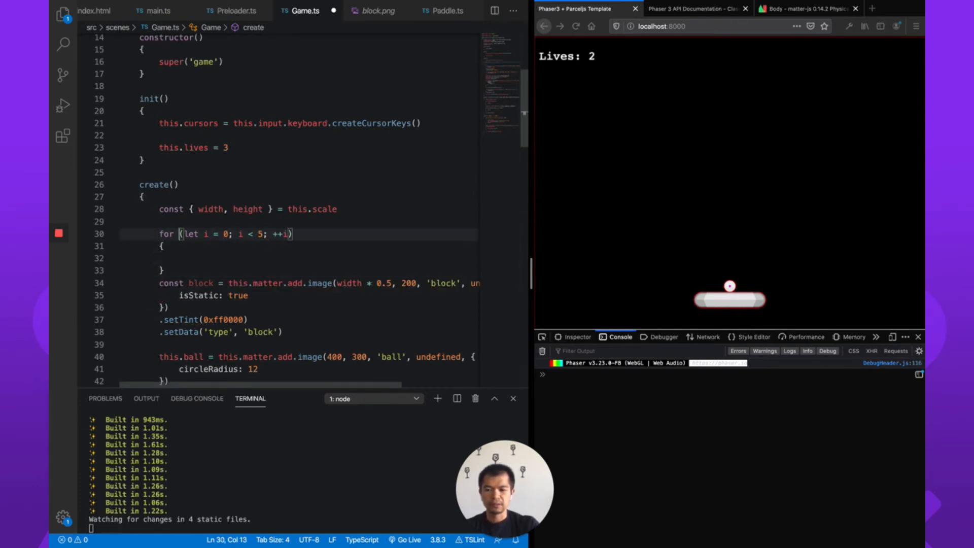
Declare a blocks array typed Phaser.Physics.Matter.Image[] and push each created block into it.
text(const block)
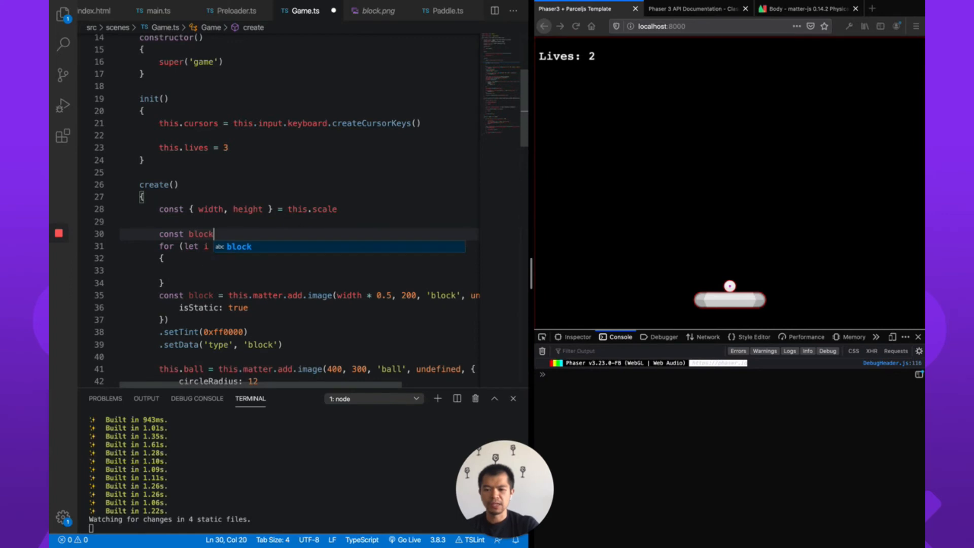
text(s: P)
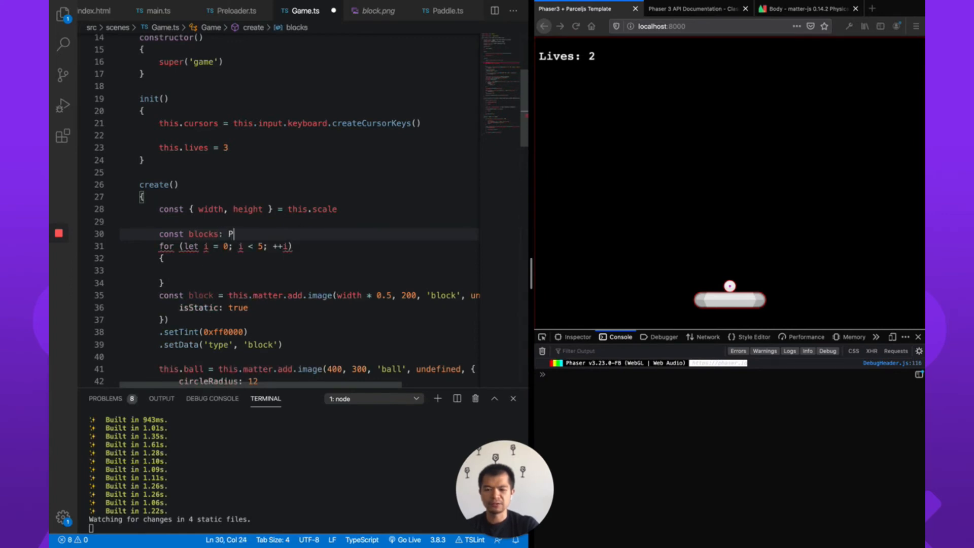
text(haser.Physics.)
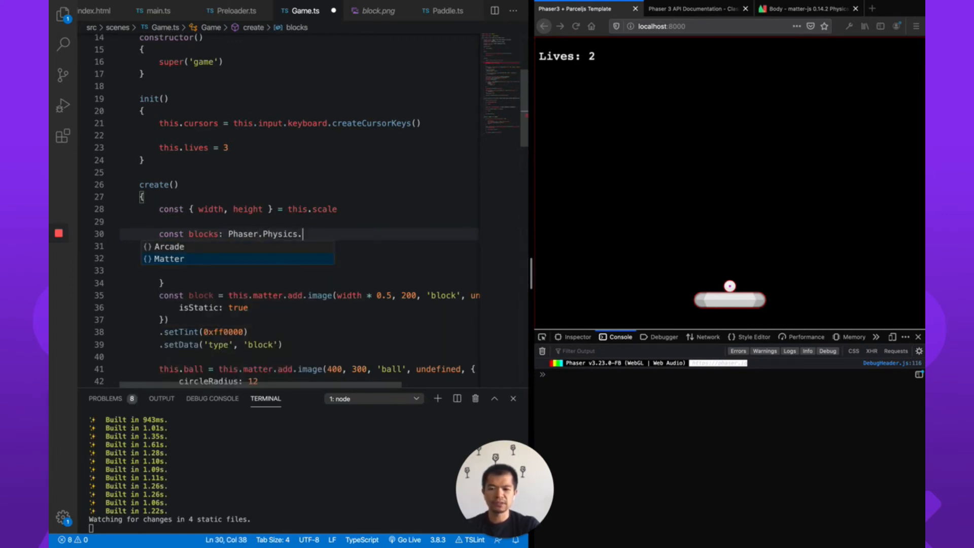
text(Matter.Image[] = [)
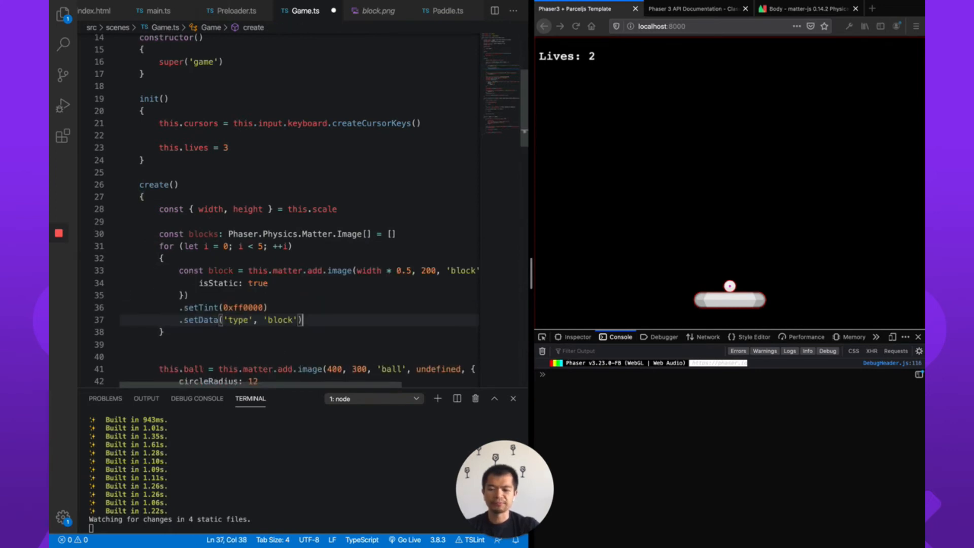
text(blocks.push(block)
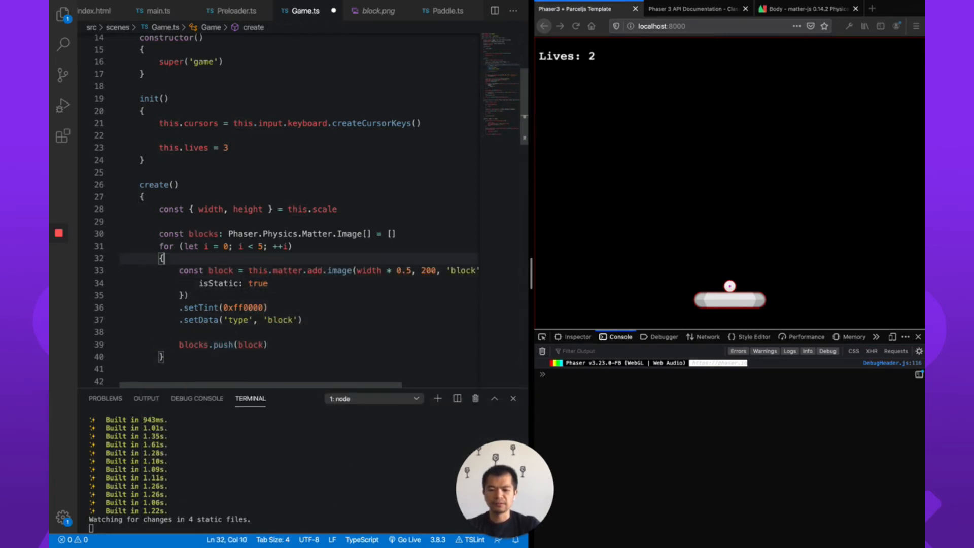
Declare let x = 128 and advance it by block.width after each block.
text(co)
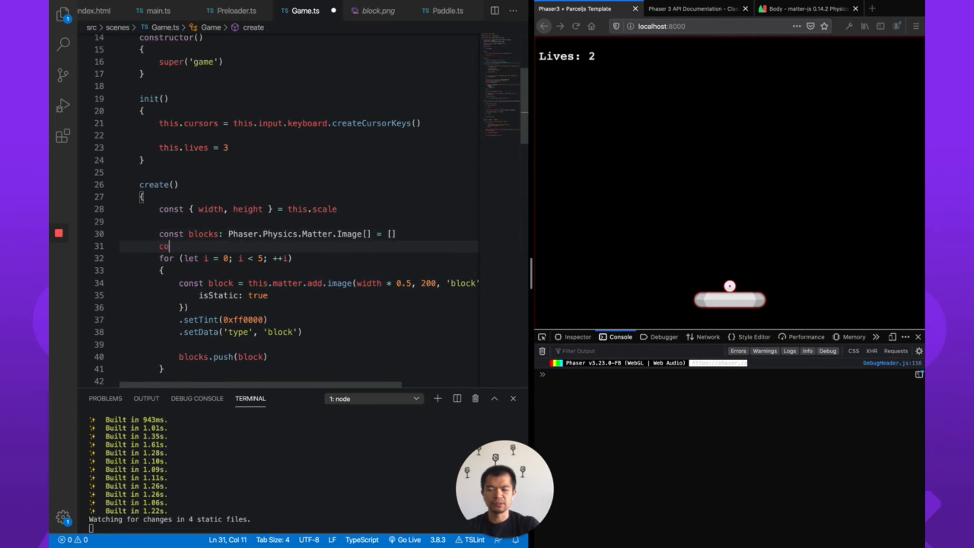
text(nst x)
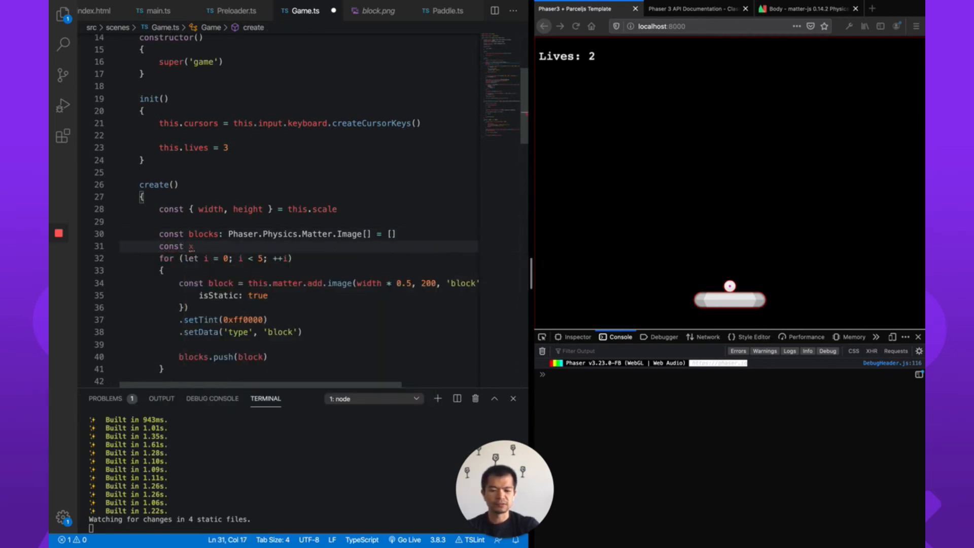
text(let x =)
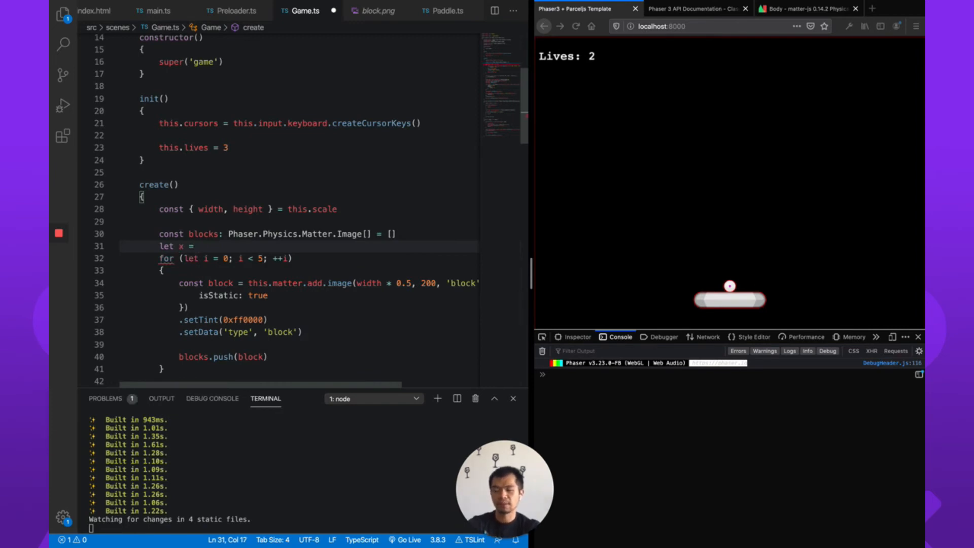
text(1)
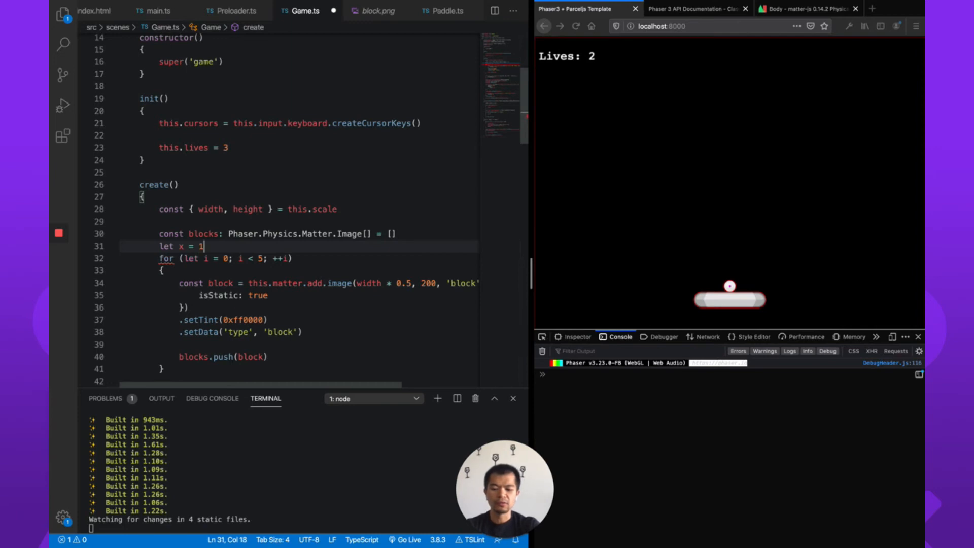
text(28)
text(x +)
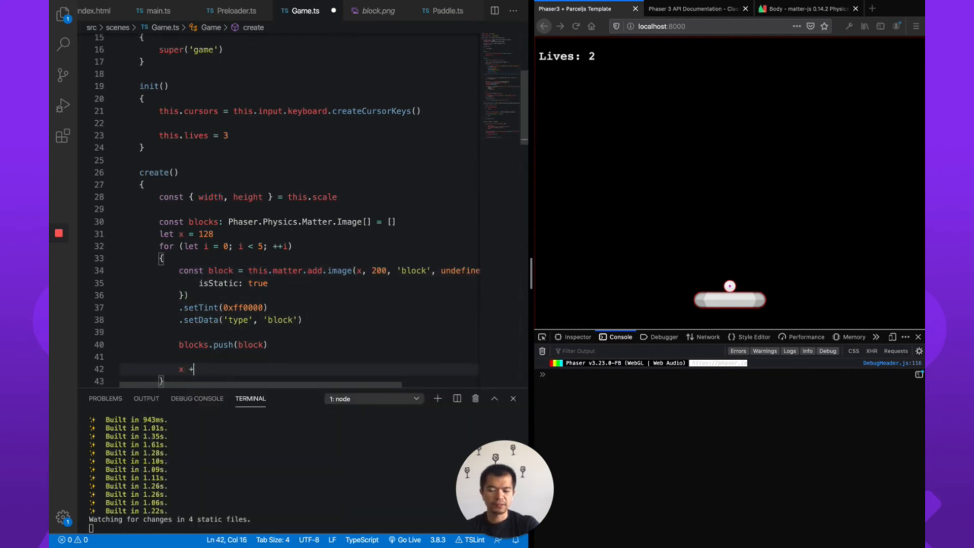
text(=)
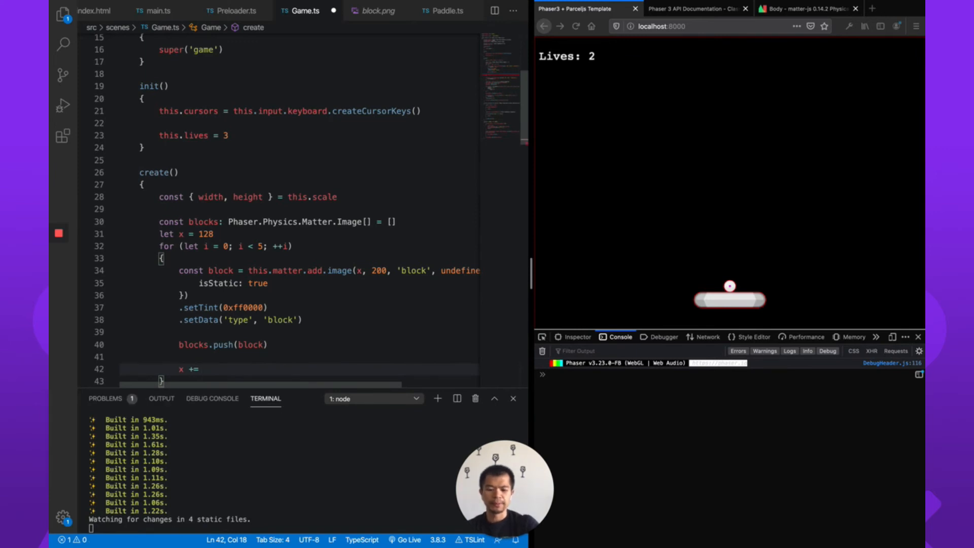
text(block.width)
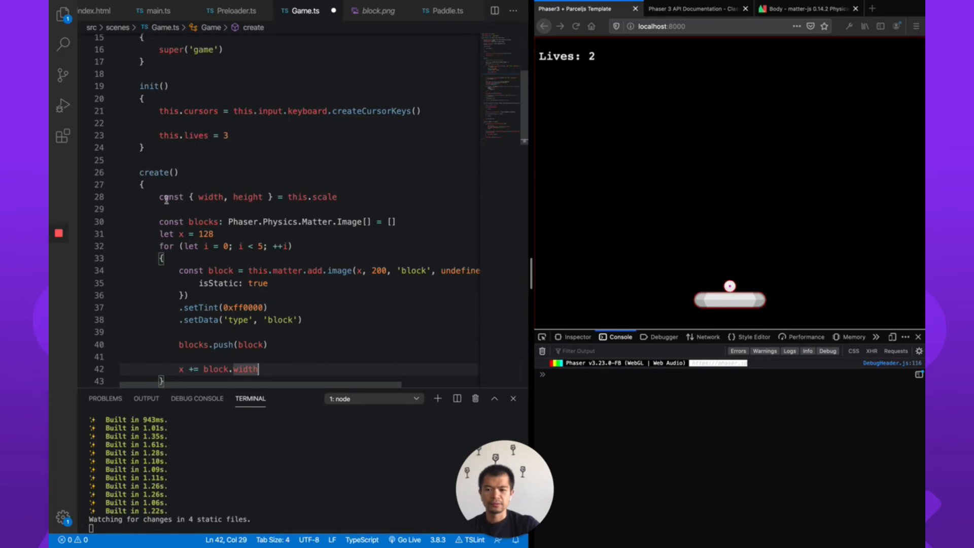
scroll(down, 3)
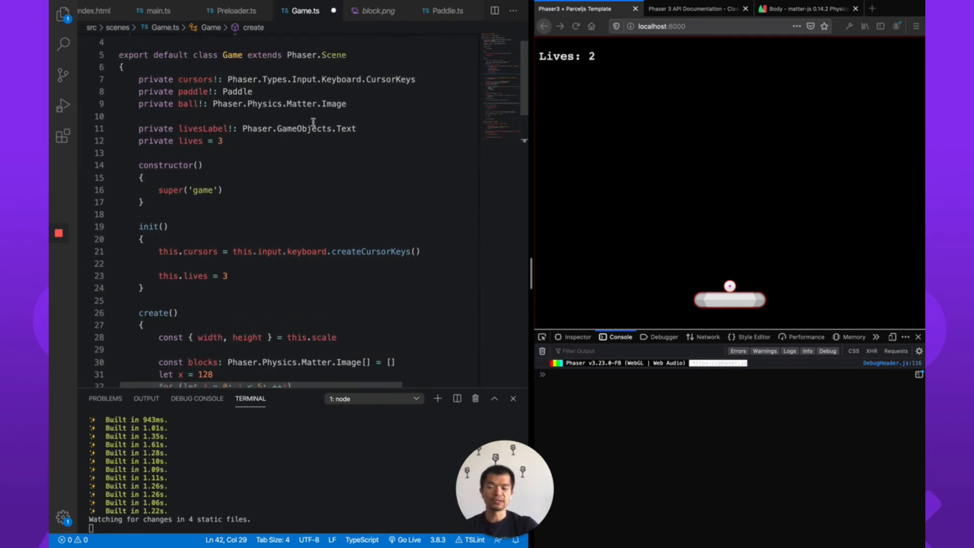
key(Enter)
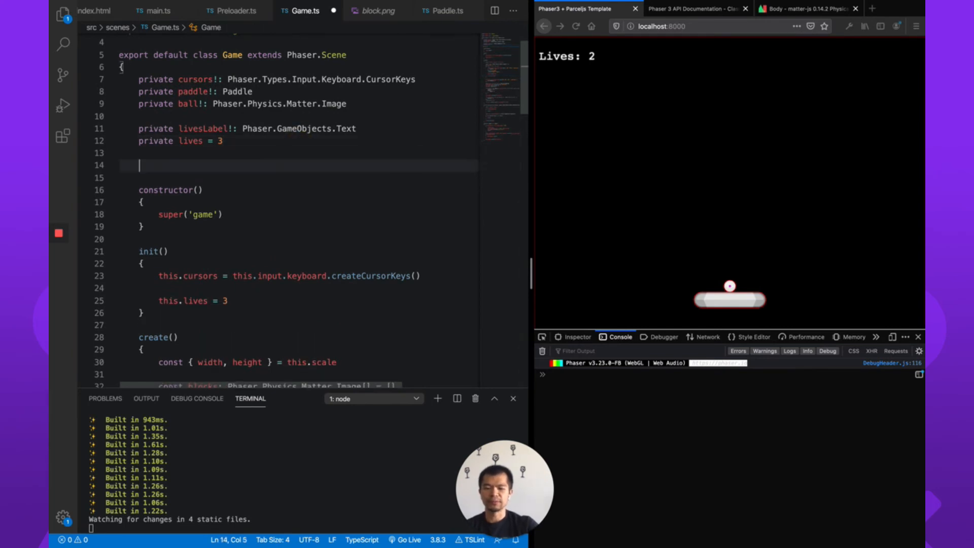
text(p)
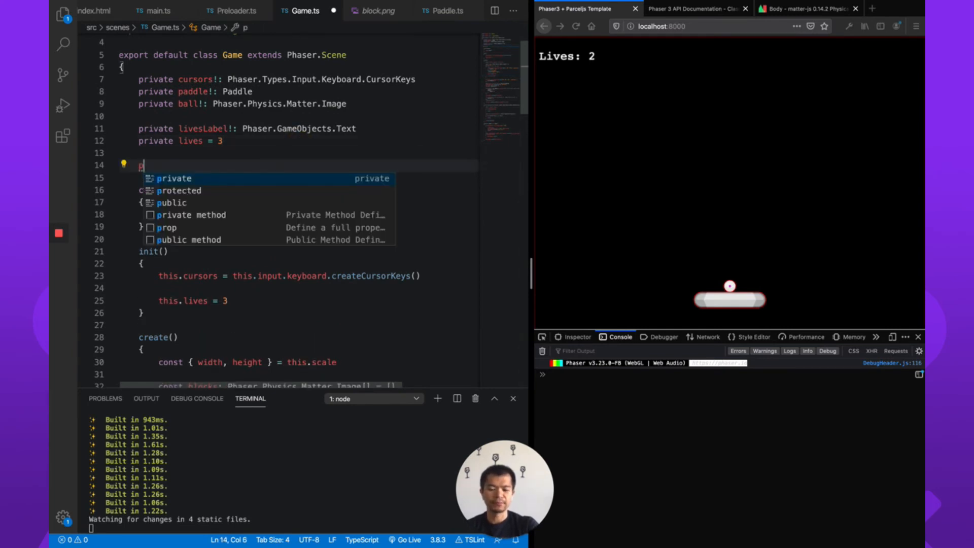
text(rivate blocks: Phaser.Physics.Matter.Image[] = [)
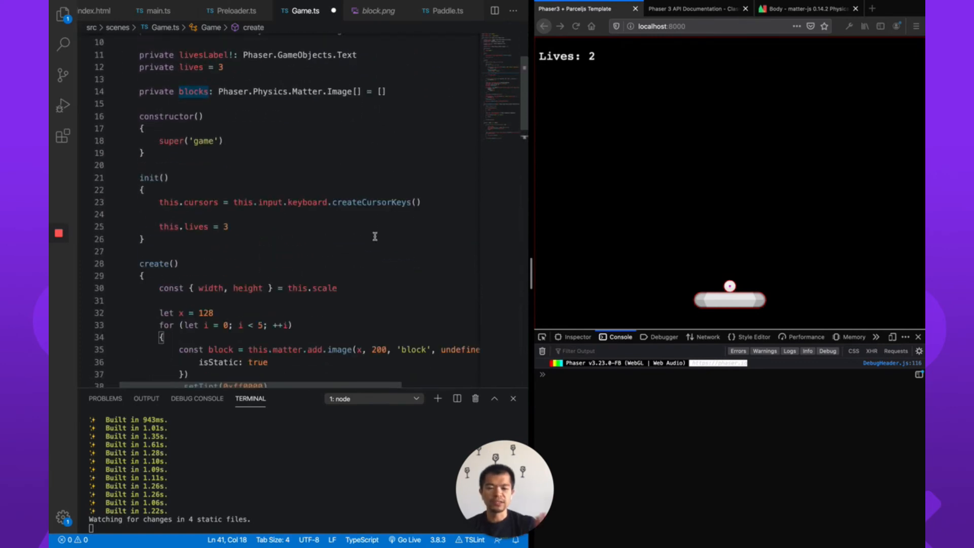
scroll(down, 3)
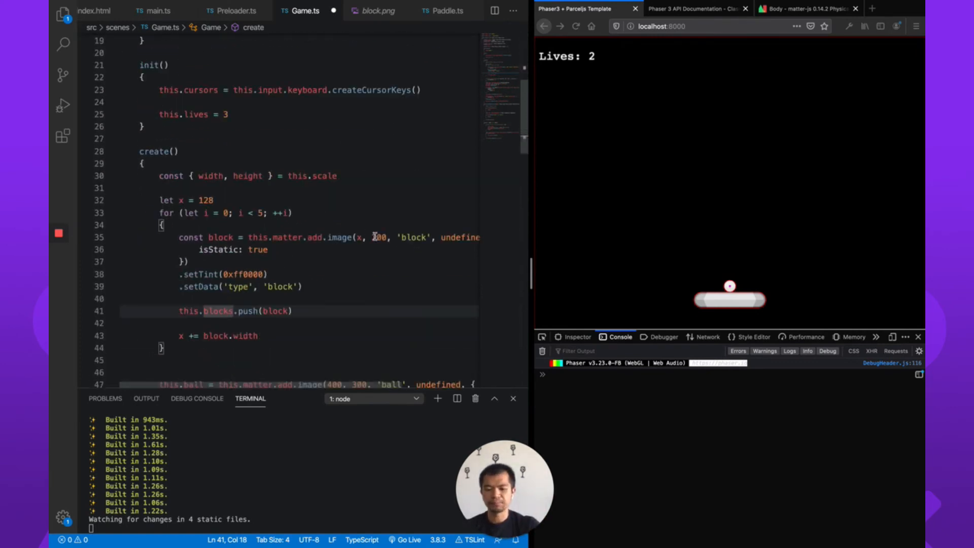
scroll(down, 3)
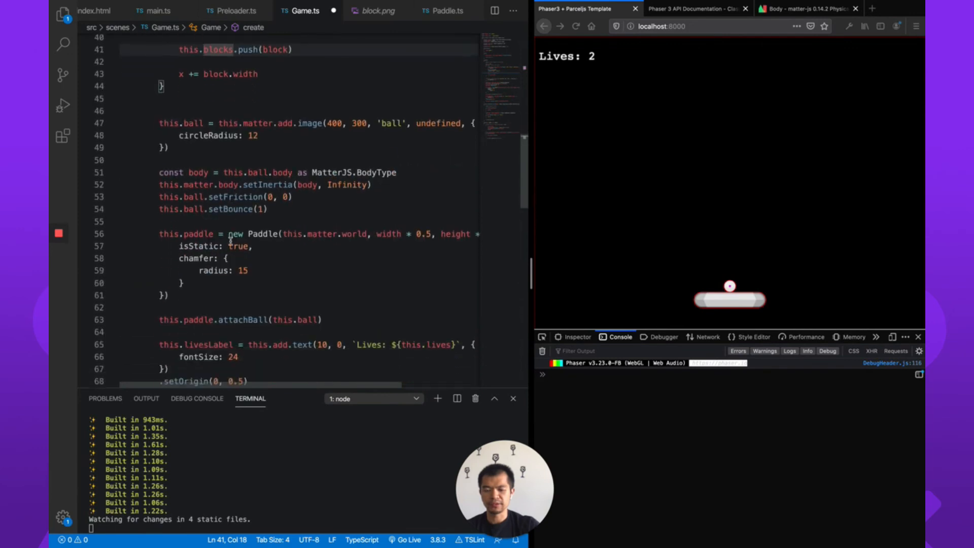
scroll(down, 3)
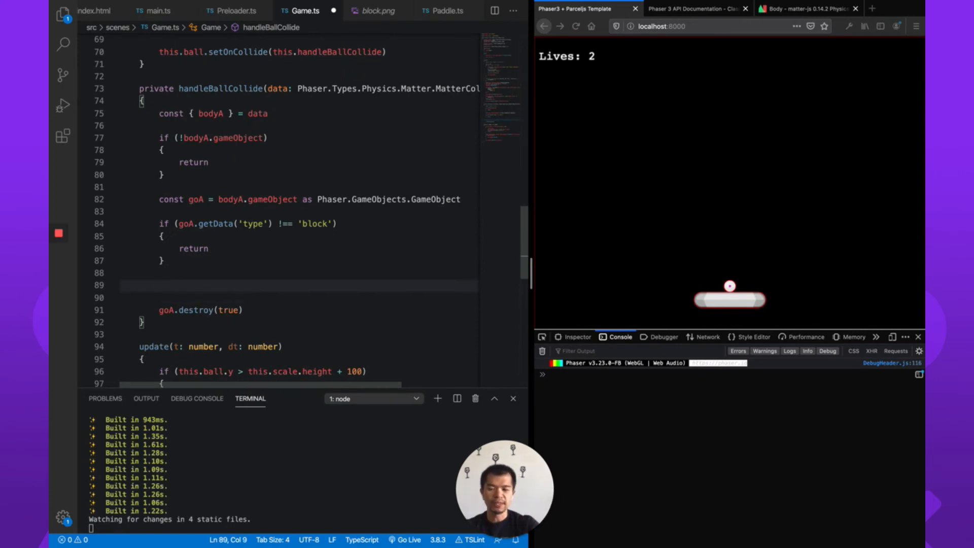
Compute const idx = this.blocks.findIndex(block => block === goA) in handleBallCollide.
text(this.blocks.)
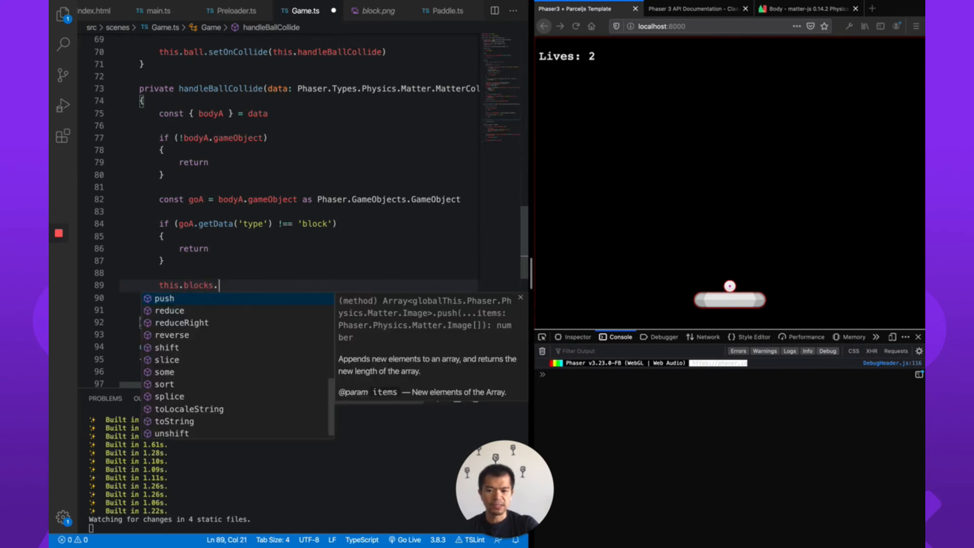
text(findIndex()
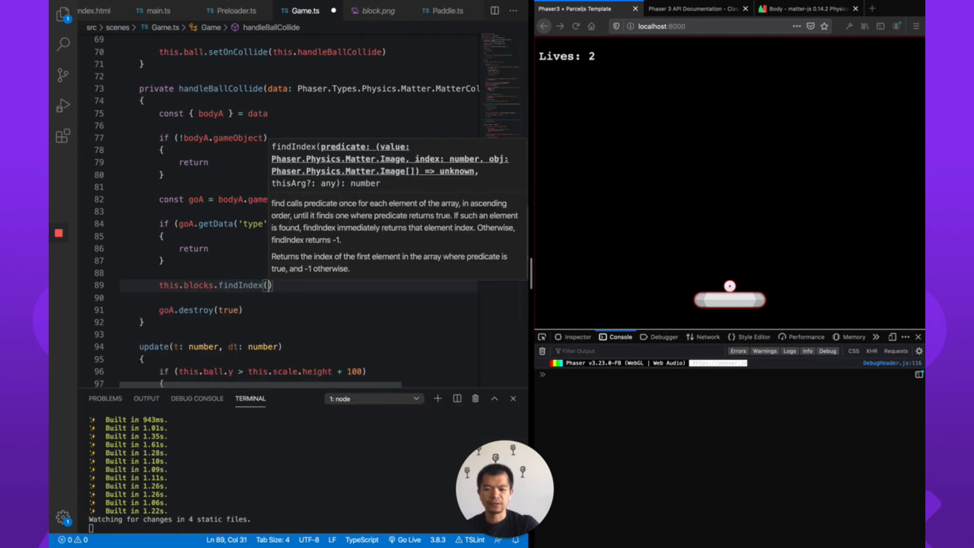
text(block =>)
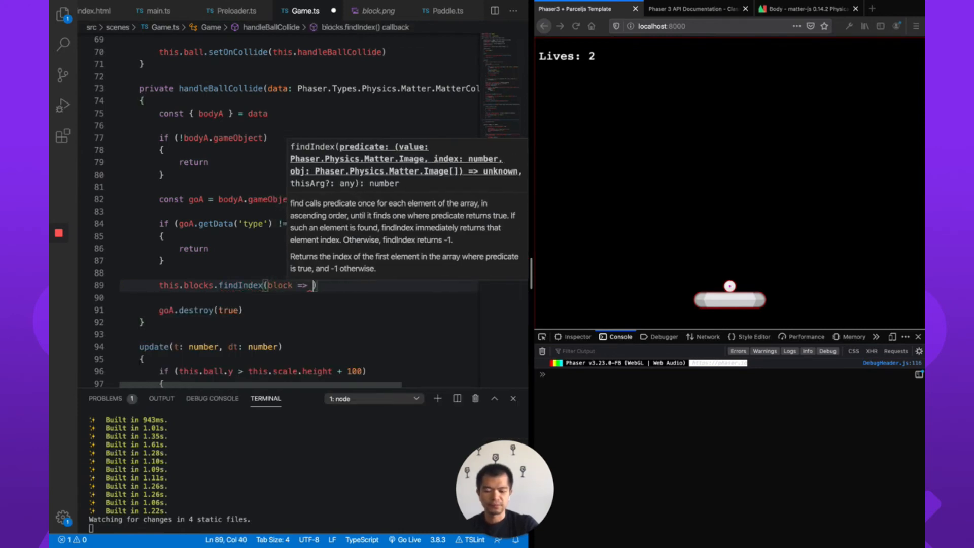
text(block)
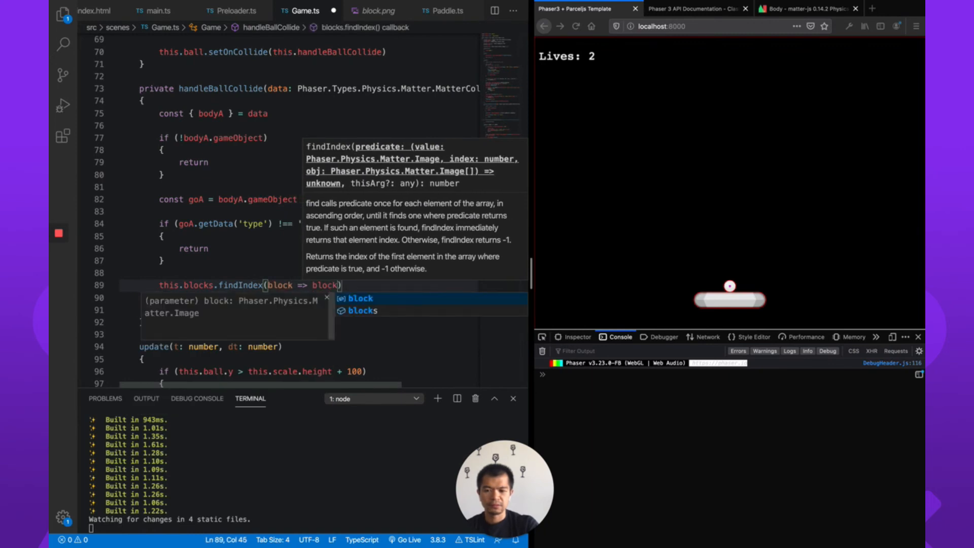
text(=== goA)
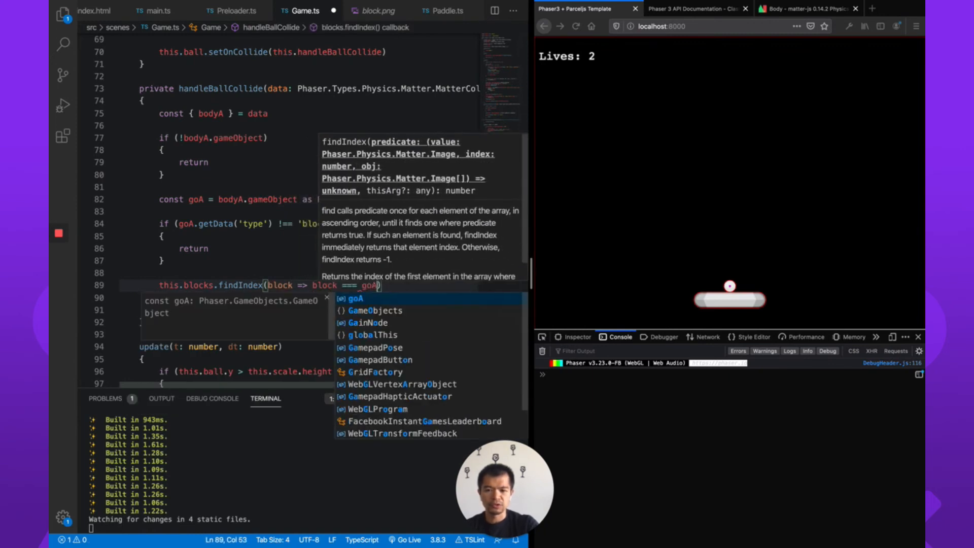
text(const idx =)
text(if ()
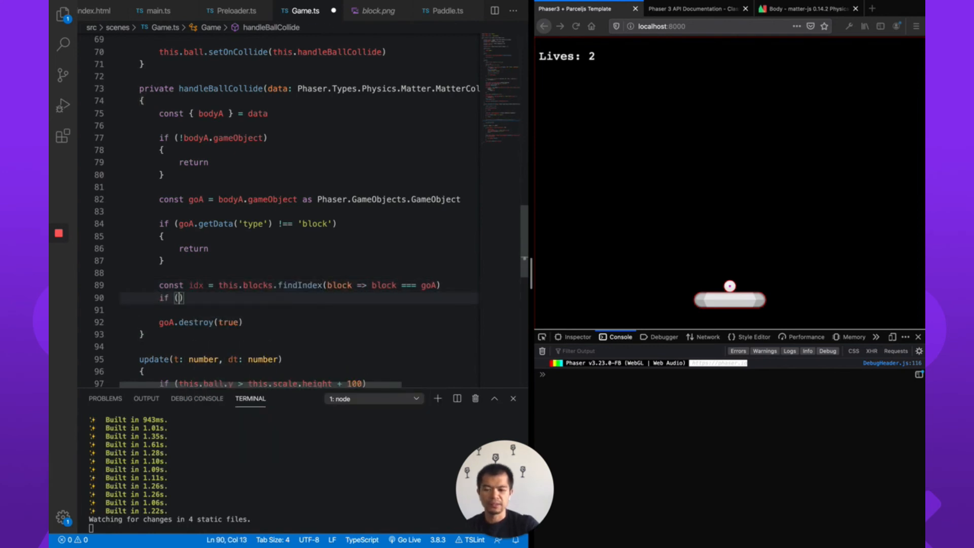
Splice the hit block from this.blocks when idx >= 0 and log the array with console.dir.
text(idx >= 0)
click(300, 309)
text({)
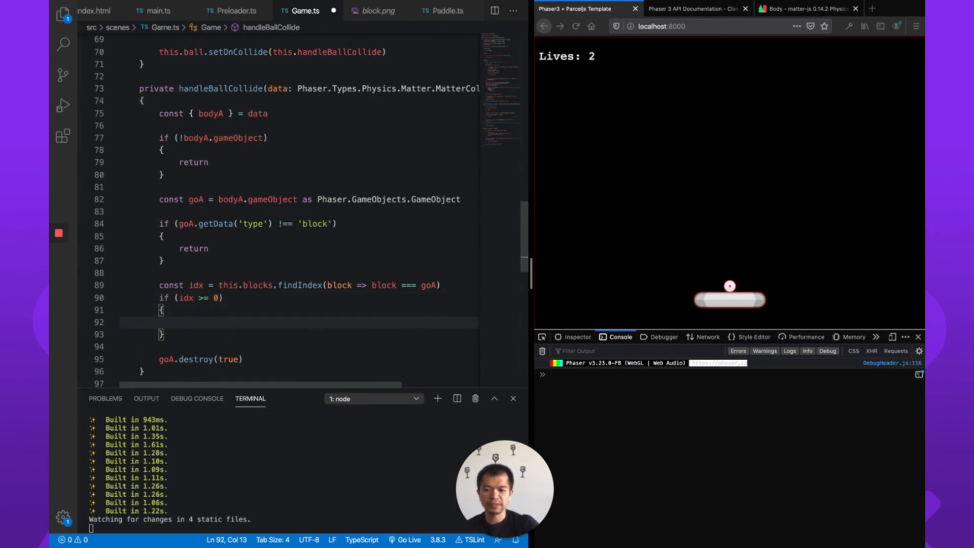
text(this.blocks.splice(idx, 1)
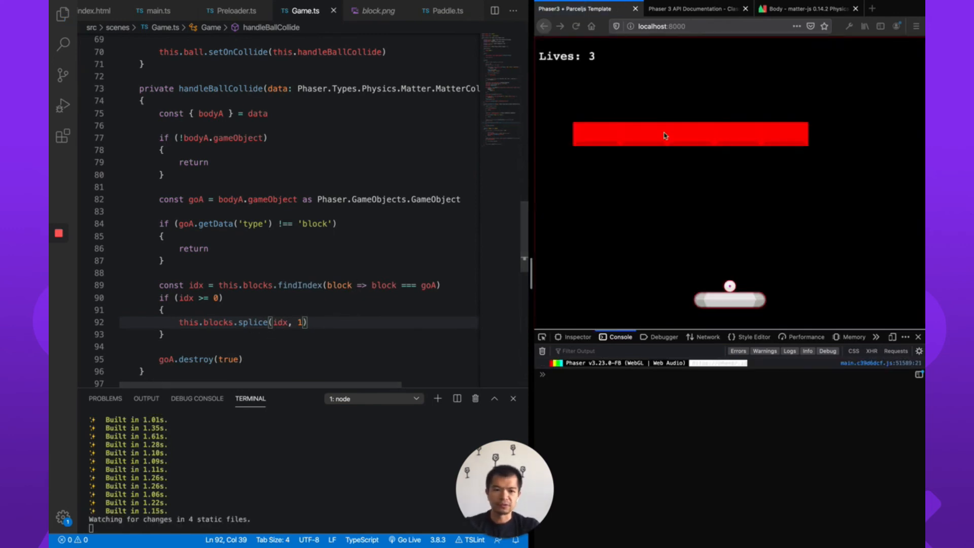
text(consol)
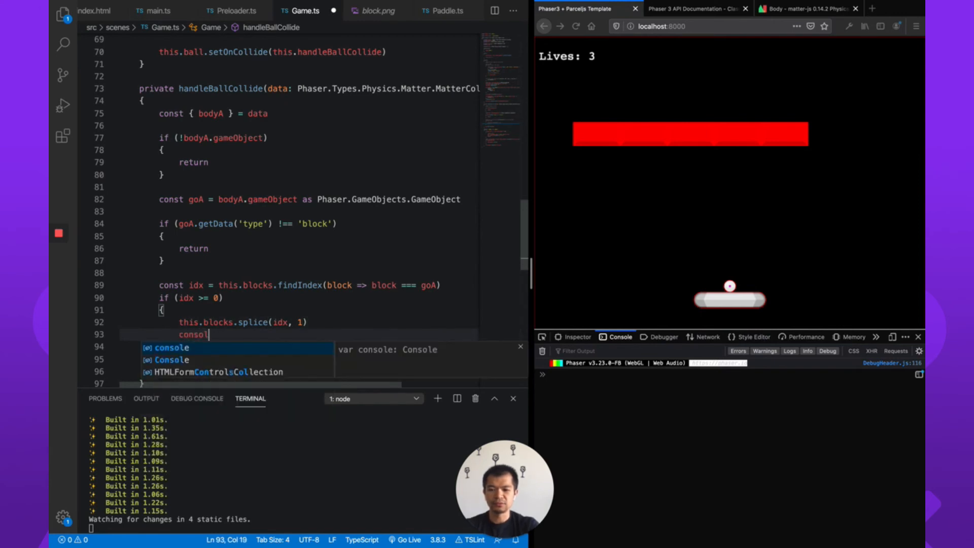
text(.dir(this.blocks)
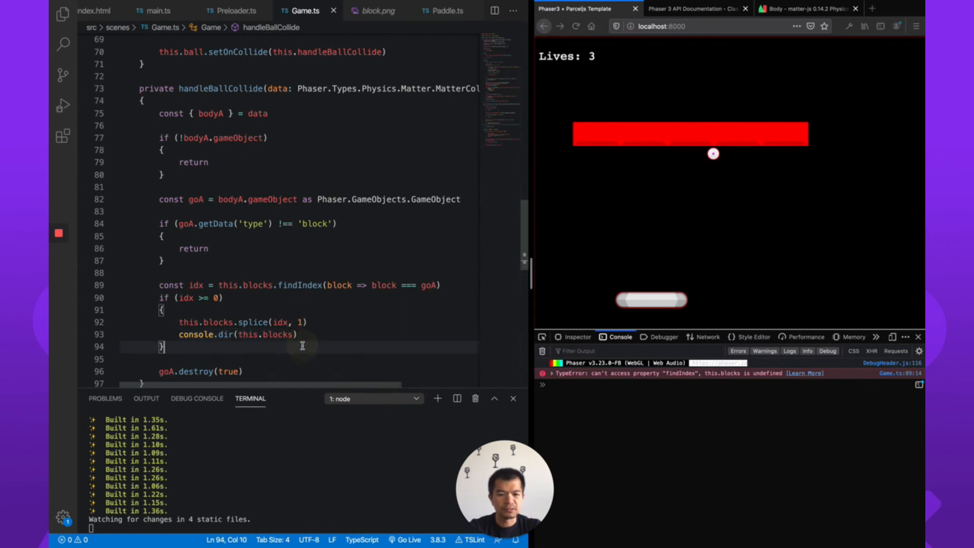
mouse_move(287, 298)
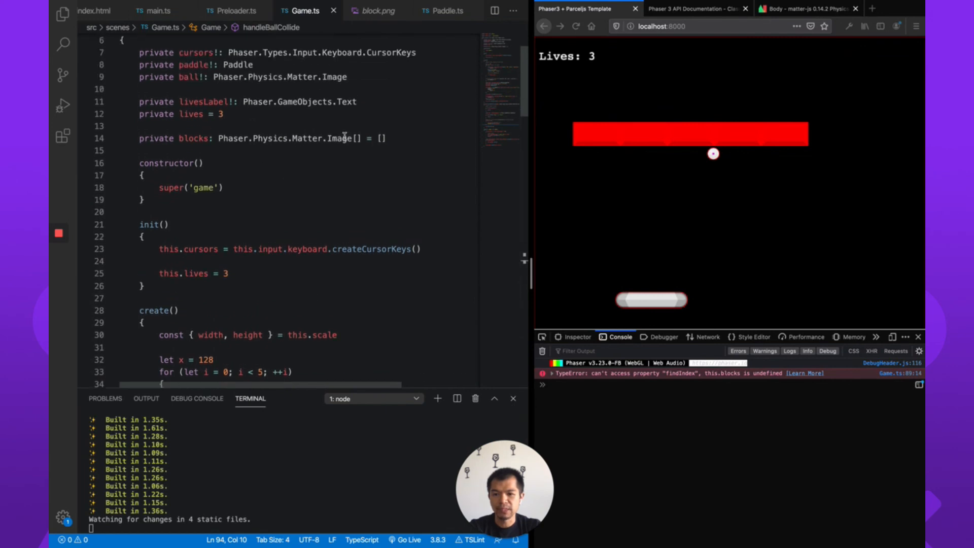
Scroll through the Firefox console output still reporting this.blocks undefined.
scroll(down, 3)
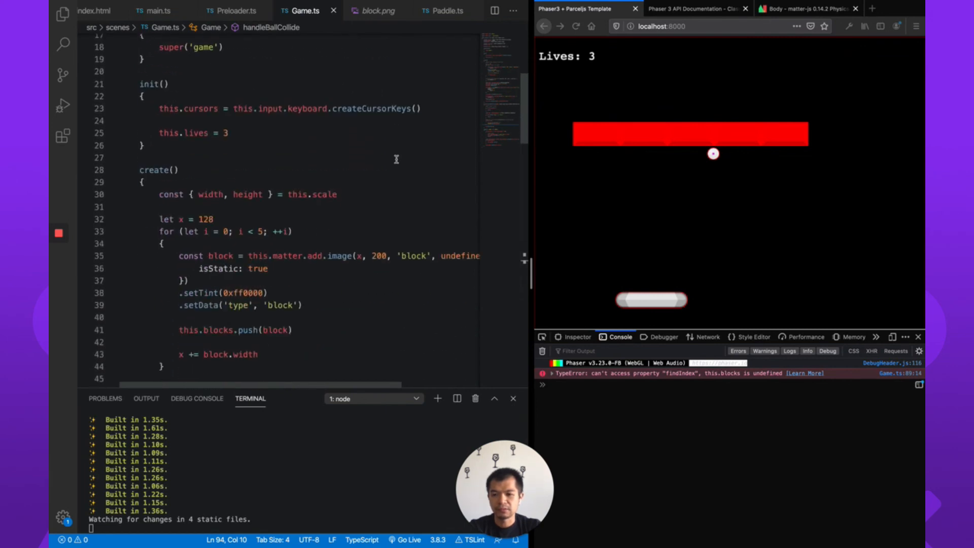
scroll(down, 3)
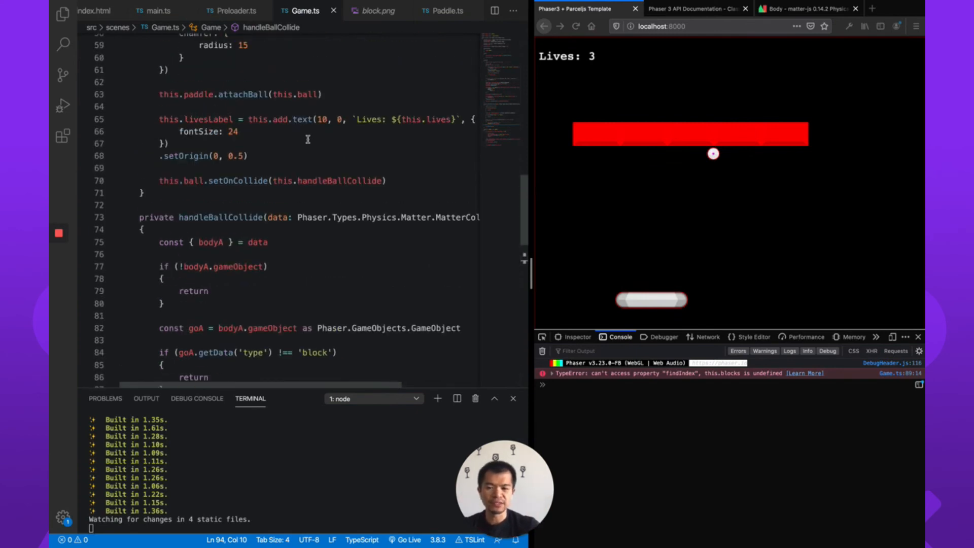
mouse_move(249, 181)
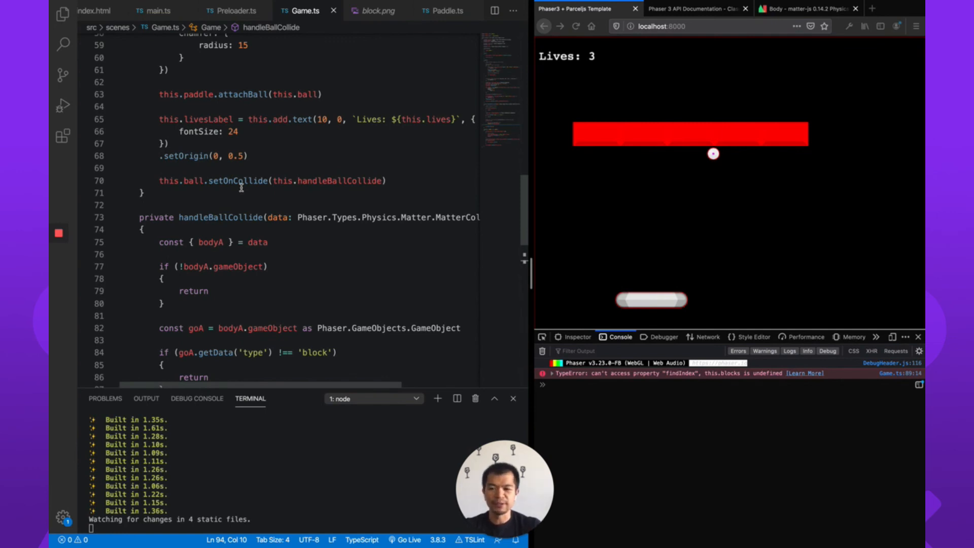
mouse_move(241, 181)
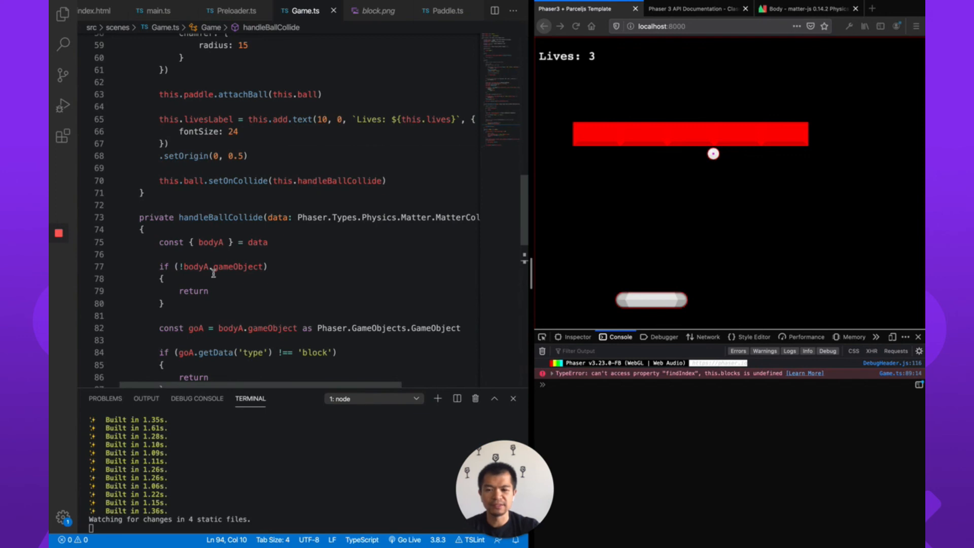
mouse_move(314, 258)
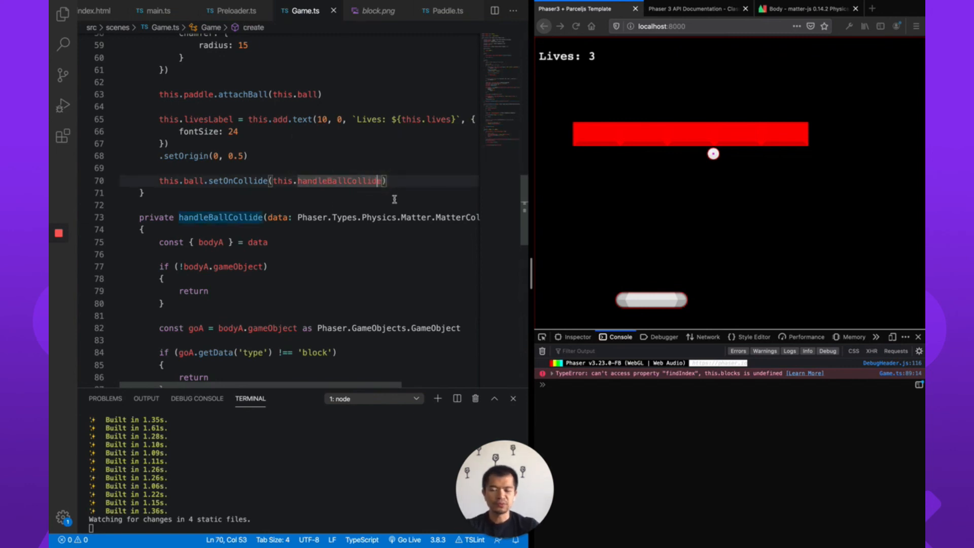
mouse_move(339, 181)
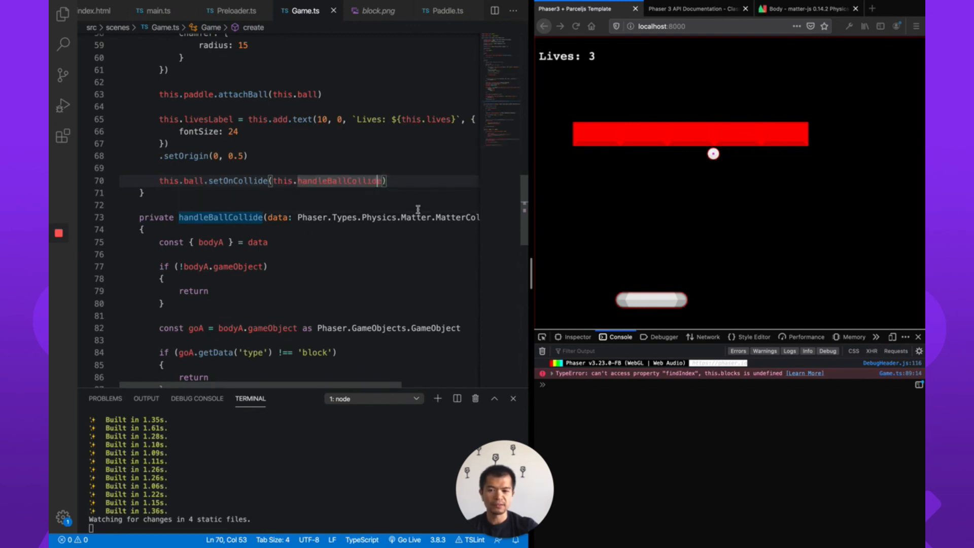
Pass this.handleBallCollide.bind(this) to the ball's setOnCollide and save.
text(.bind)
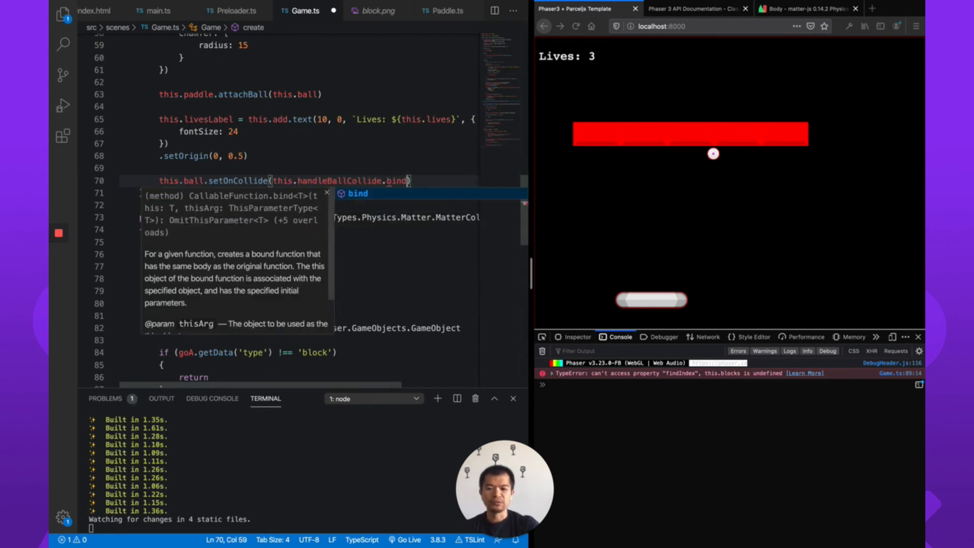
text(this)))
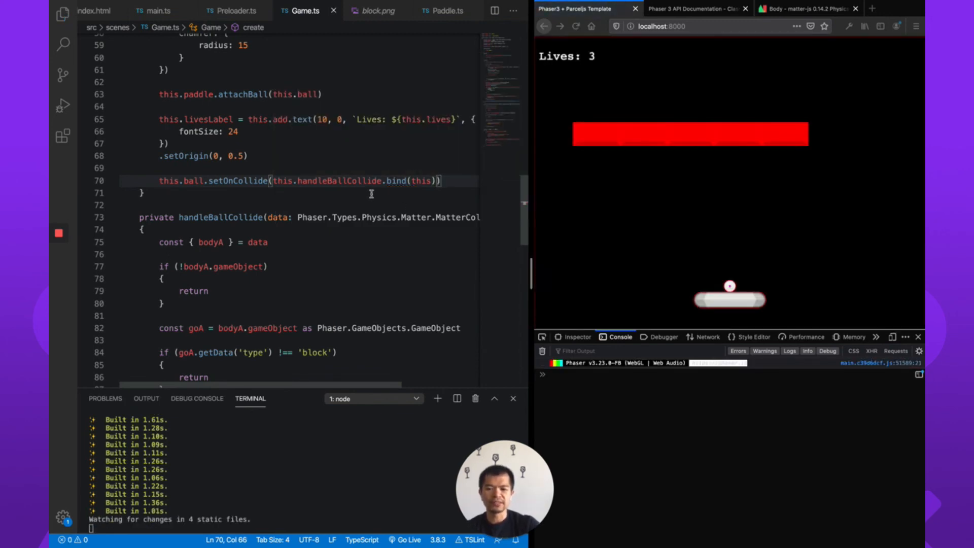
mouse_move(345, 181)
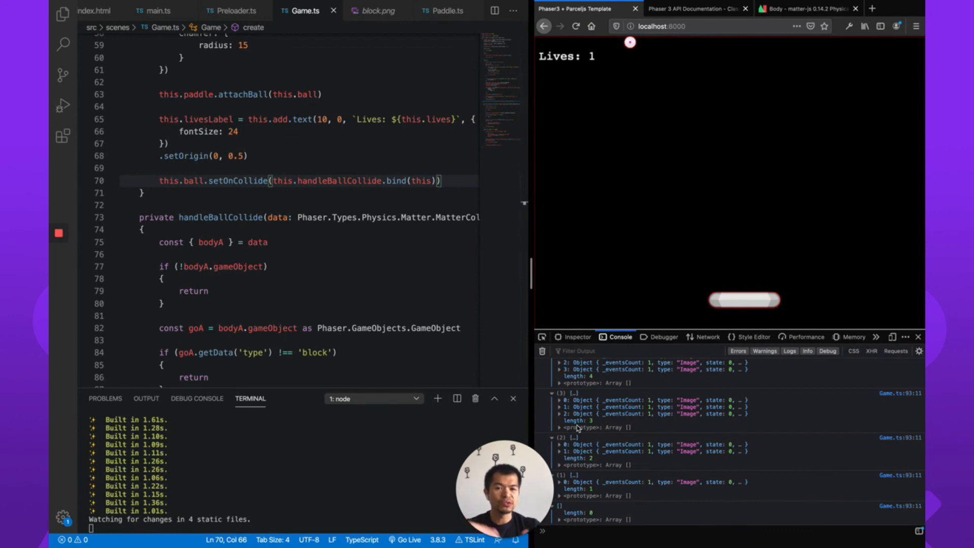
mouse_move(905, 42)
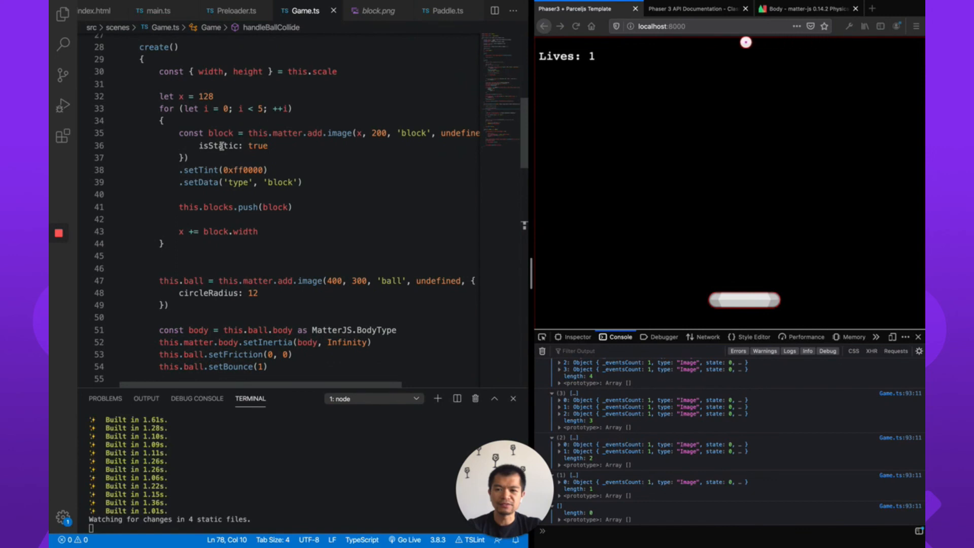
Reload the game in Firefox after the blocks array emptied, restoring Lives: 3 and all blocks.
click(576, 25)
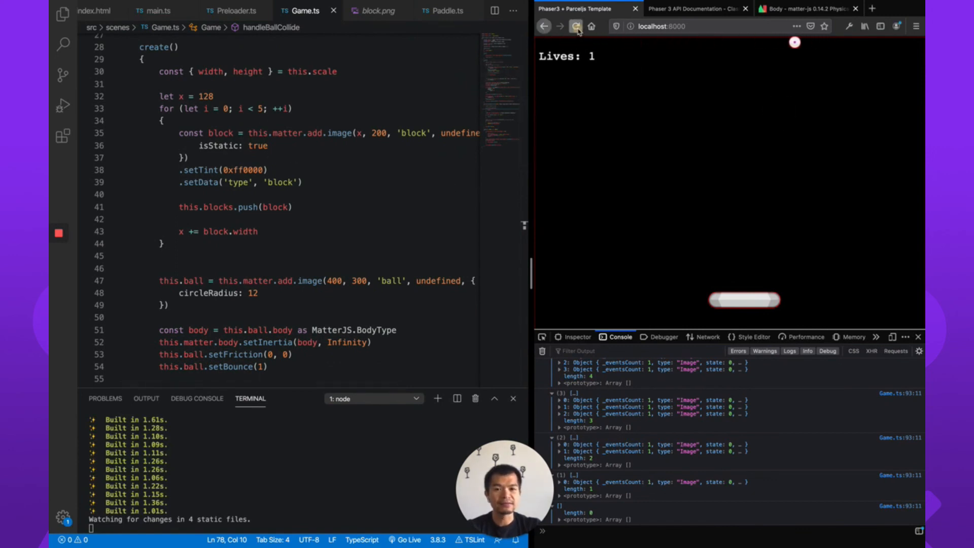
click(574, 26)
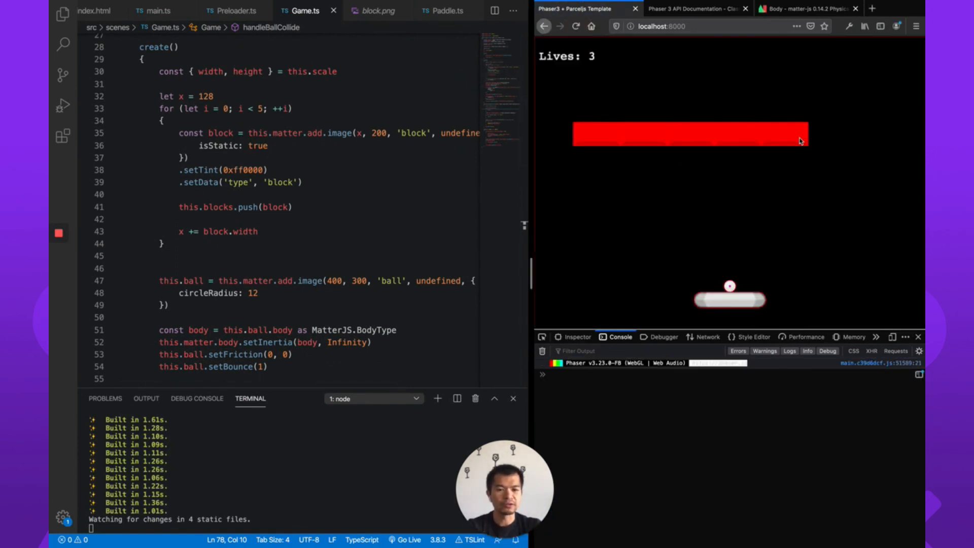